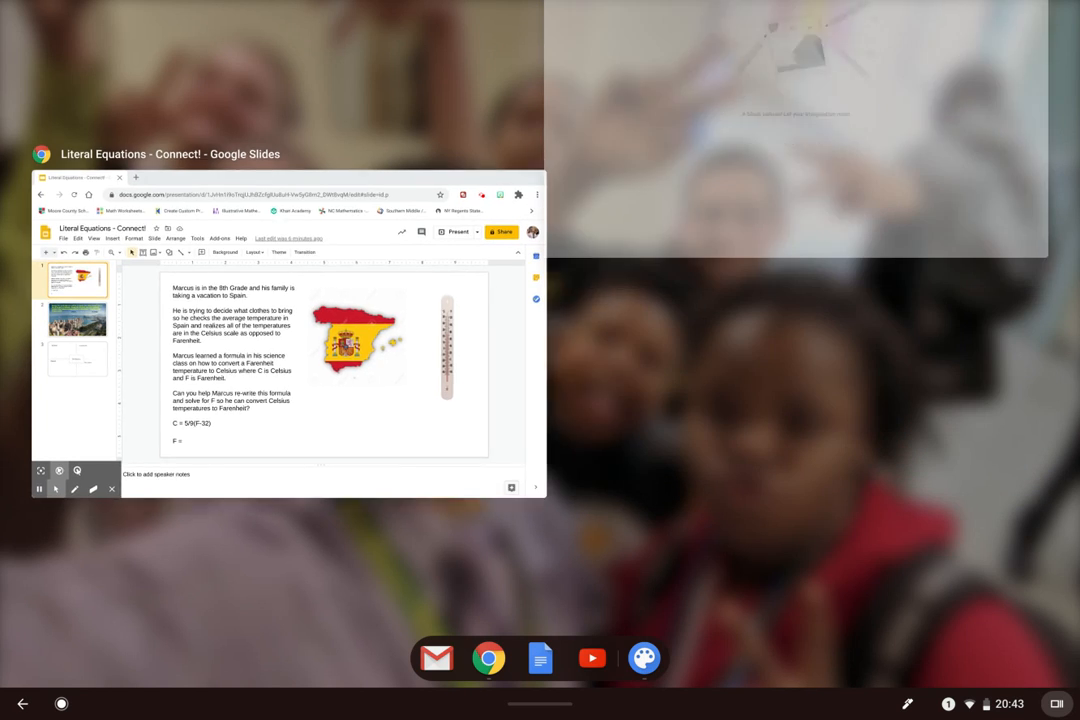
# - Launch the Chrome Canvas drawing app from the ChromeOS app launcher
pyautogui.click(61, 703)
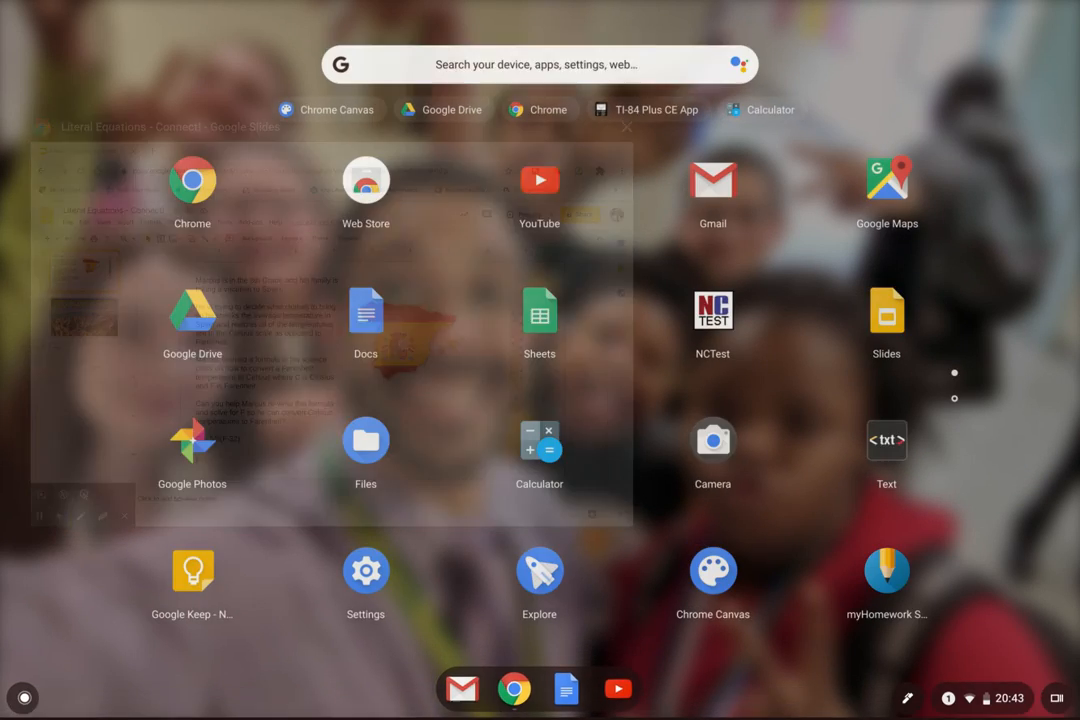
pyautogui.click(713, 570)
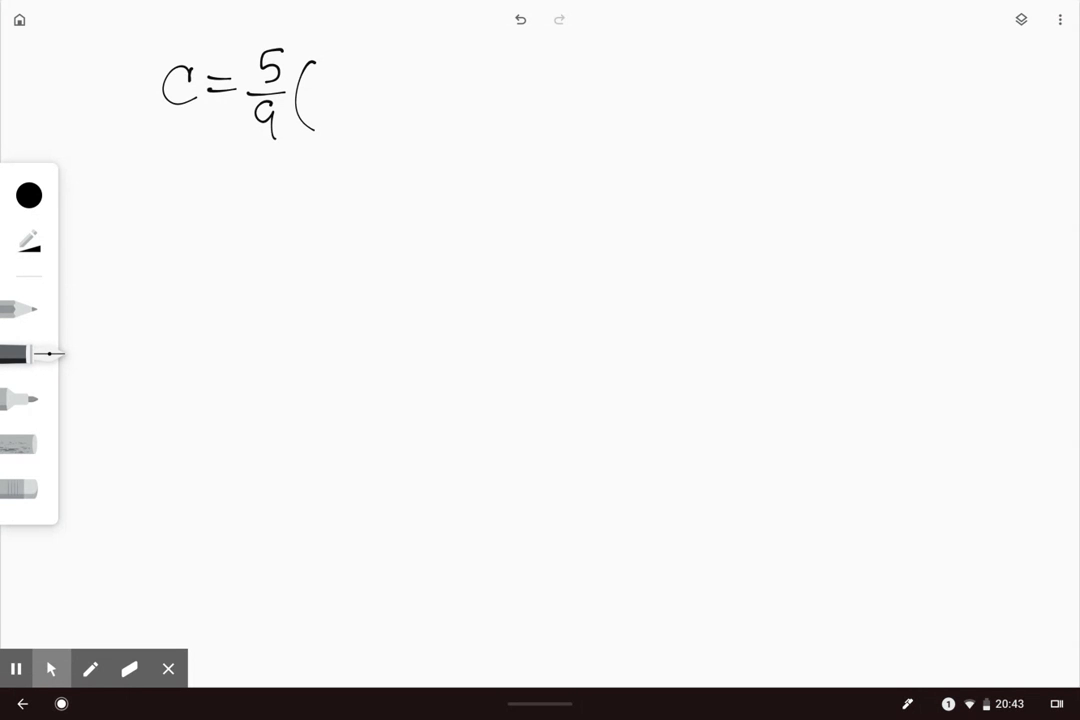
# - Handwrite C = 5/9(F−32), then multiply both sides by 9/5 on a second line
pyautogui.moveTo(340, 90); pyautogui.dragTo(410, 80)
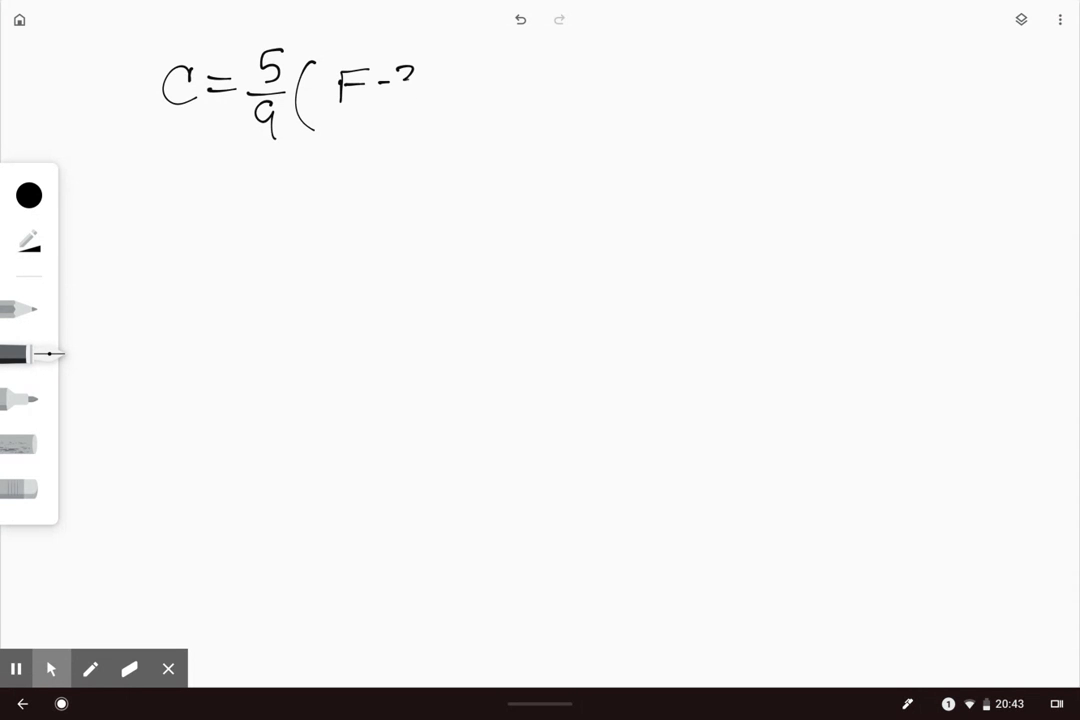
pyautogui.moveTo(400, 80); pyautogui.dragTo(460, 95)
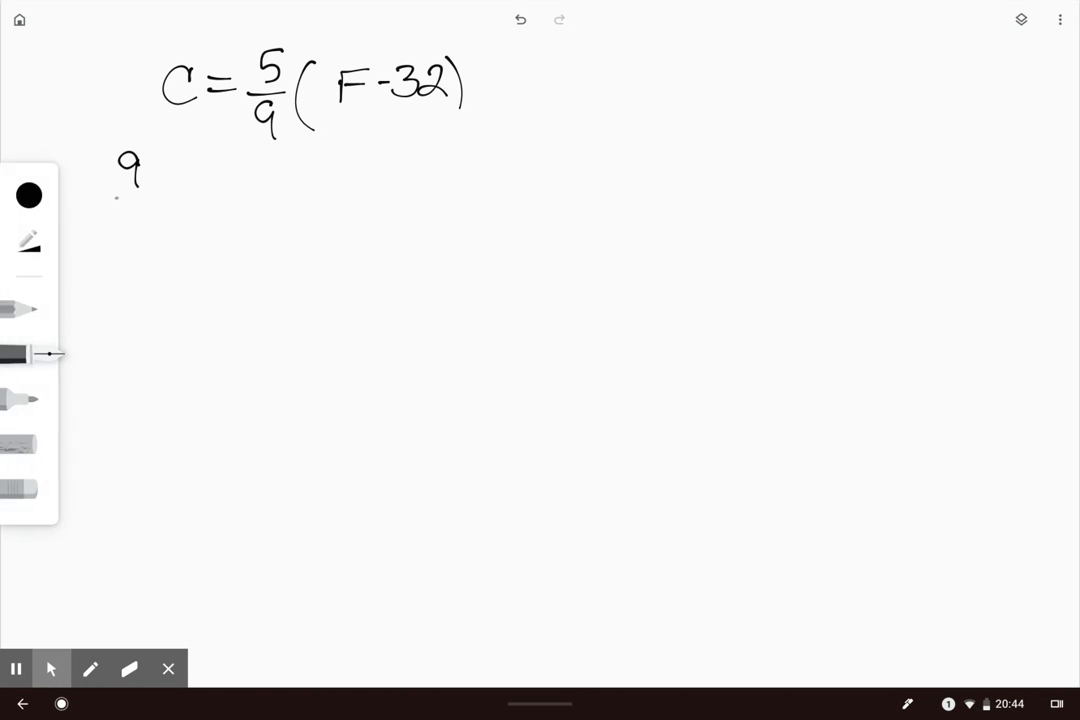
pyautogui.moveTo(125, 165); pyautogui.dragTo(175, 210)
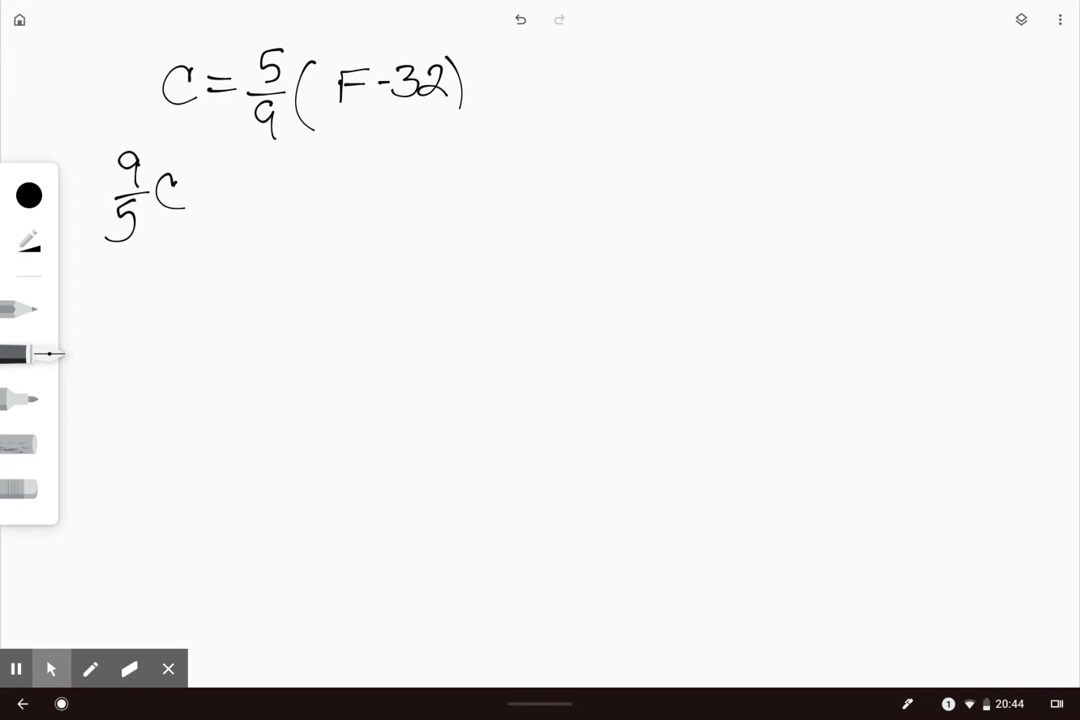
pyautogui.moveTo(210, 195); pyautogui.dragTo(240, 195)
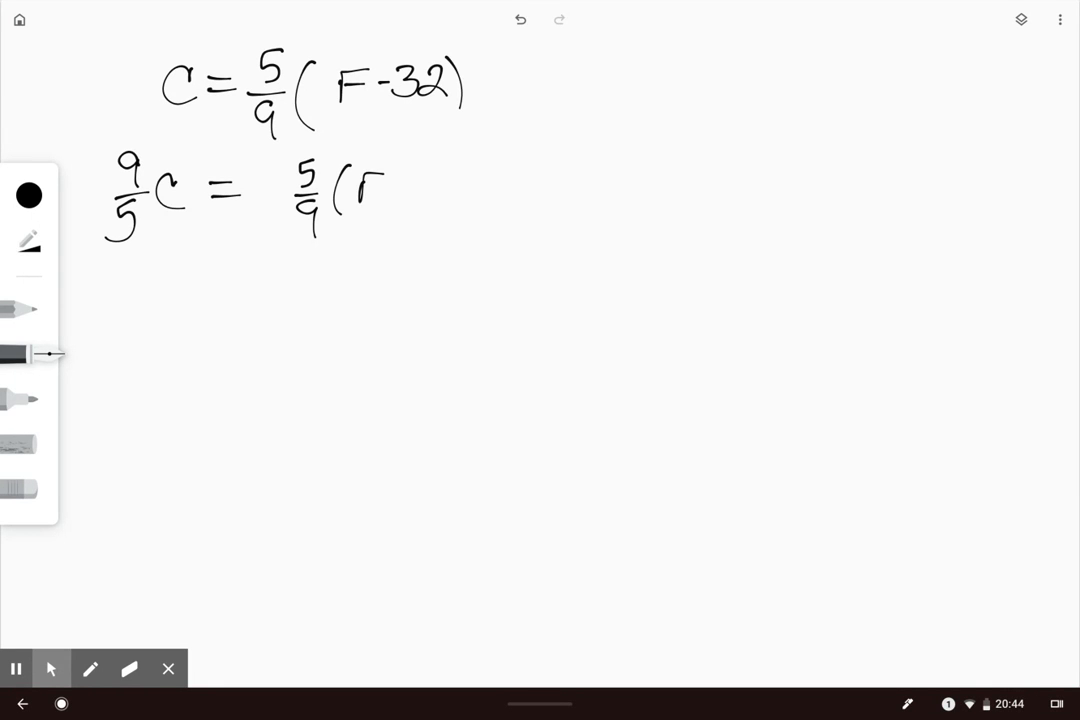
pyautogui.moveTo(375, 190); pyautogui.dragTo(465, 195)
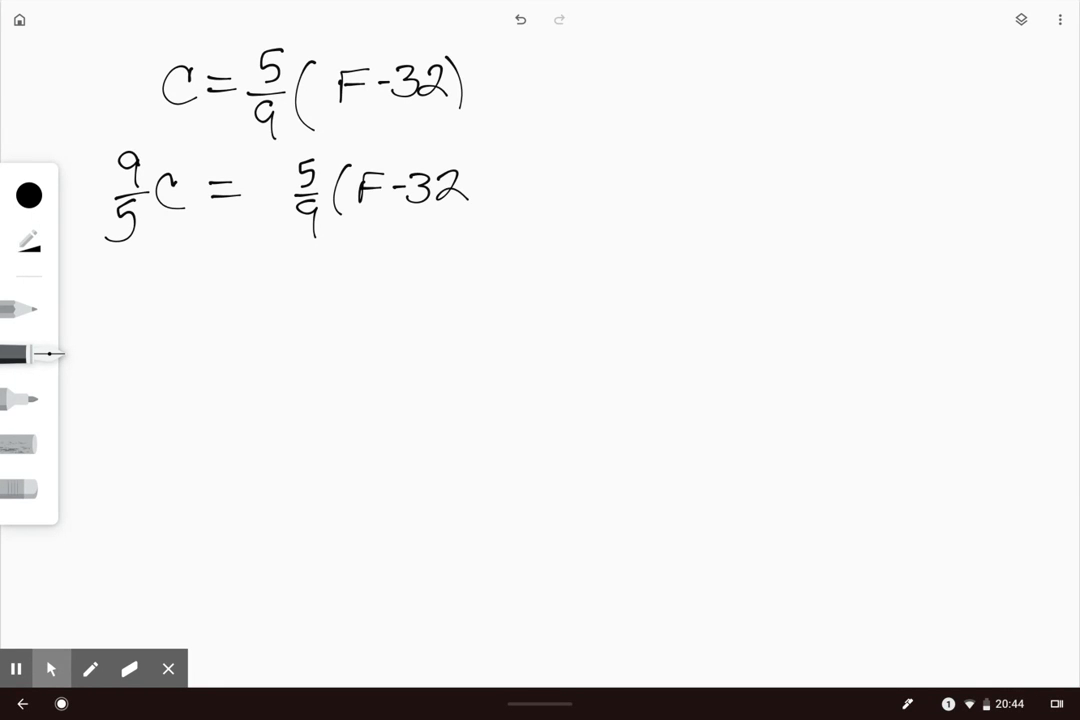
pyautogui.moveTo(268, 155); pyautogui.dragTo(268, 250)
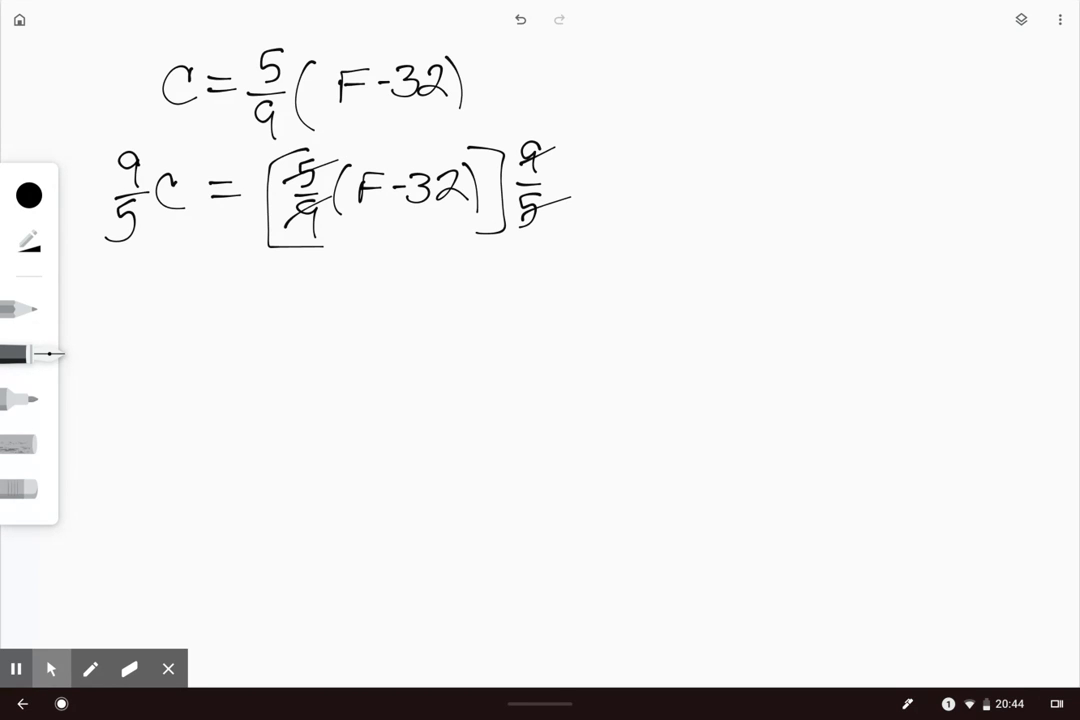
# - Write 9/5C = F−32, add 32 under both sides, and rewrite as 9/5C + 32 = F
pyautogui.moveTo(160, 280); pyautogui.dragTo(168, 310)
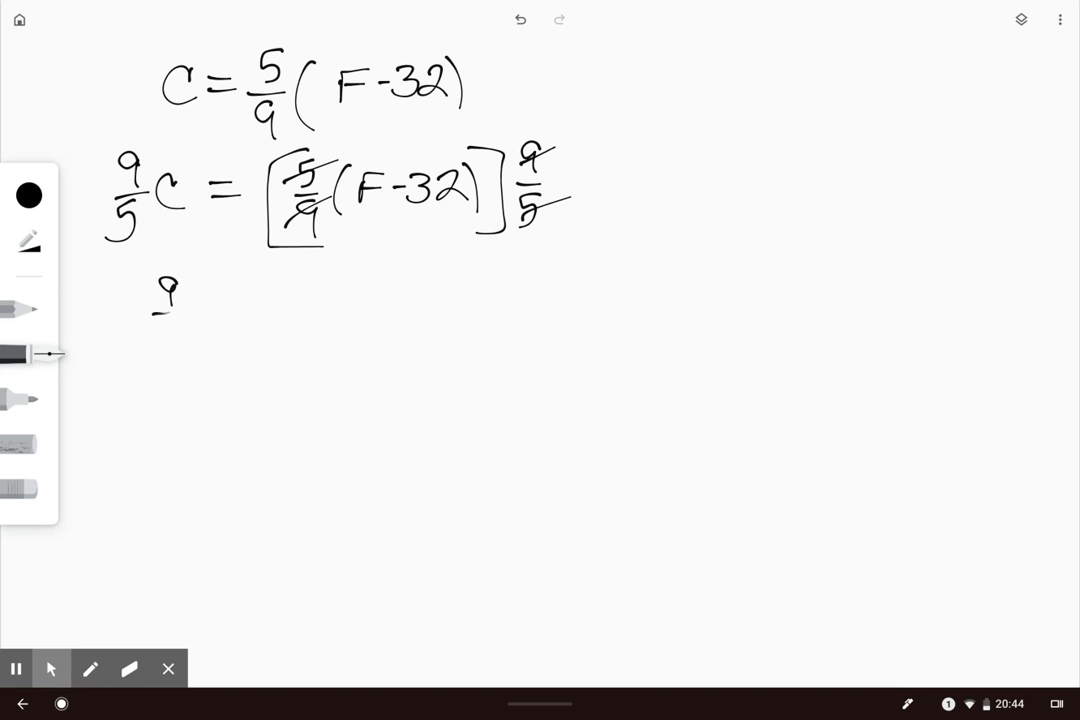
pyautogui.moveTo(160, 295); pyautogui.dragTo(250, 315)
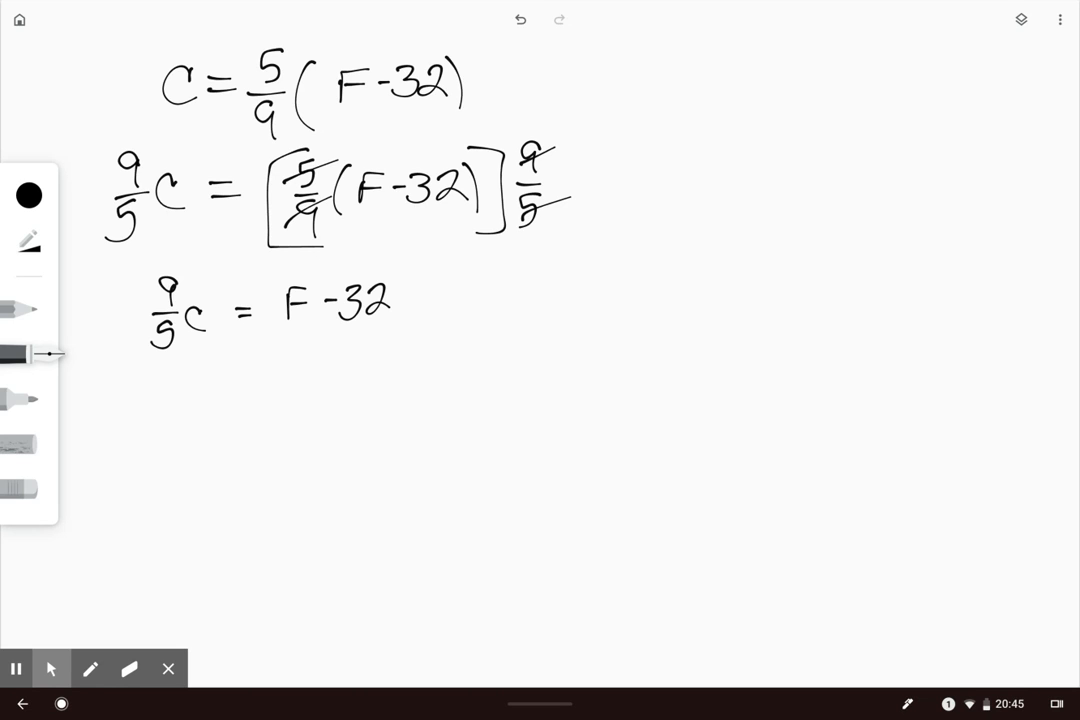
pyautogui.moveTo(330, 370); pyautogui.dragTo(360, 355)
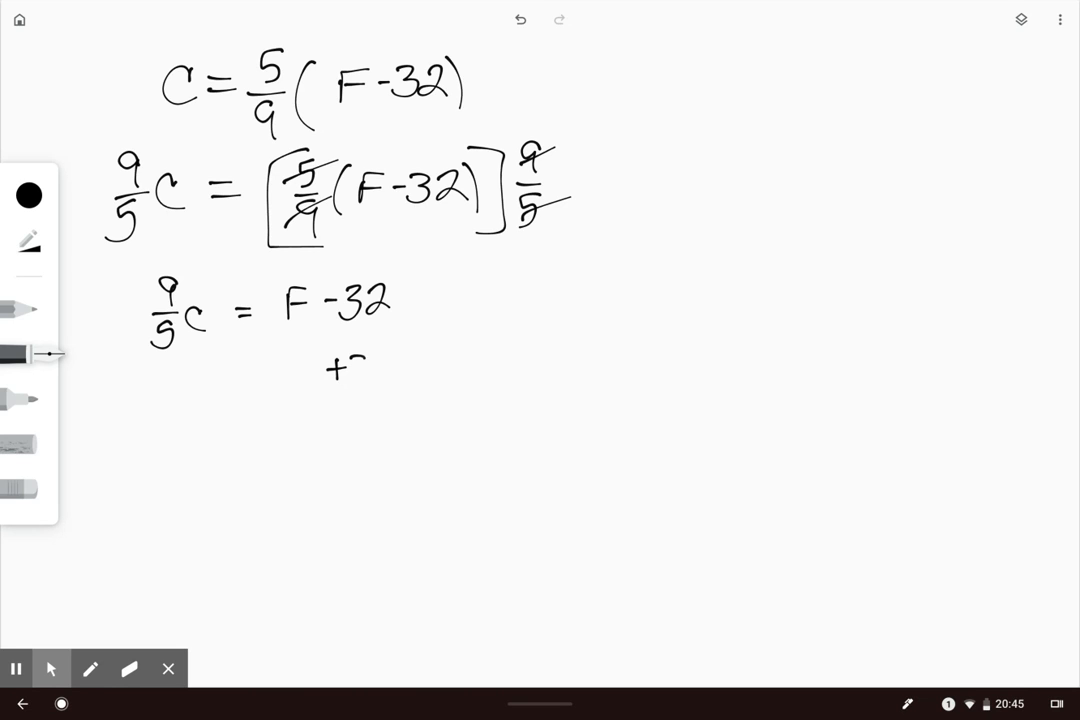
pyautogui.write('32')
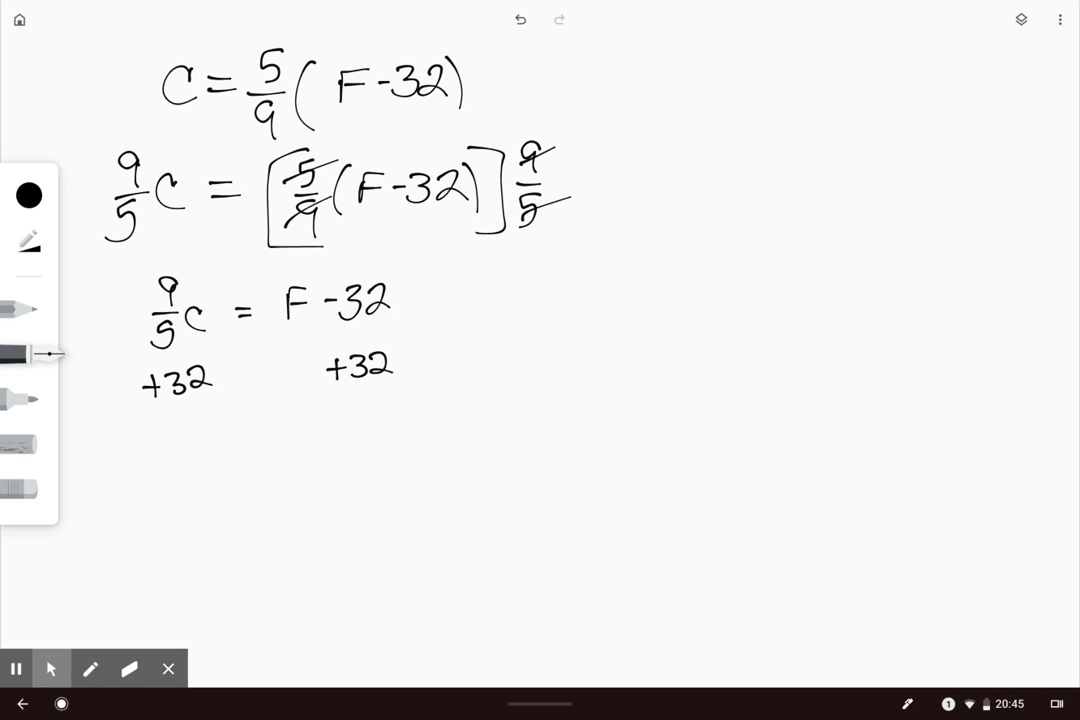
pyautogui.moveTo(160, 408); pyautogui.dragTo(398, 403)
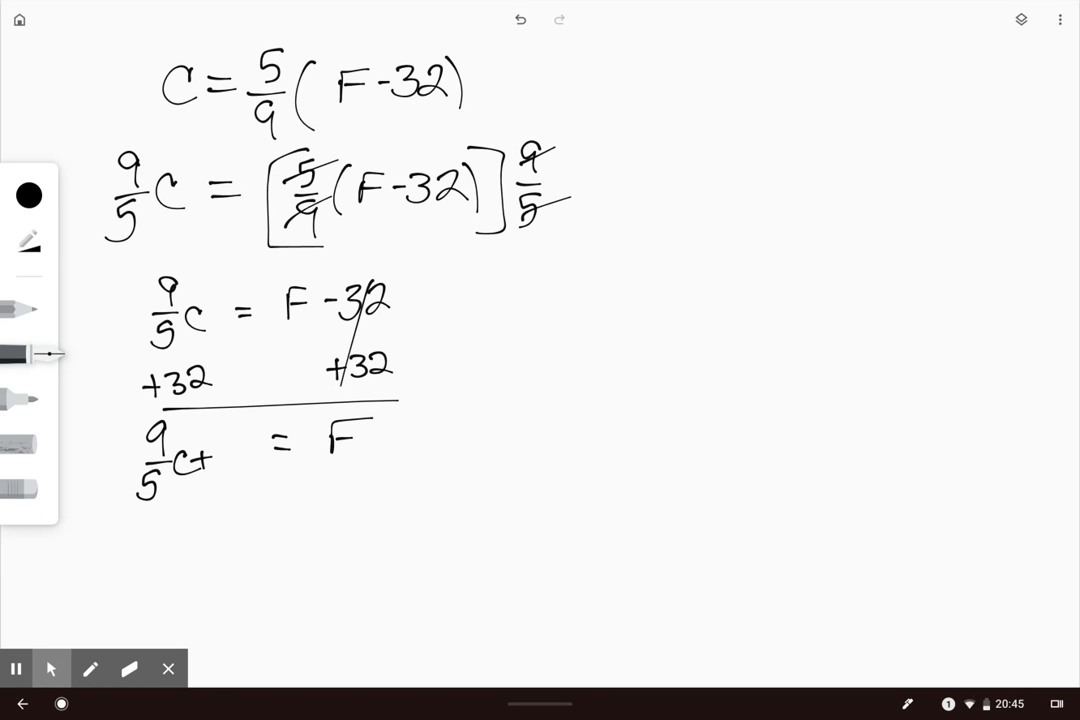
pyautogui.write('32')
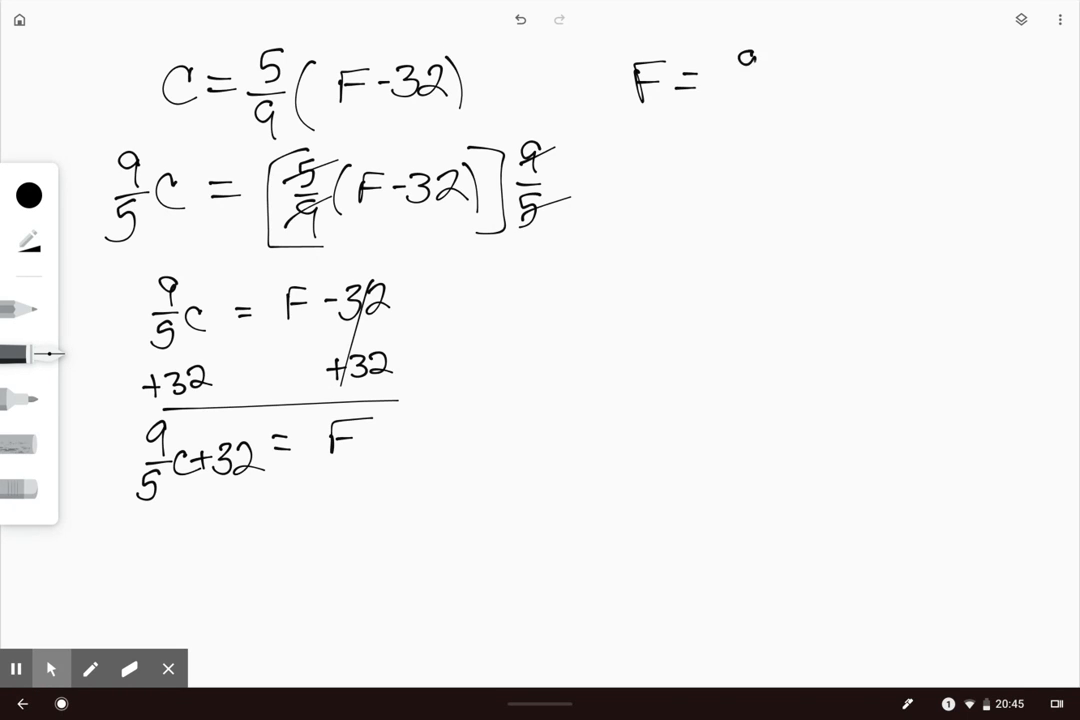
# - Handwrite F = 9/5C + 32 at the top right of the canvas
pyautogui.moveTo(735, 80); pyautogui.dragTo(800, 95)
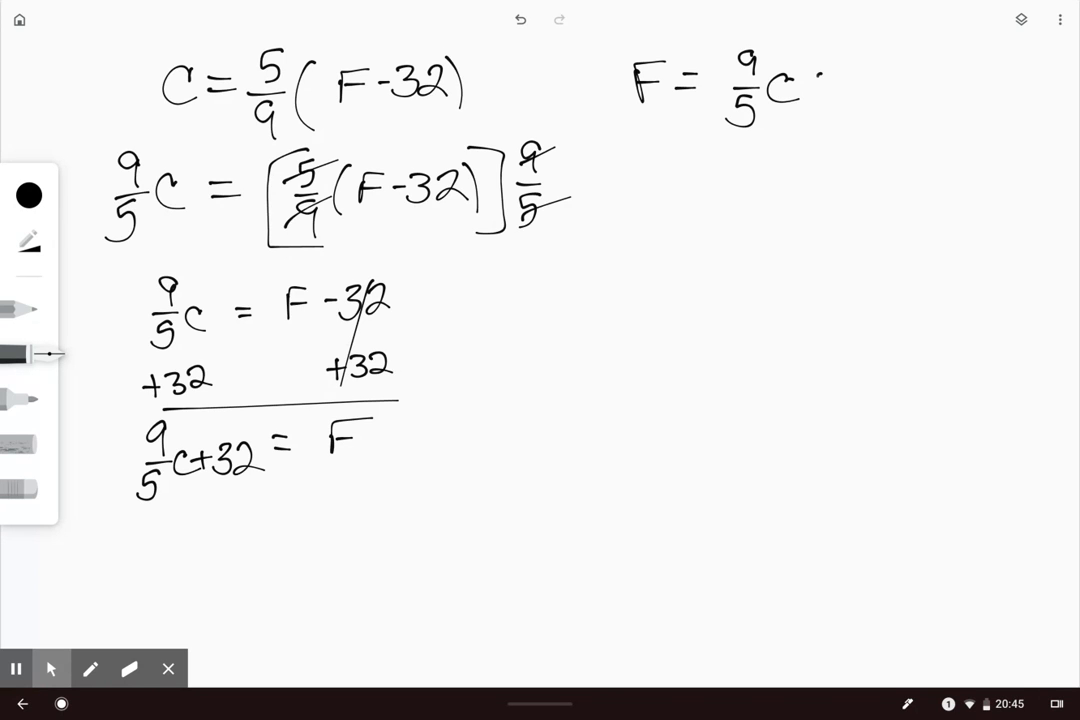
pyautogui.write('+32')
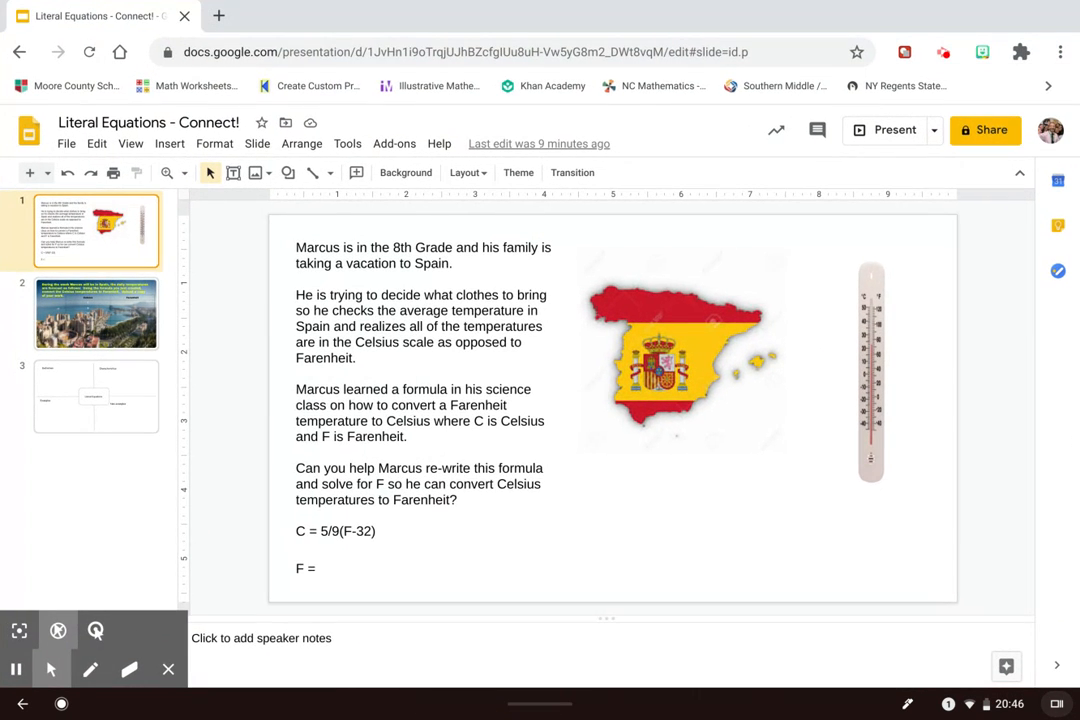
# - View the Marcus temperature problem, the Celsius-to-Fahrenheit table, then the Frayer model slide
pyautogui.click(96, 313)
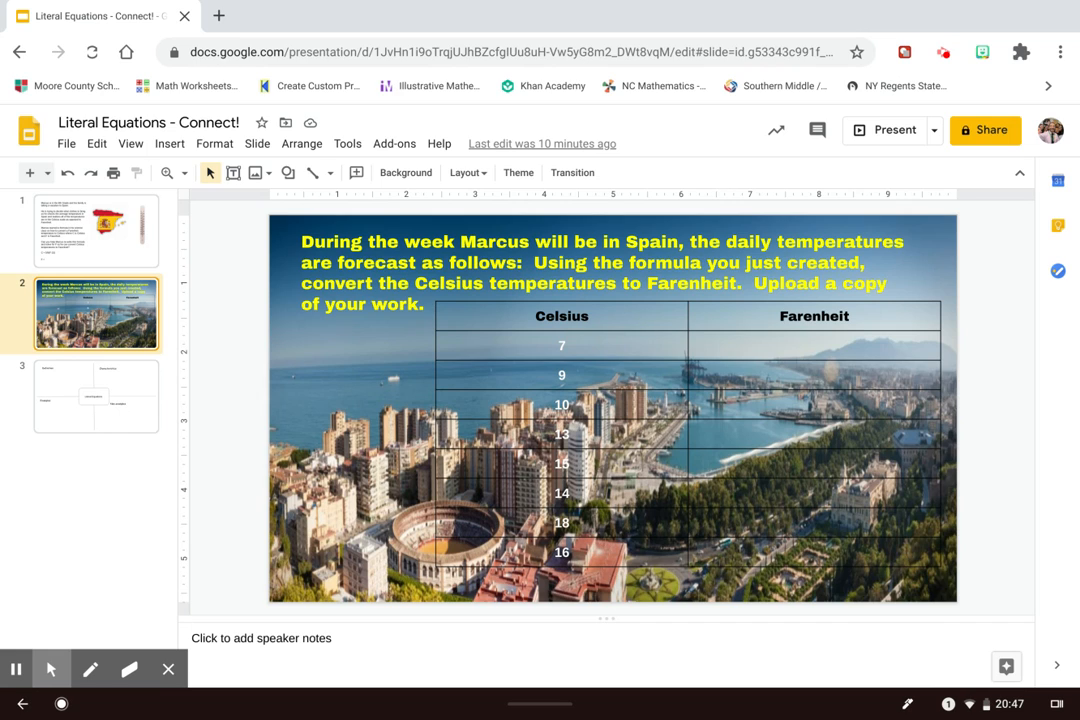
pyautogui.click(96, 396)
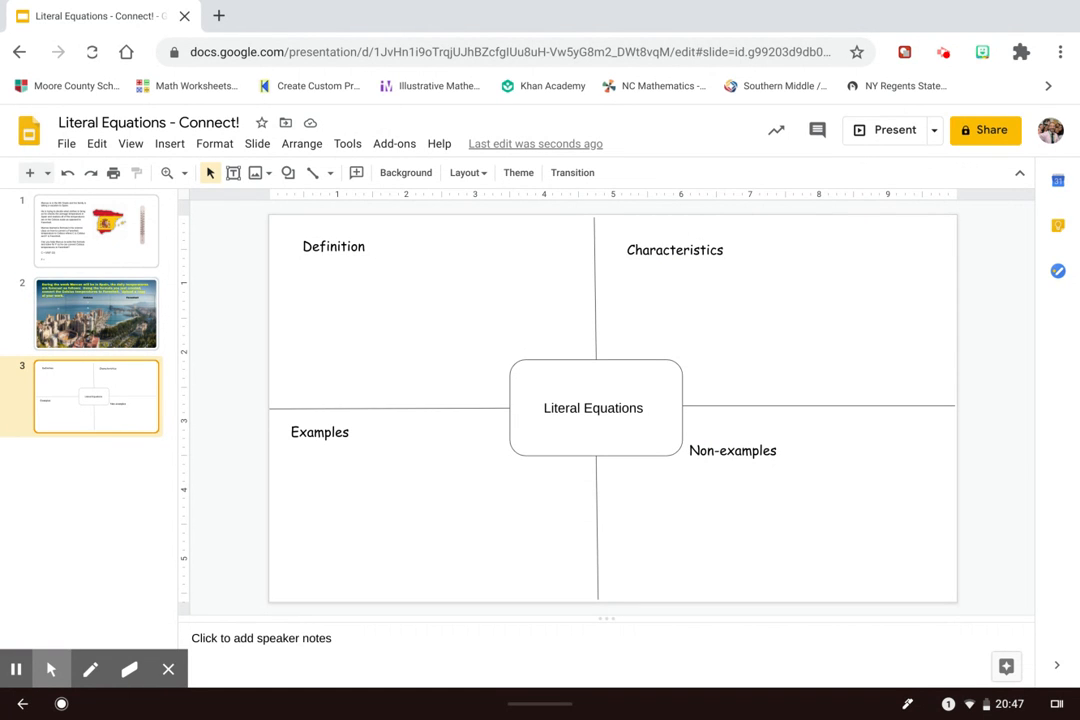
pyautogui.click(96, 313)
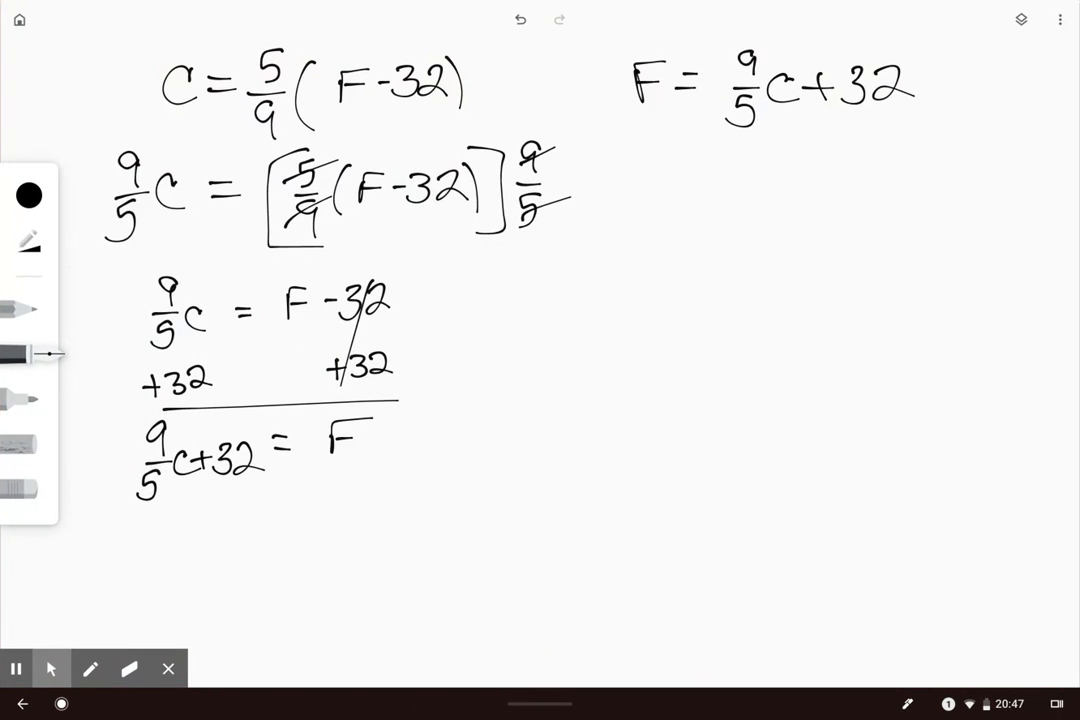
# - Convert 7°C: F = 9/5(7)+32 = 12.6+32 = 44.6, underlining the answer
pyautogui.moveTo(635, 195); pyautogui.dragTo(685, 195)
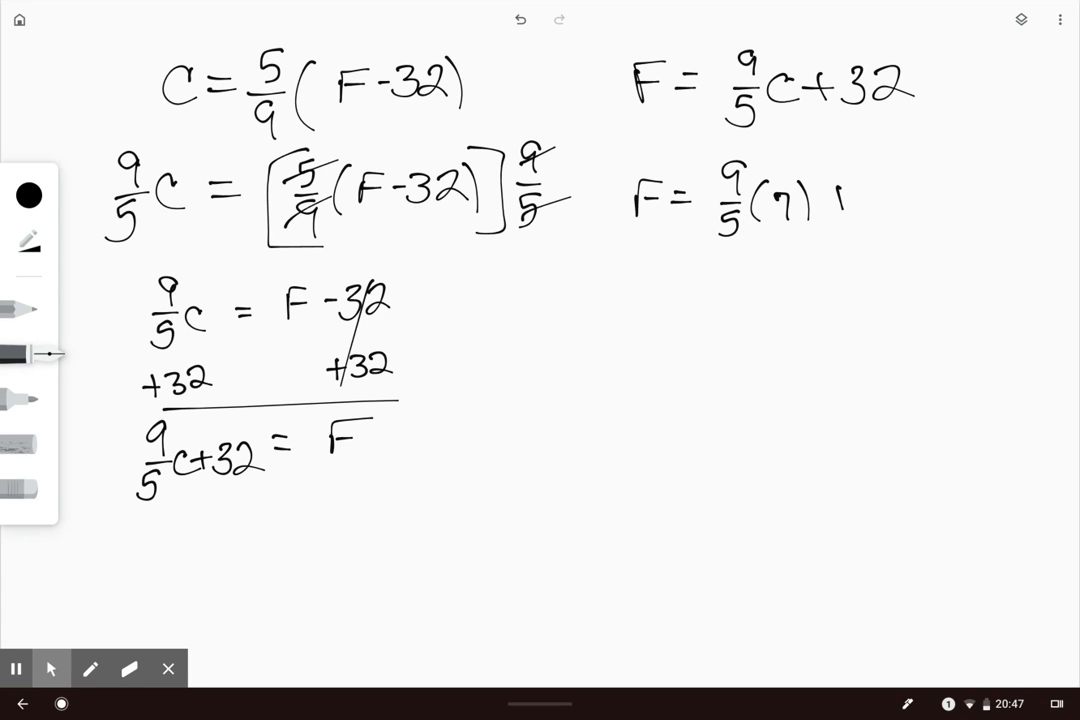
pyautogui.write('+32')
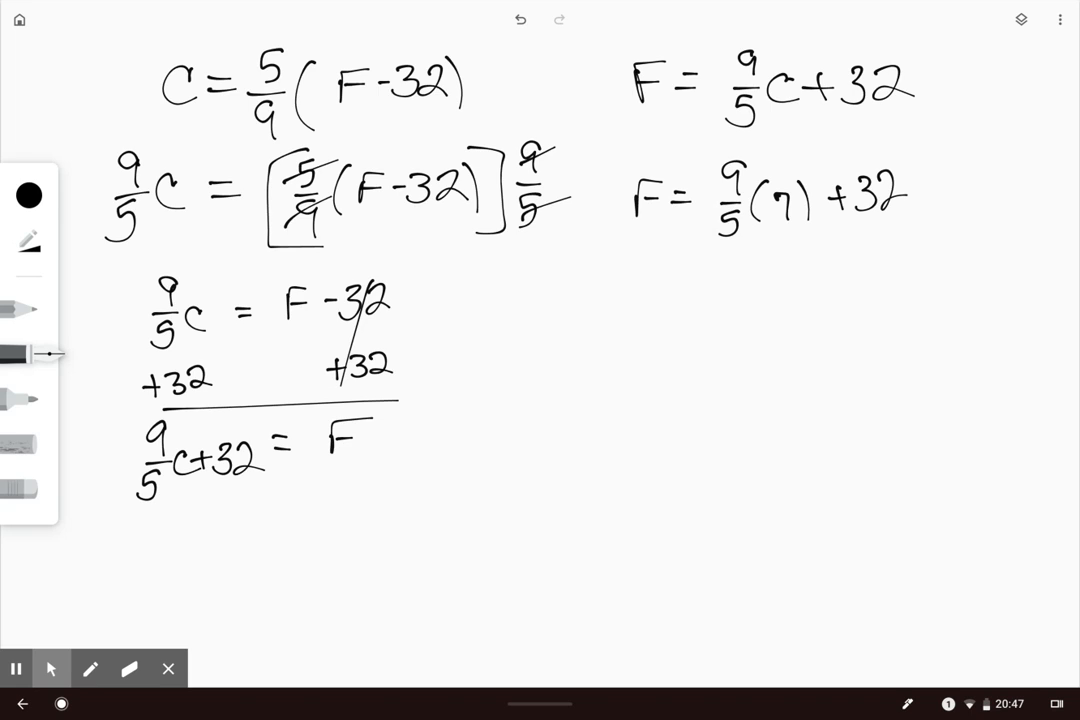
pyautogui.moveTo(635, 275); pyautogui.dragTo(640, 300)
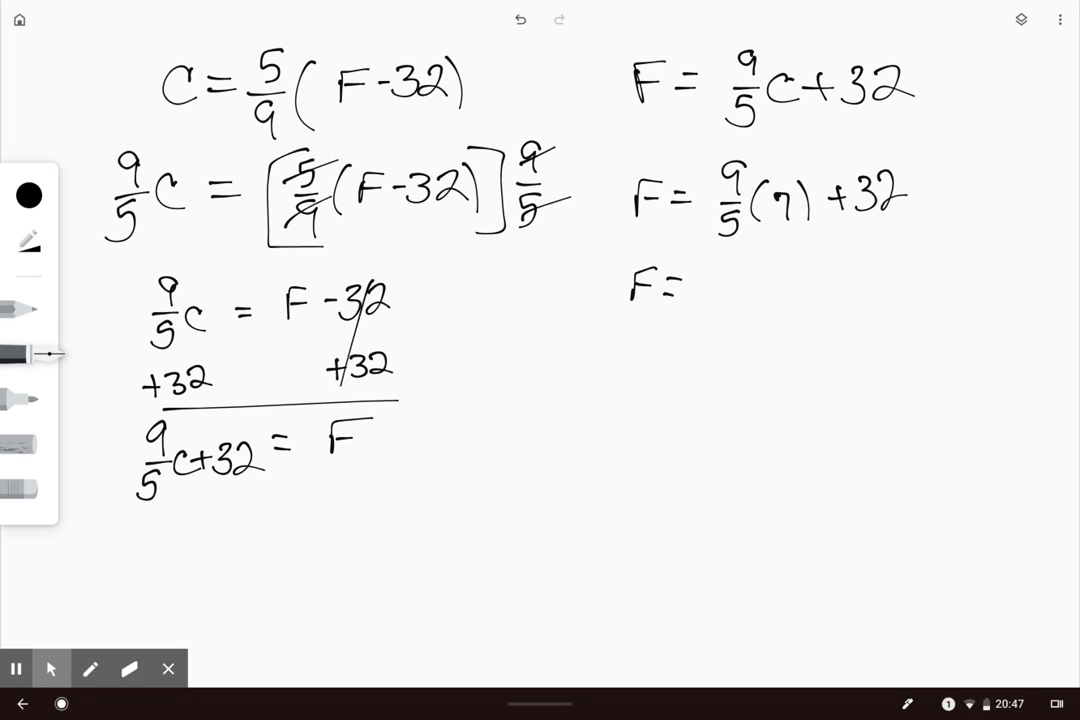
pyautogui.write('12.6 +')
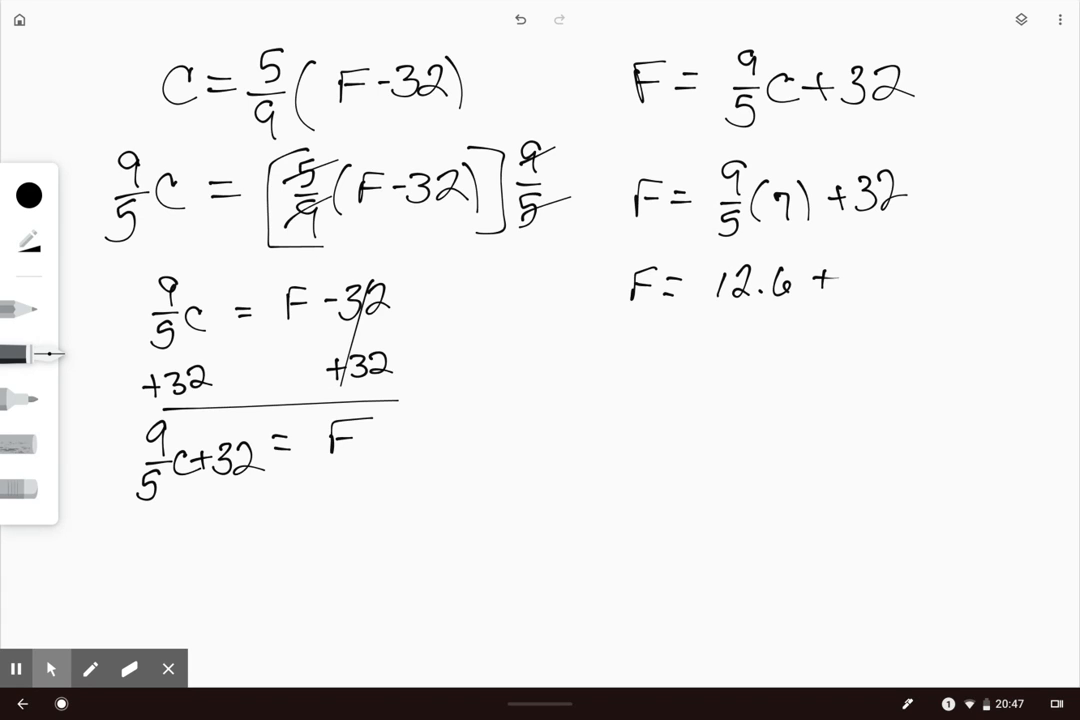
pyautogui.write('32')
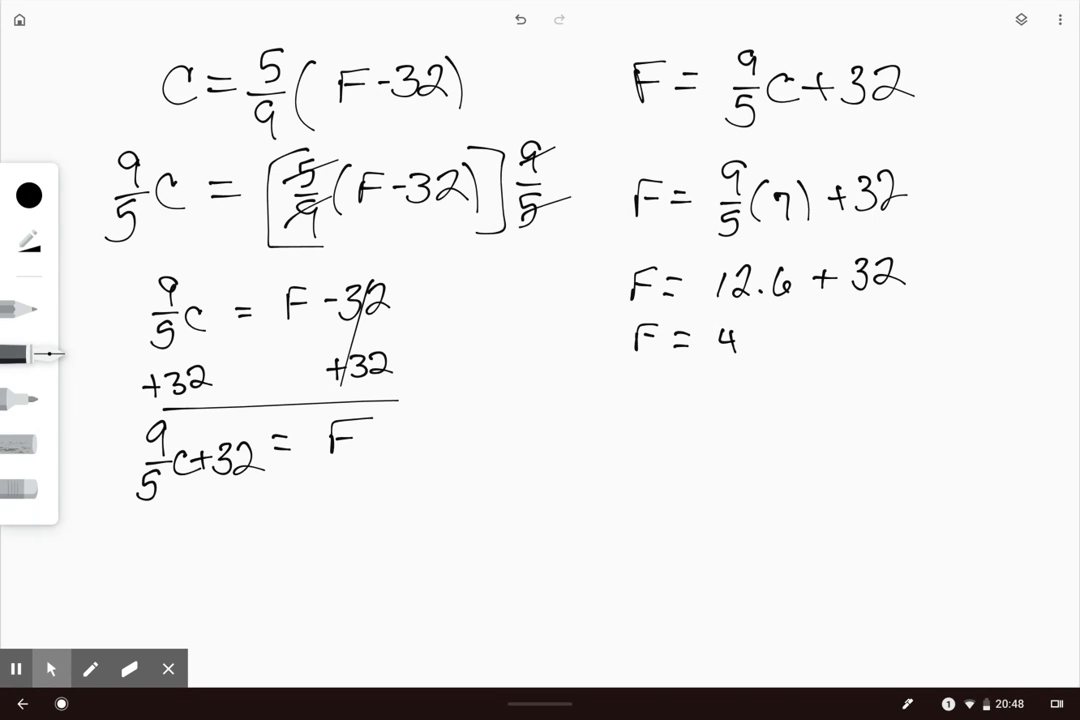
pyautogui.write('44.6')
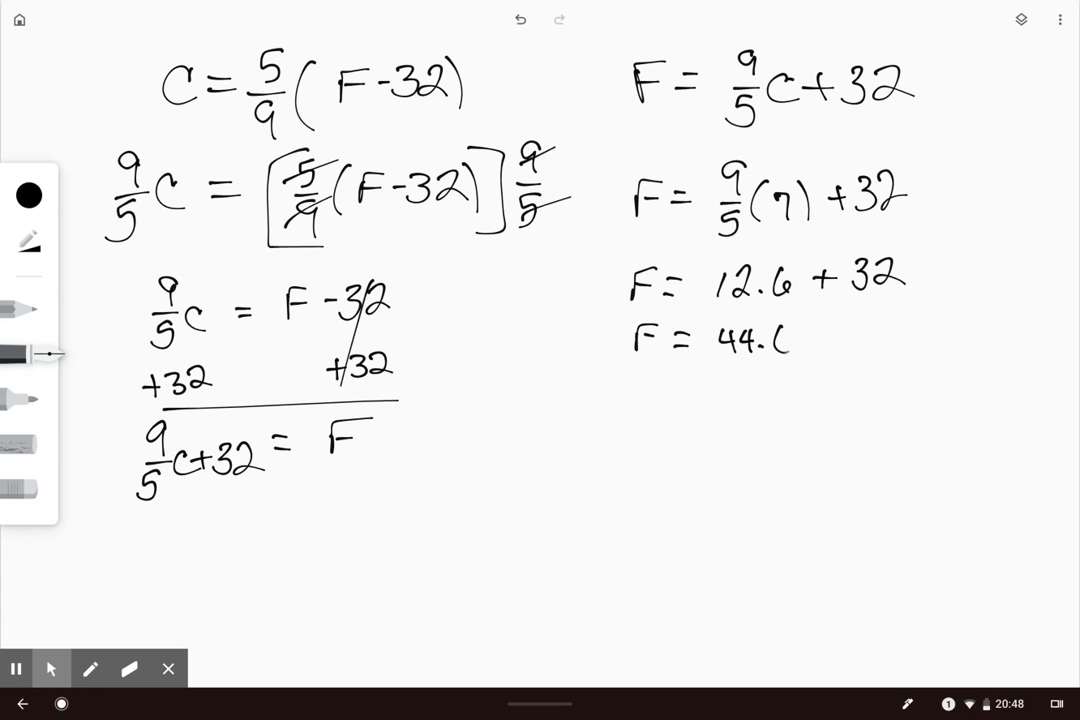
pyautogui.write('6')
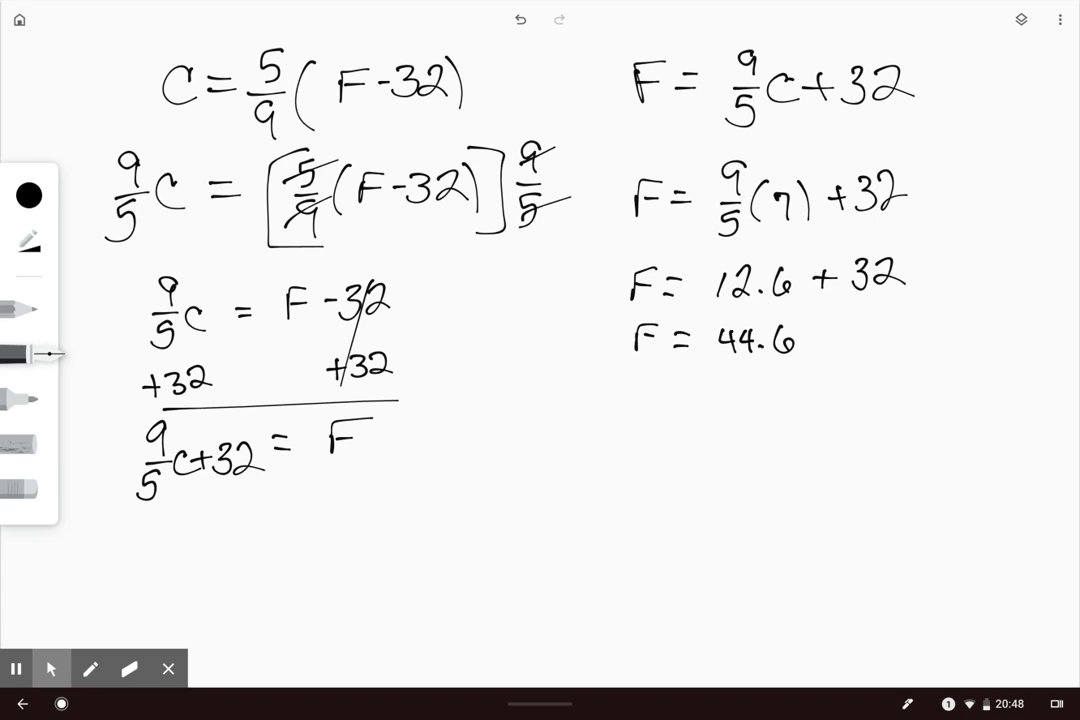
pyautogui.moveTo(578, 382); pyautogui.dragTo(755, 378)
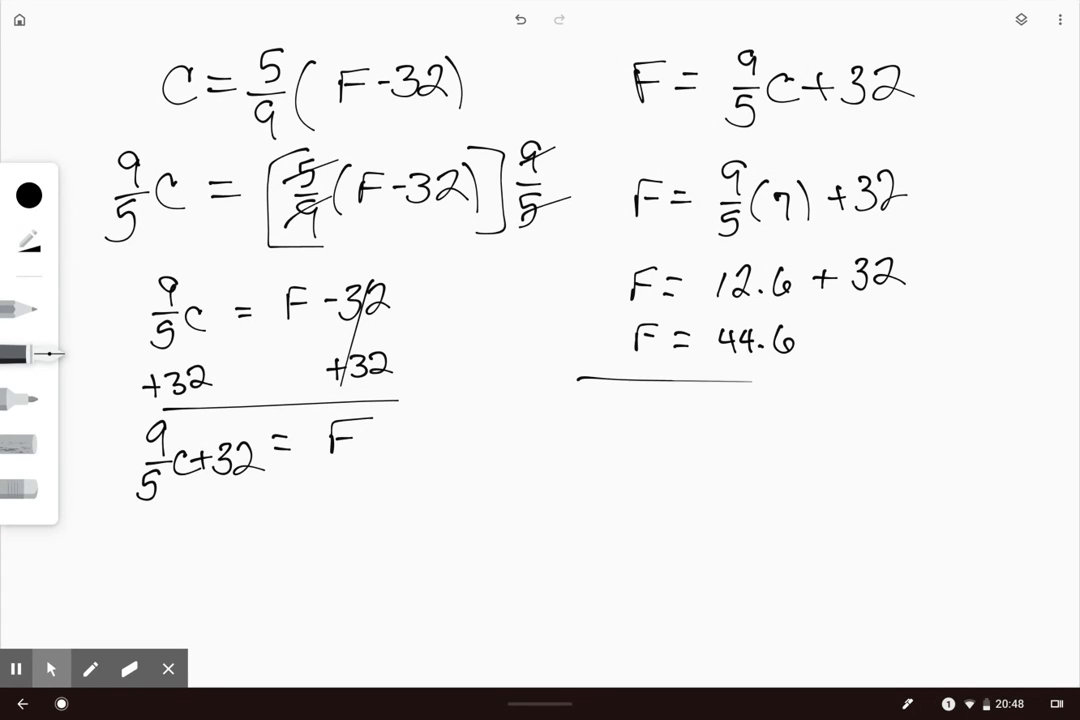
# - Convert 9°C: F = 9/5(9)+32 = 16.2+32 = 48.2, and start a column divider
pyautogui.moveTo(760, 385); pyautogui.dragTo(1010, 385)
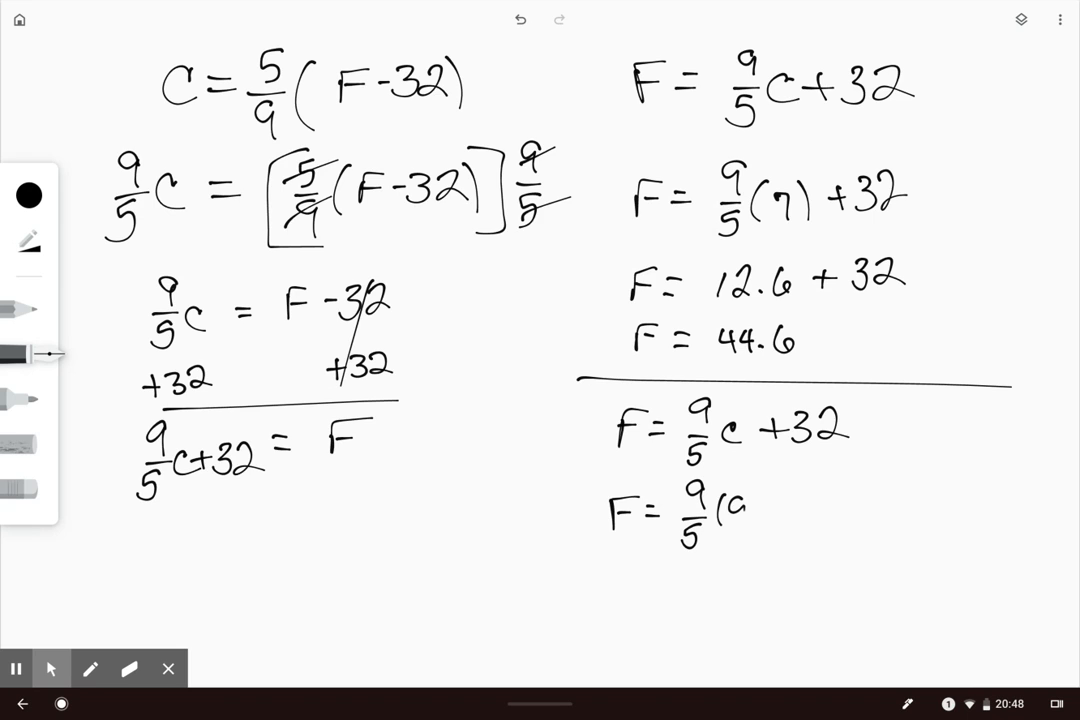
pyautogui.moveTo(730, 510); pyautogui.dragTo(810, 510)
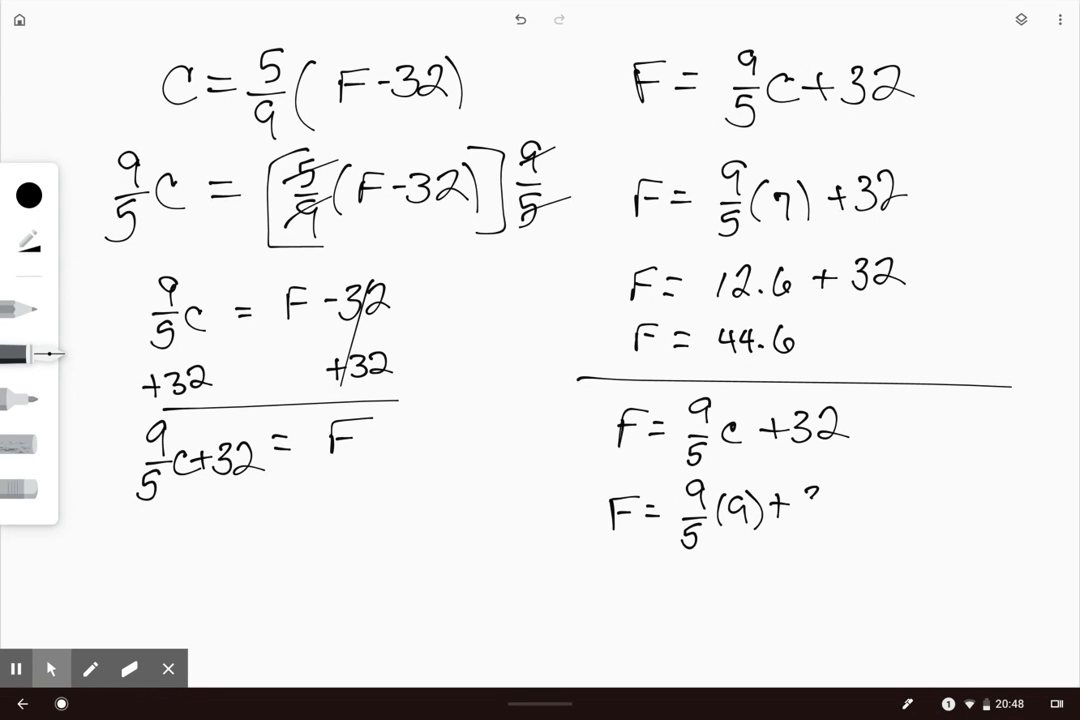
pyautogui.write('32')
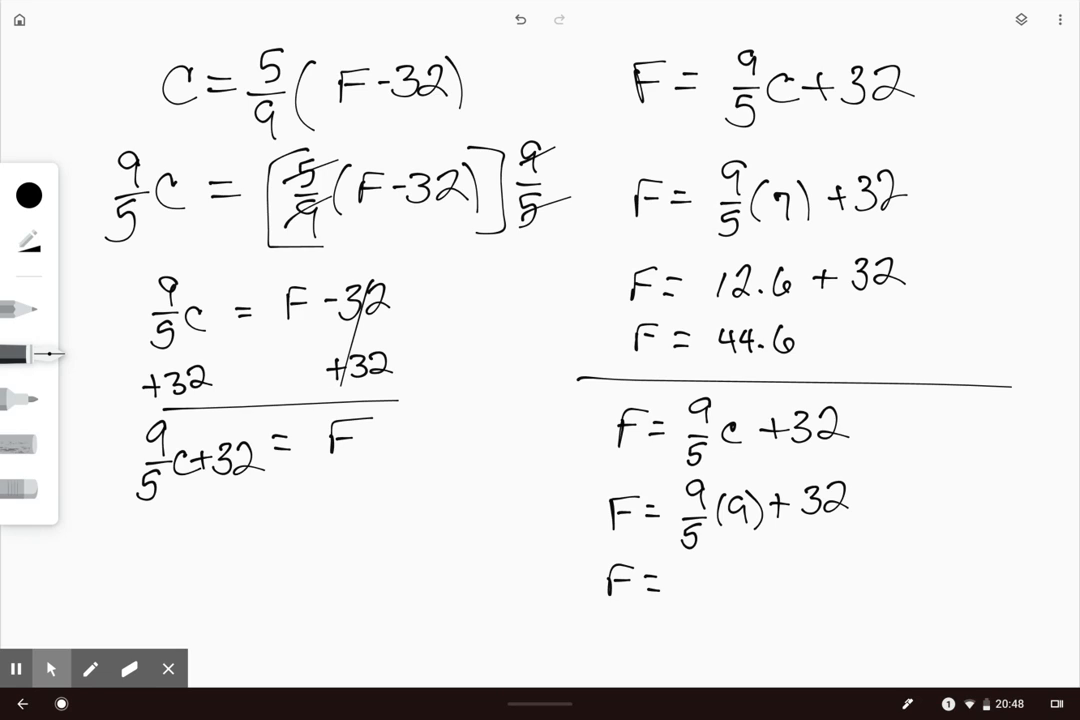
pyautogui.write('11')
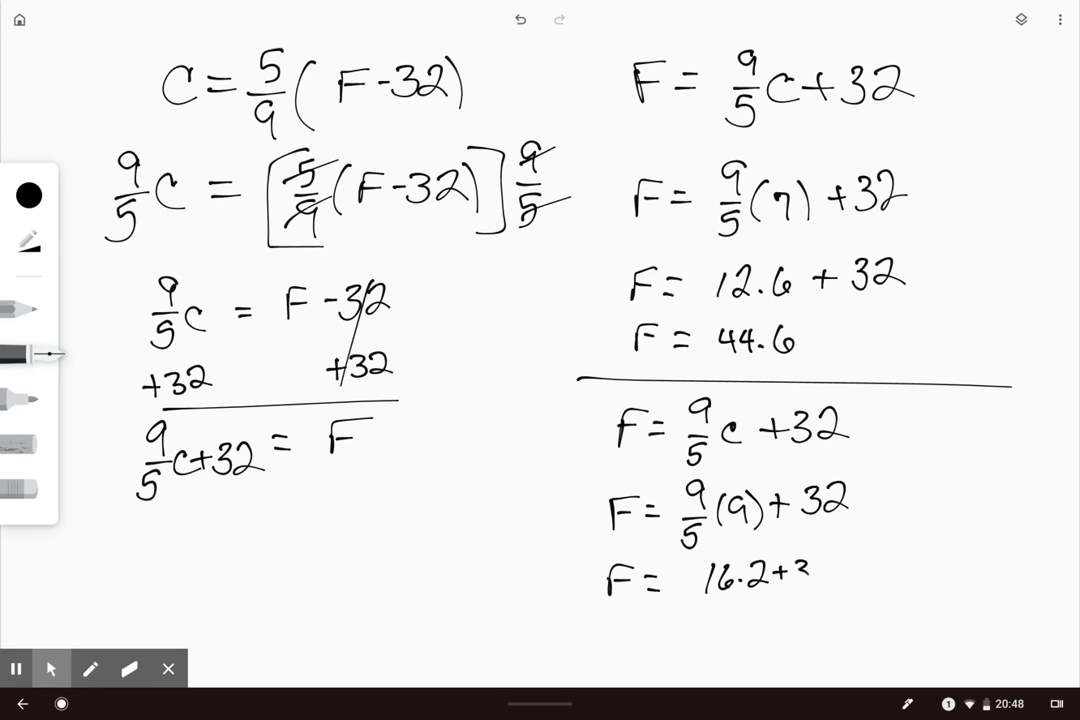
pyautogui.moveTo(620, 635); pyautogui.dragTo(620, 660)
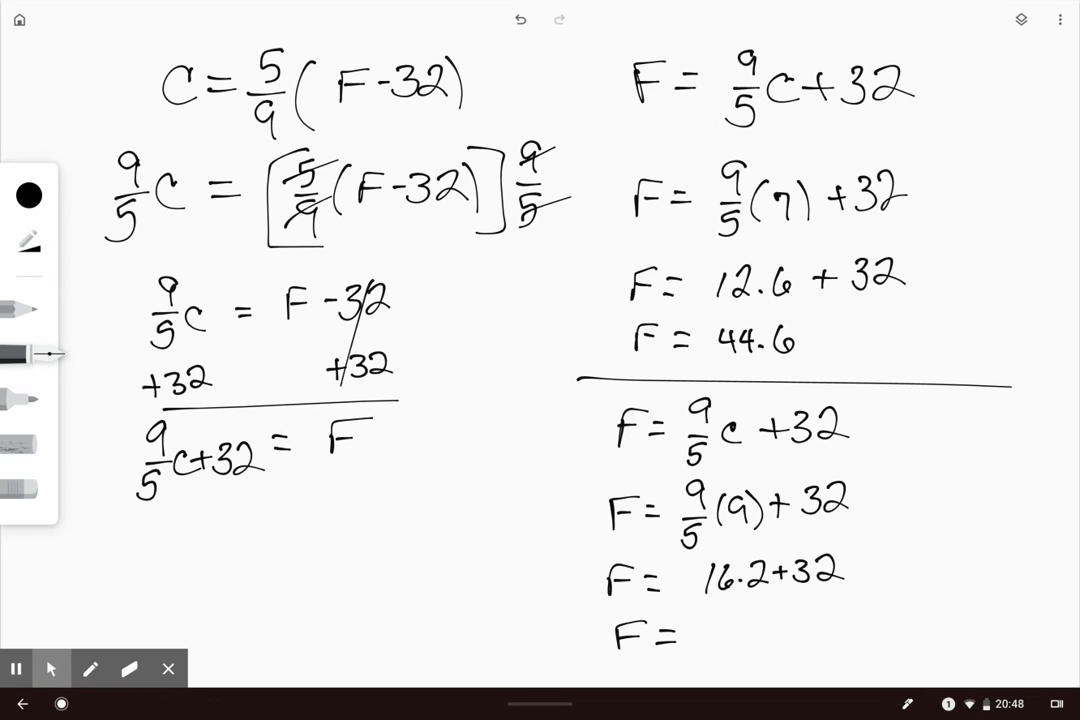
pyautogui.moveTo(730, 630); pyautogui.dragTo(820, 640)
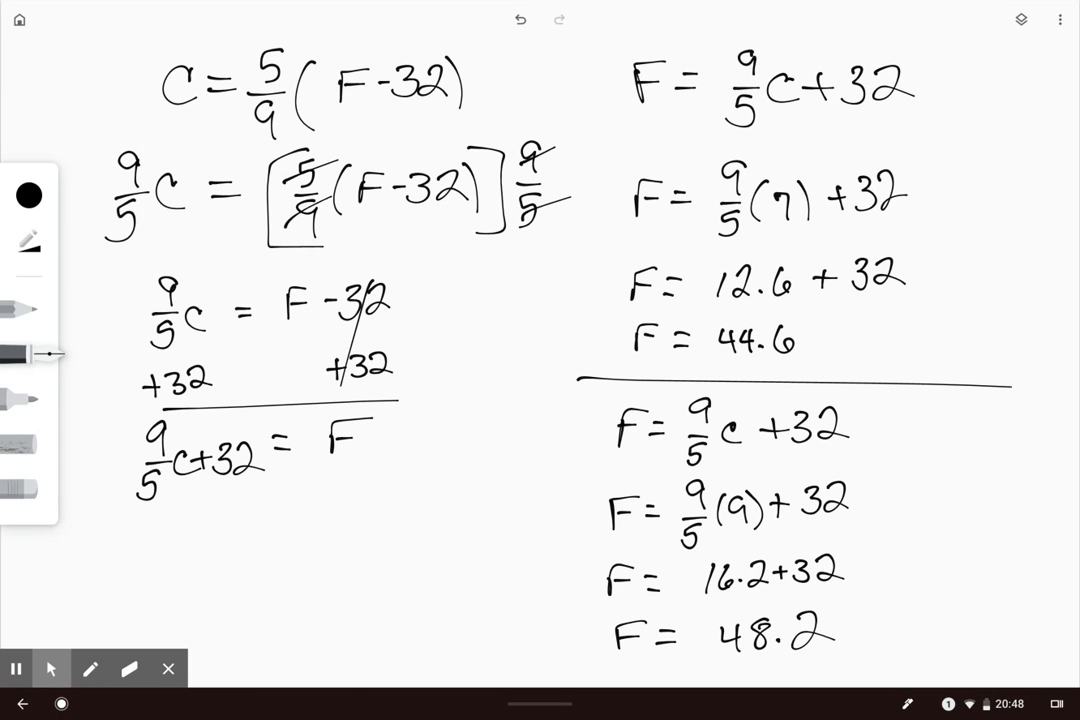
pyautogui.moveTo(572, 62); pyautogui.dragTo(586, 505)
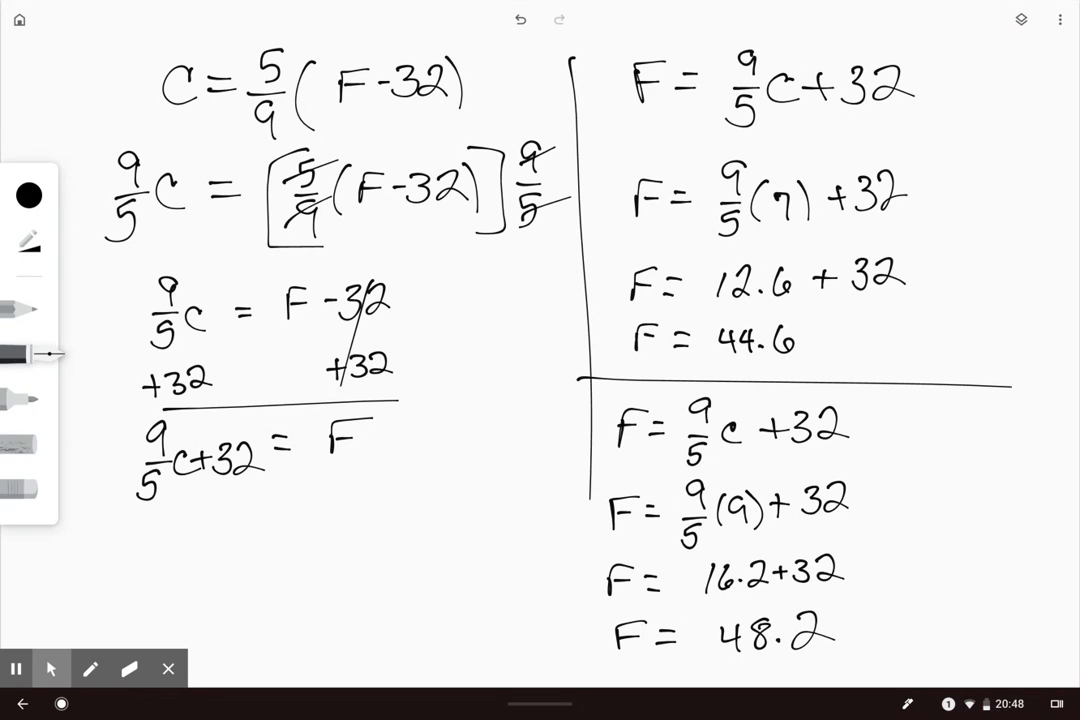
# - Extend the vertical line separating the derivation from the temperature conversions
pyautogui.moveTo(590, 495); pyautogui.dragTo(578, 645)
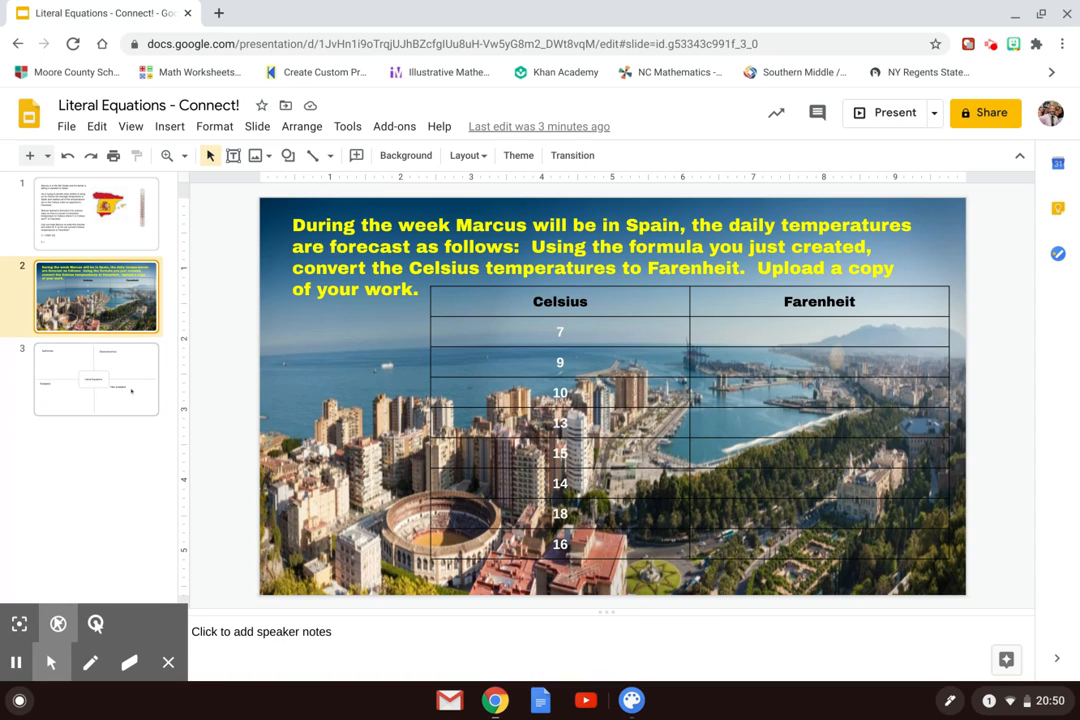
# - On the Frayer slide, type the definition 'Equations or formulas with ... or more variables or symbols'
pyautogui.click(96, 379)
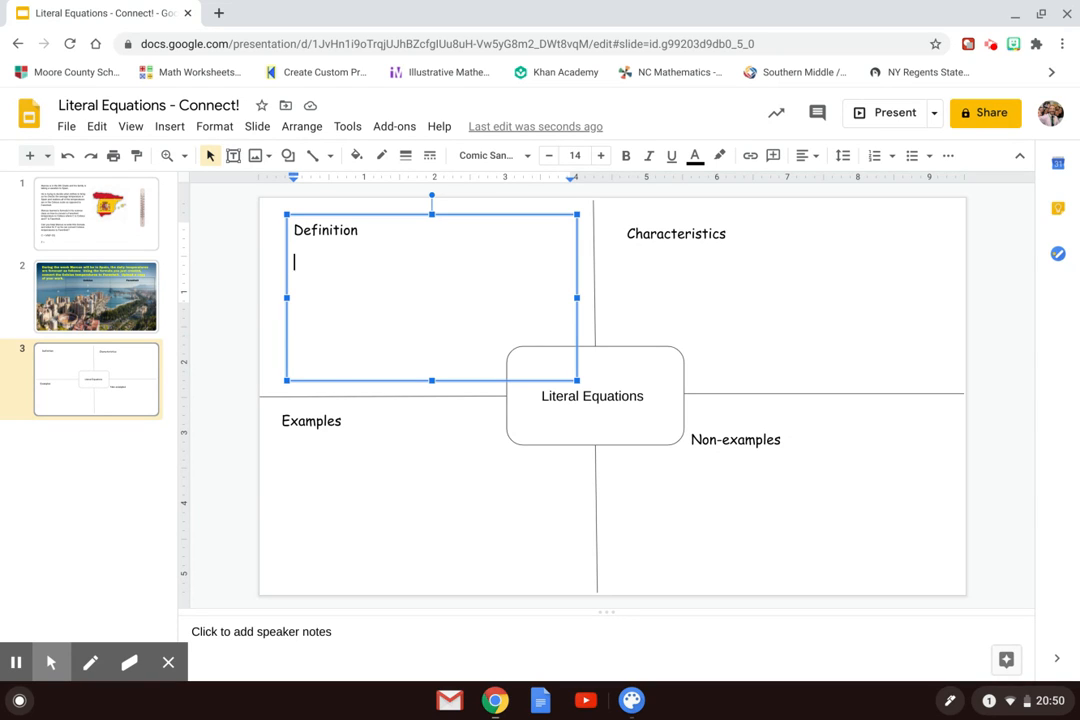
pyautogui.write('Equation or')
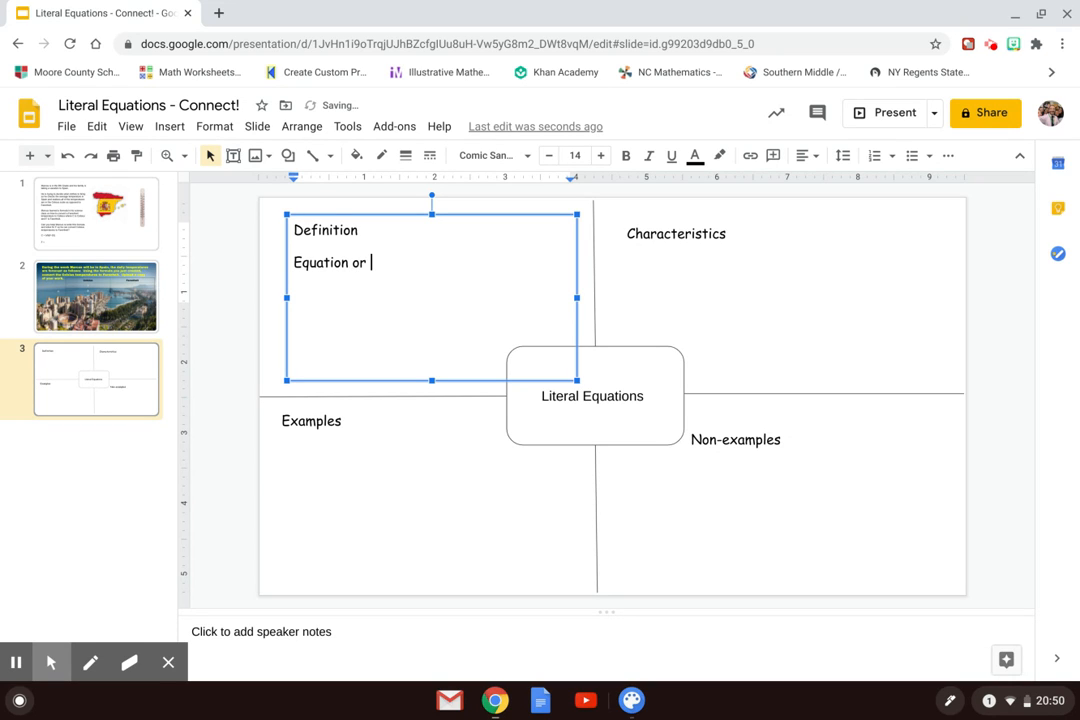
pyautogui.write('formual')
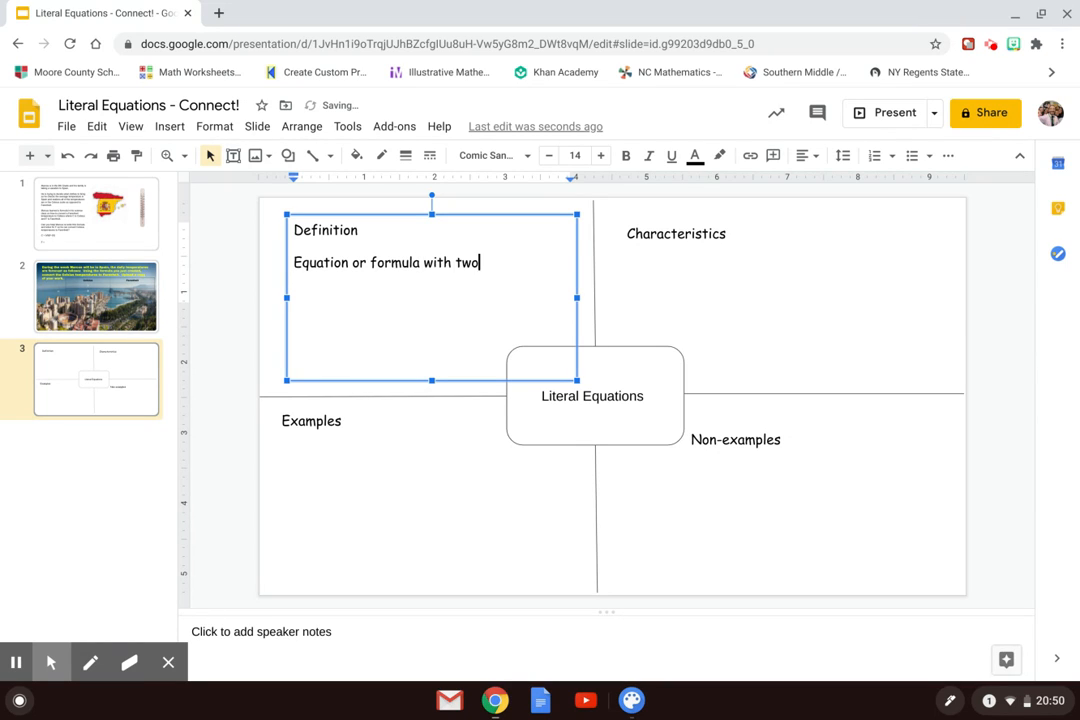
pyautogui.write('or more')
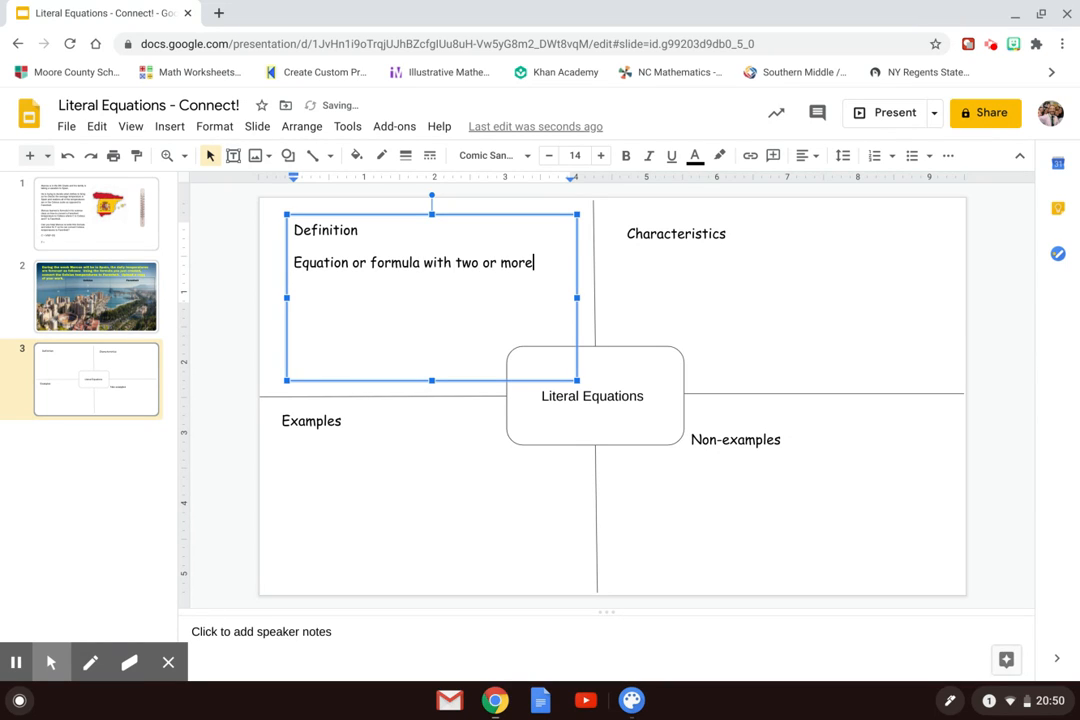
pyautogui.write('variable')
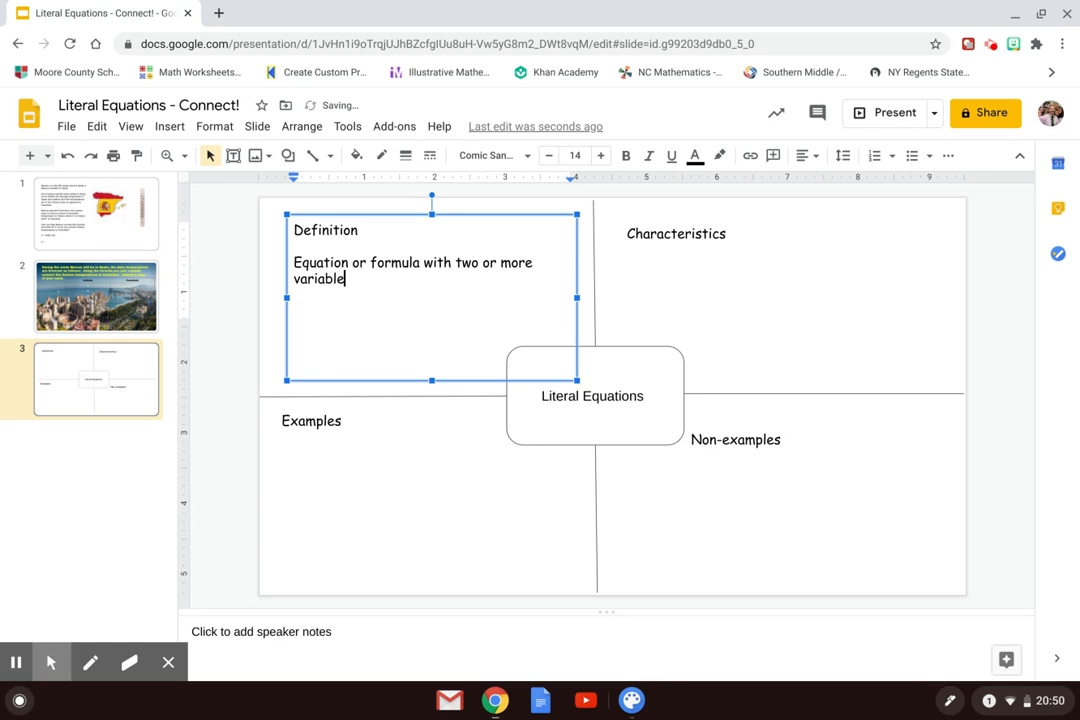
pyautogui.write('s or sy')
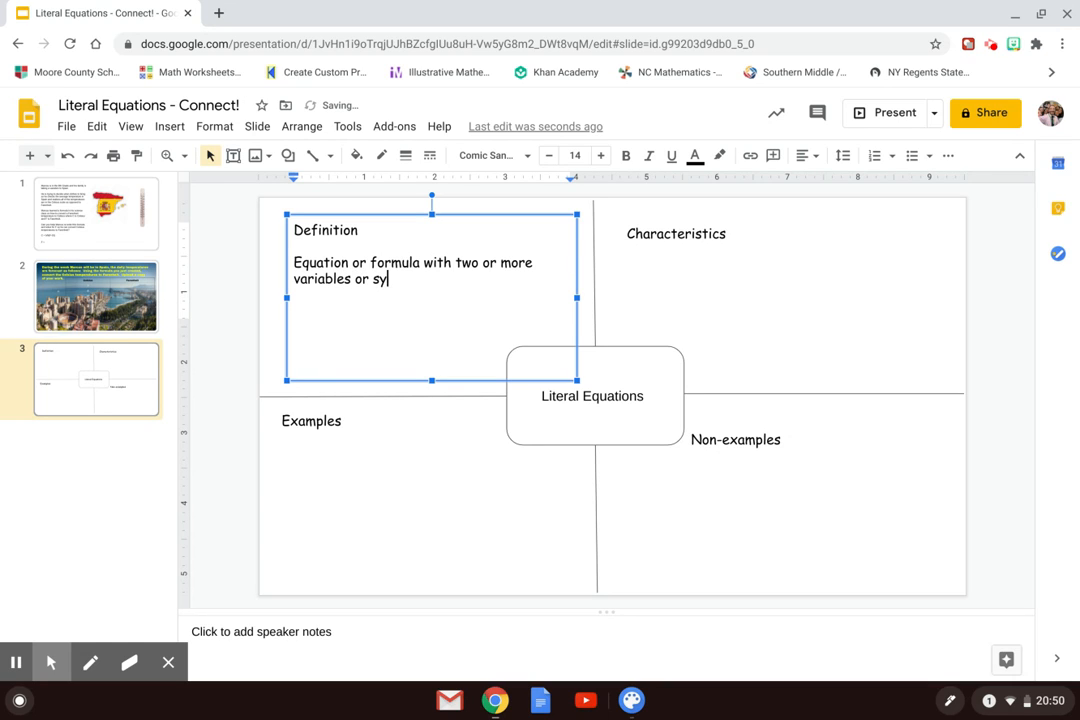
pyautogui.write('mbols')
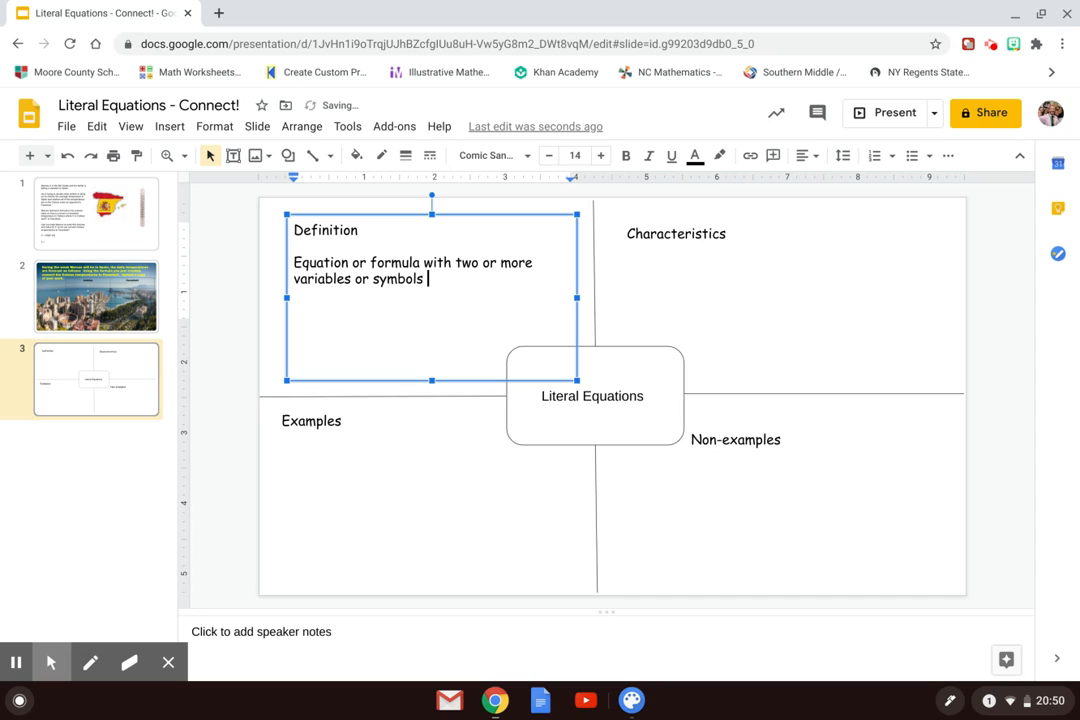
# - Add 'or an equation typically with letters, numbers, and or symbols' to the definition
pyautogui.write('or an equation that is')
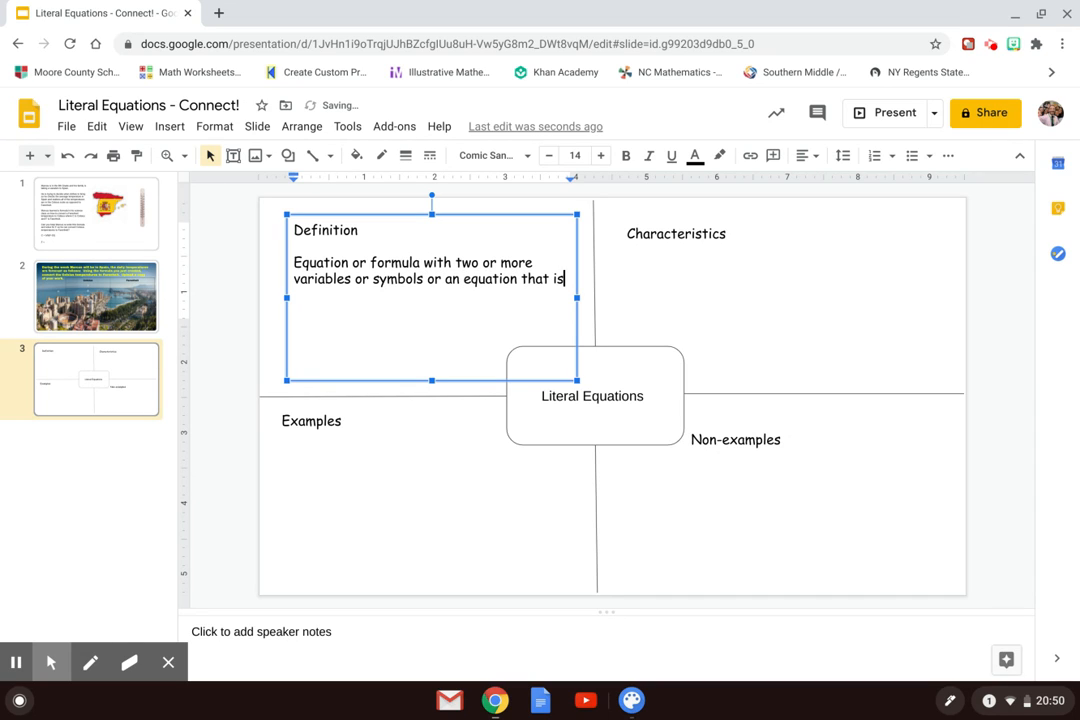
pyautogui.write('typically')
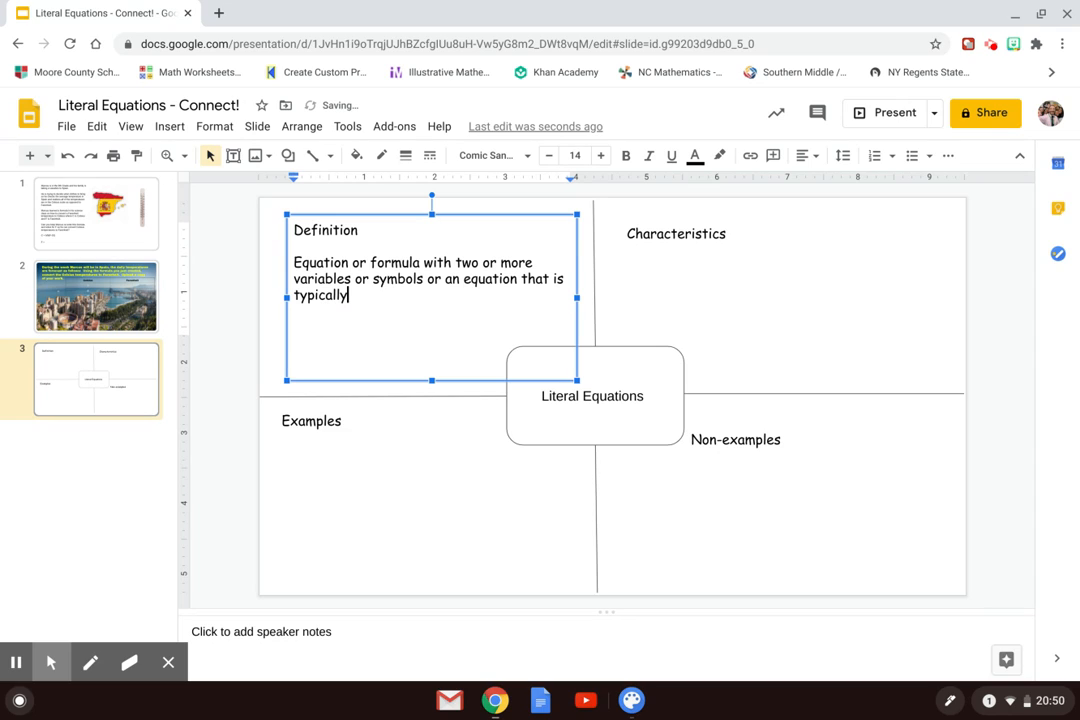
pyautogui.write('letter')
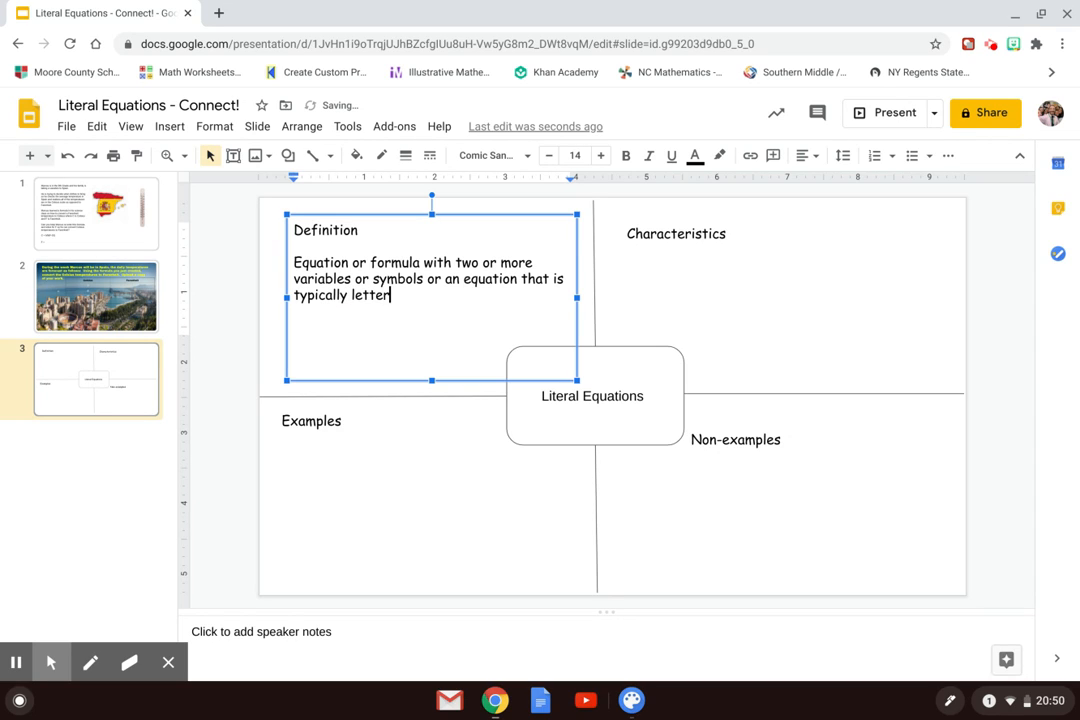
pyautogui.write(', numbers')
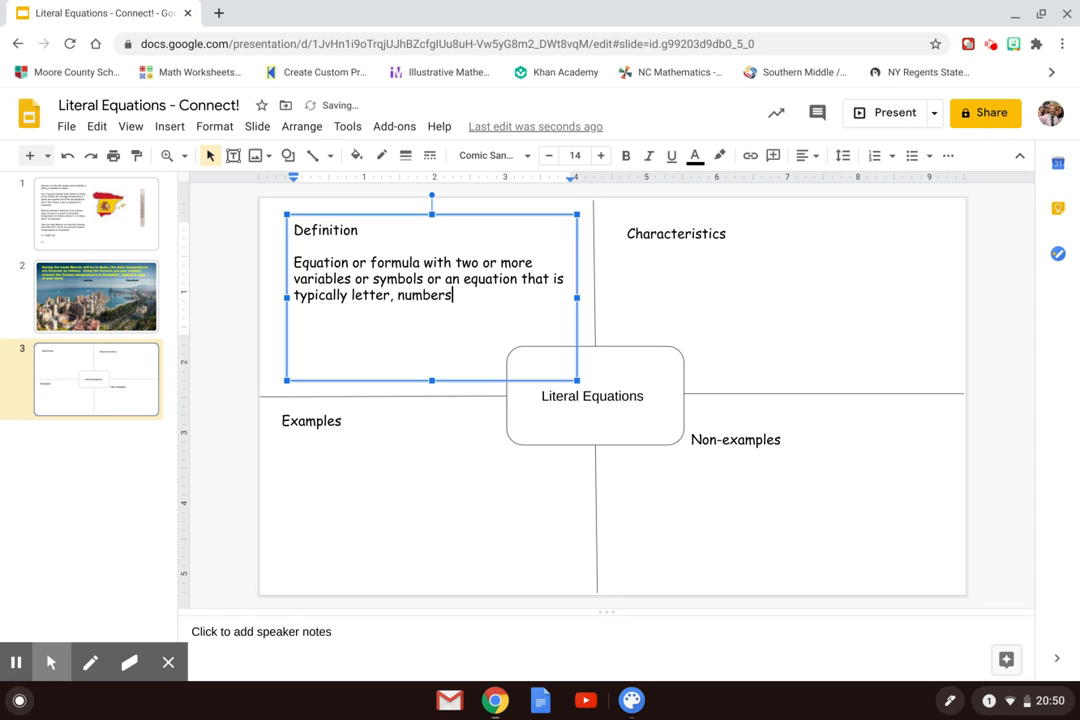
pyautogui.write(', and o')
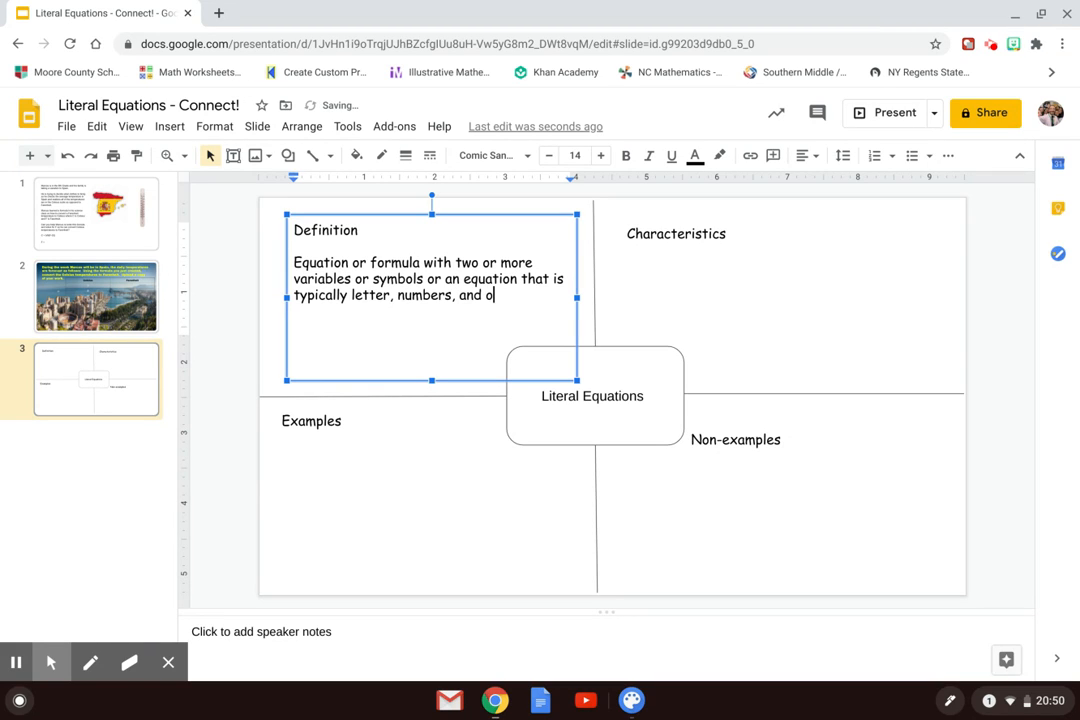
pyautogui.write('r symbols.')
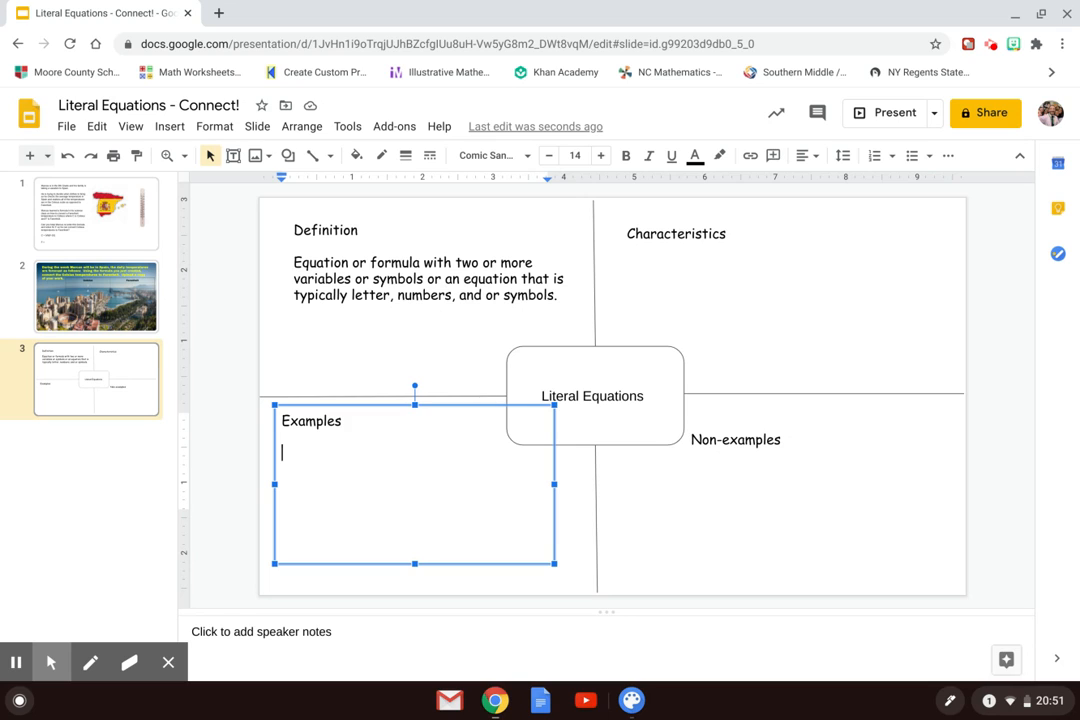
# - Type the example 'Temperature: F=9/5(C+32)' in the Examples box
pyautogui.write('Temp')
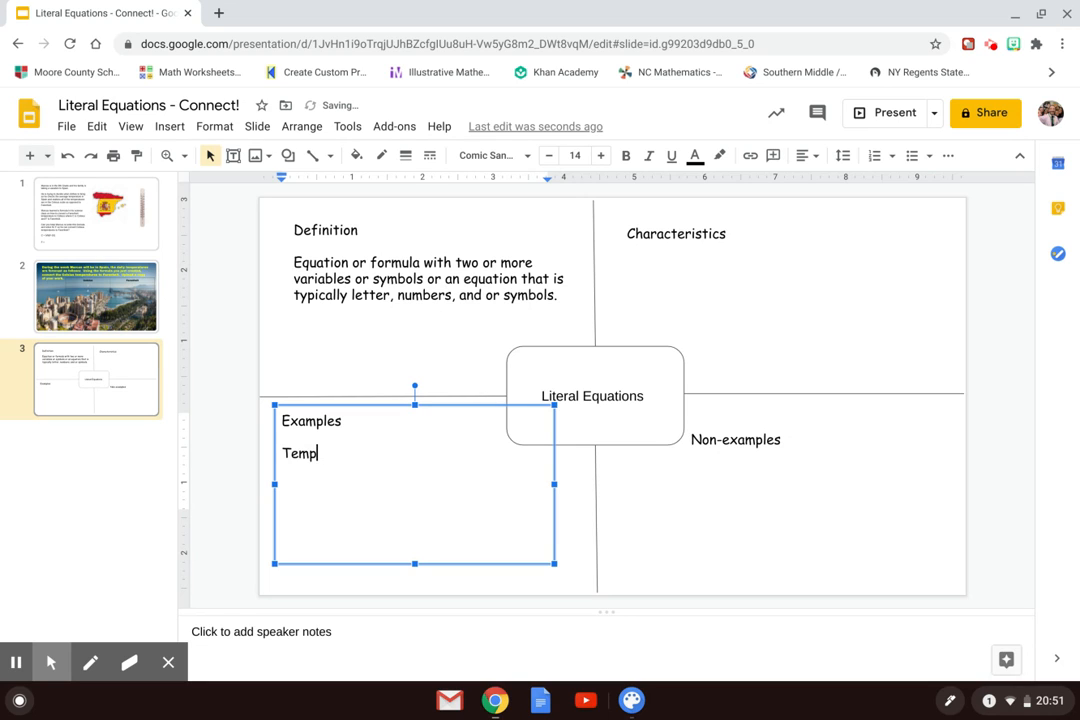
pyautogui.write('erature:')
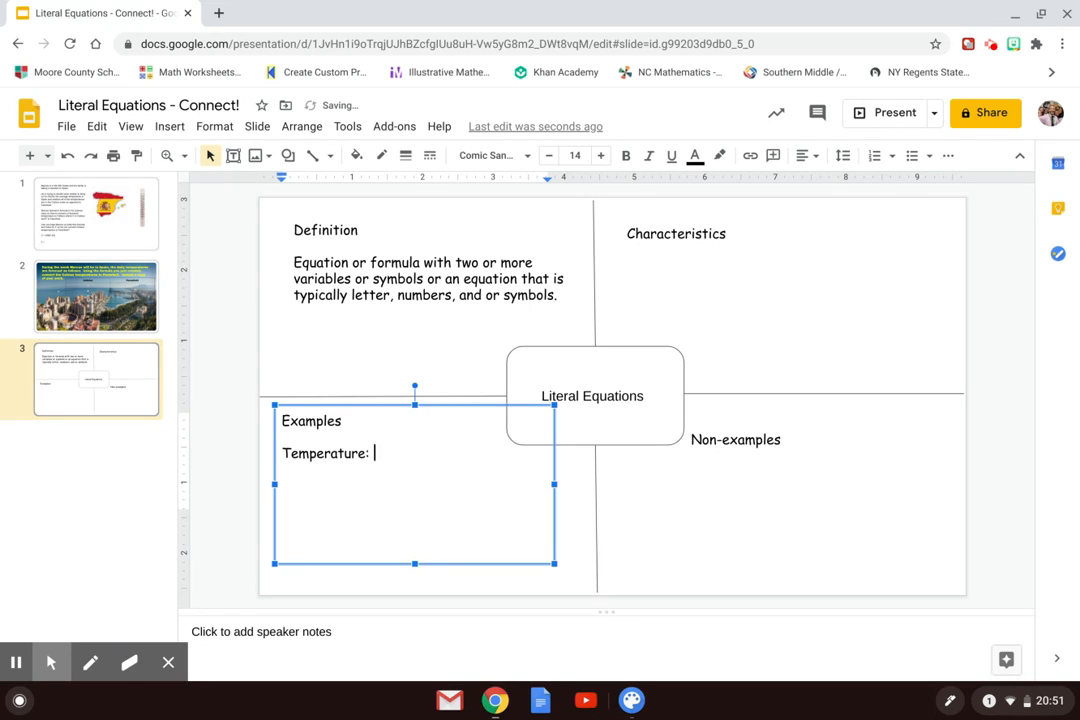
pyautogui.write('F=')
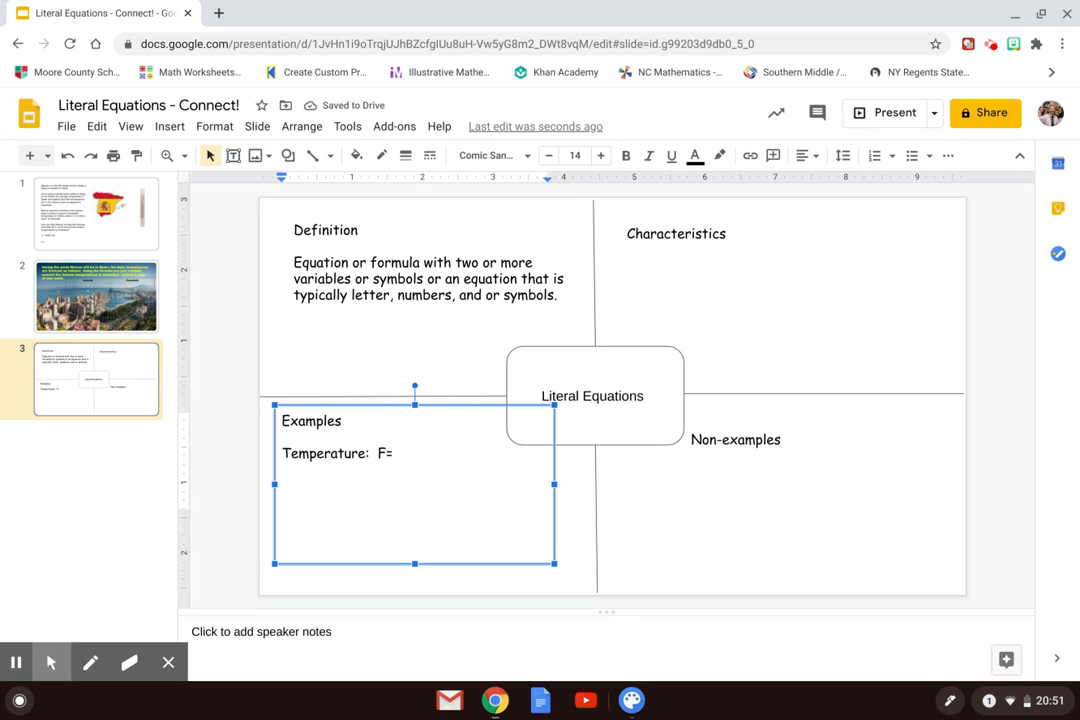
pyautogui.write('9/')
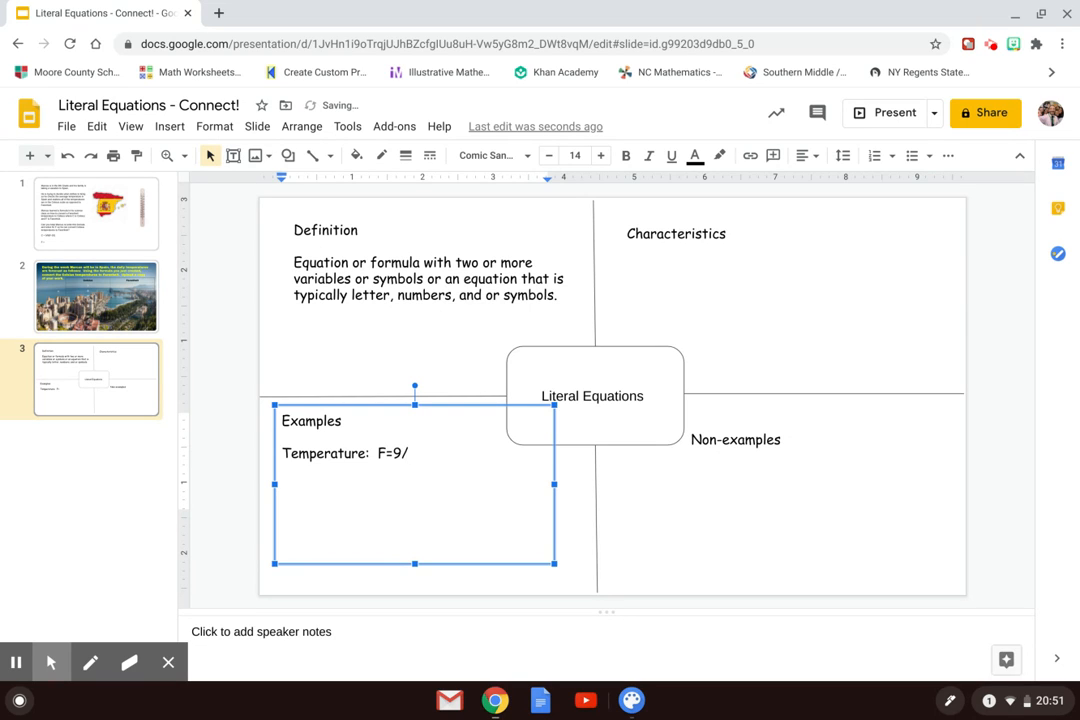
pyautogui.write('5')
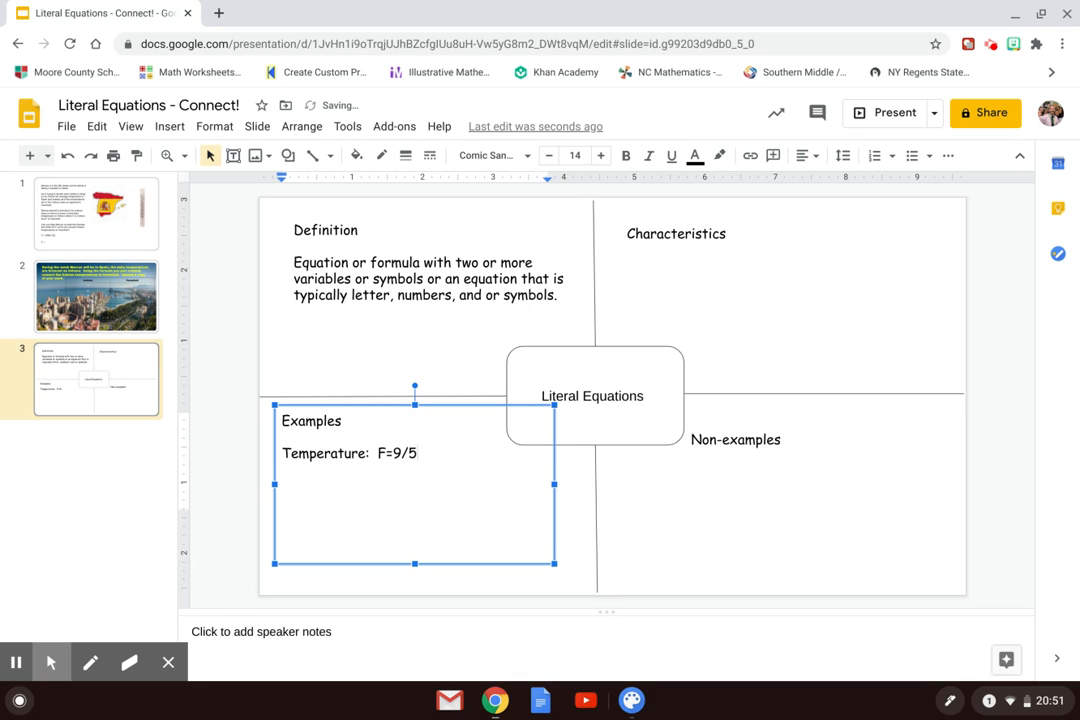
pyautogui.write('(C')
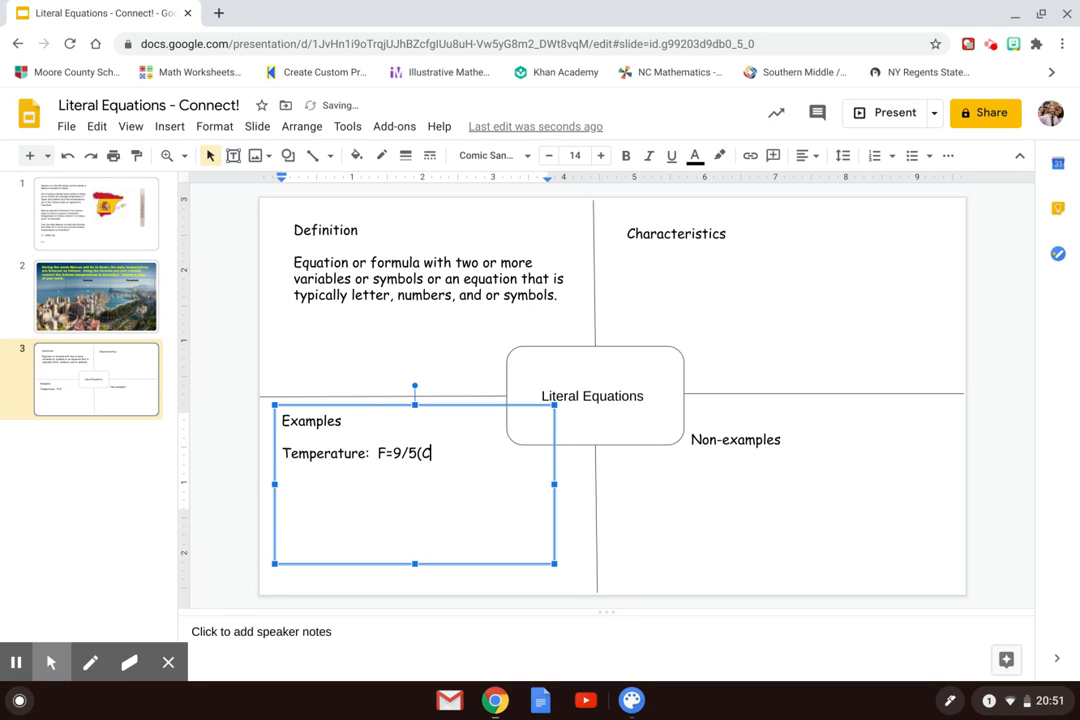
pyautogui.write('C+32')
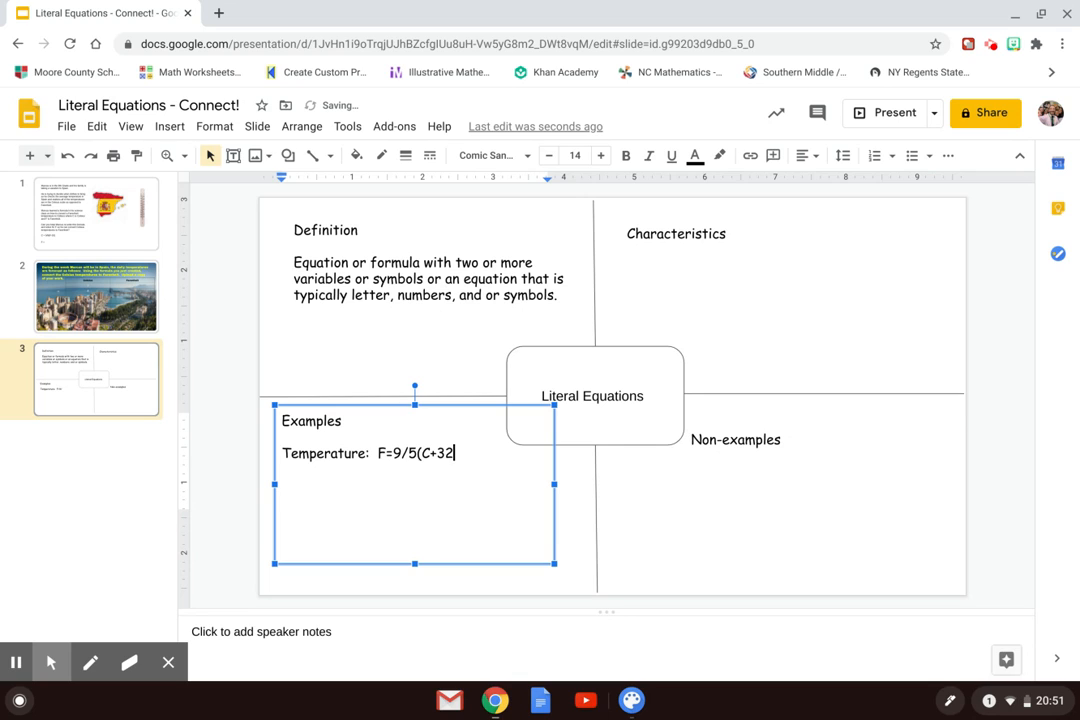
pyautogui.write(')')
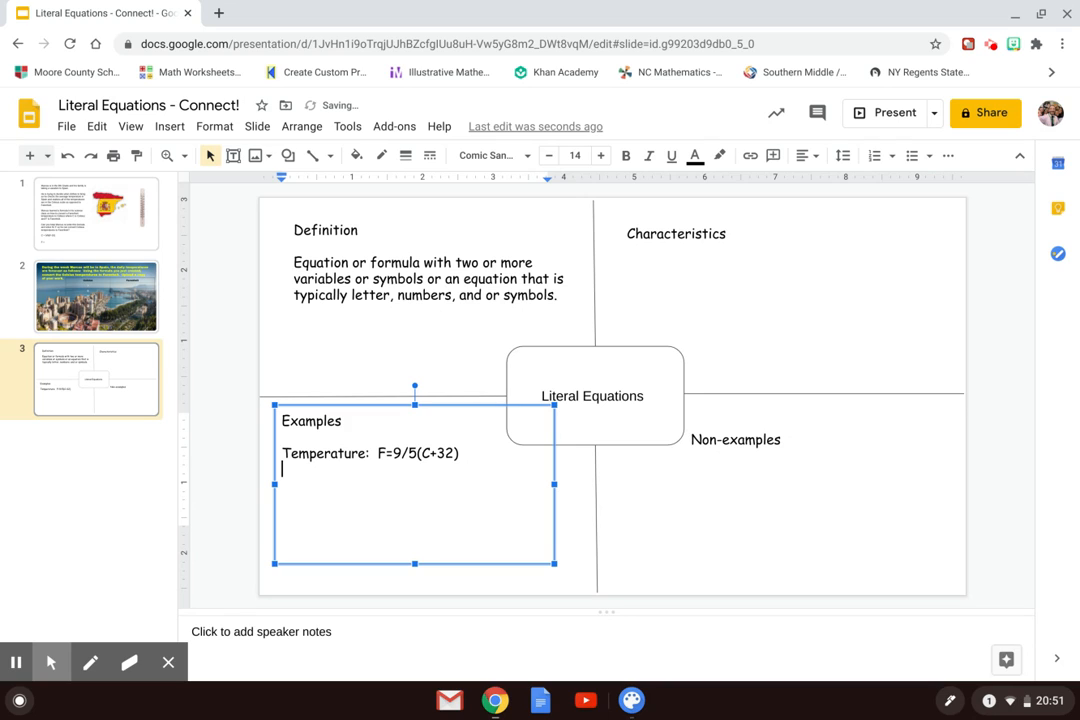
# - Add the line 'Algebra: y = mx + b, ax + by =c'
pyautogui.write('Algebra:')
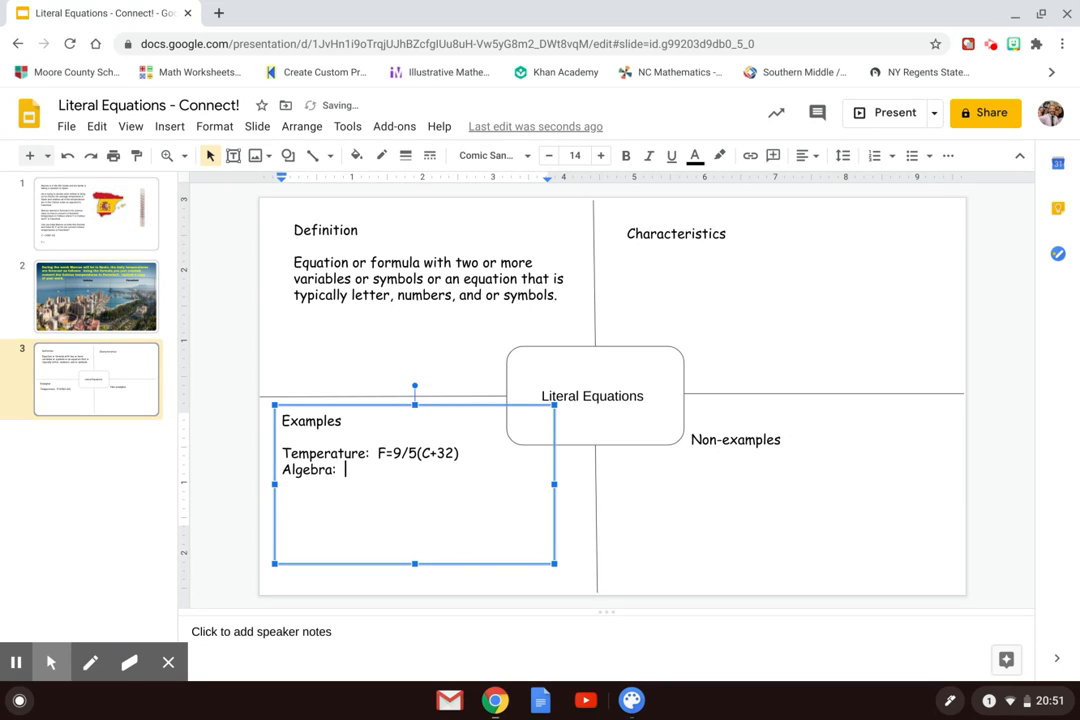
pyautogui.write('y = mx + b')
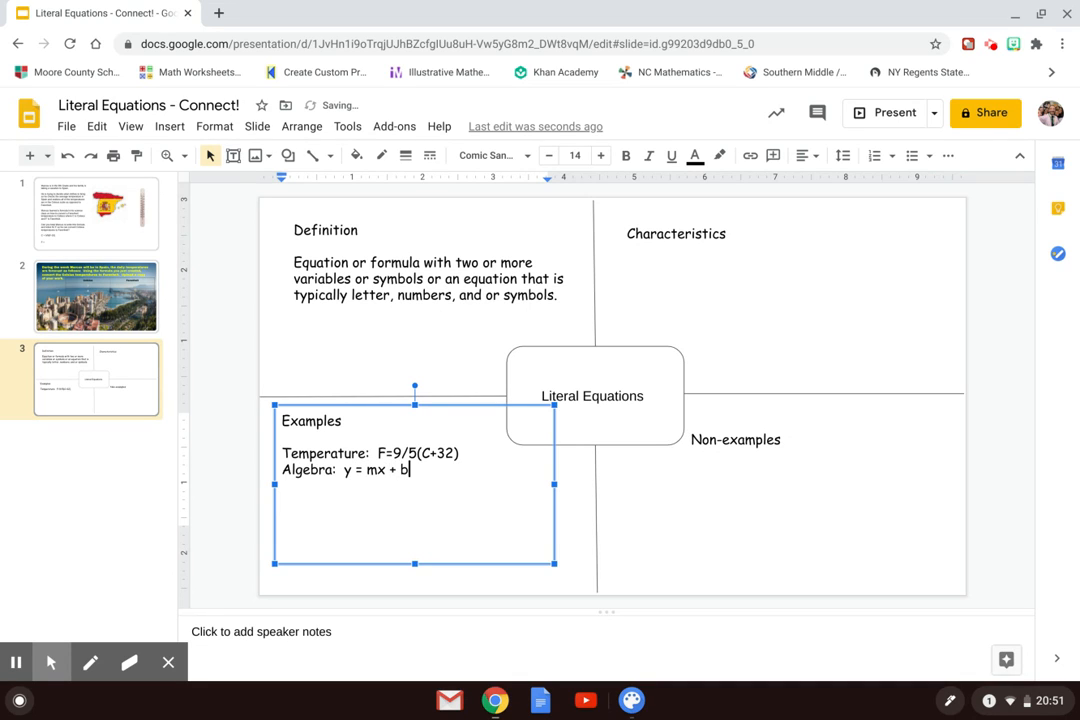
pyautogui.write(',')
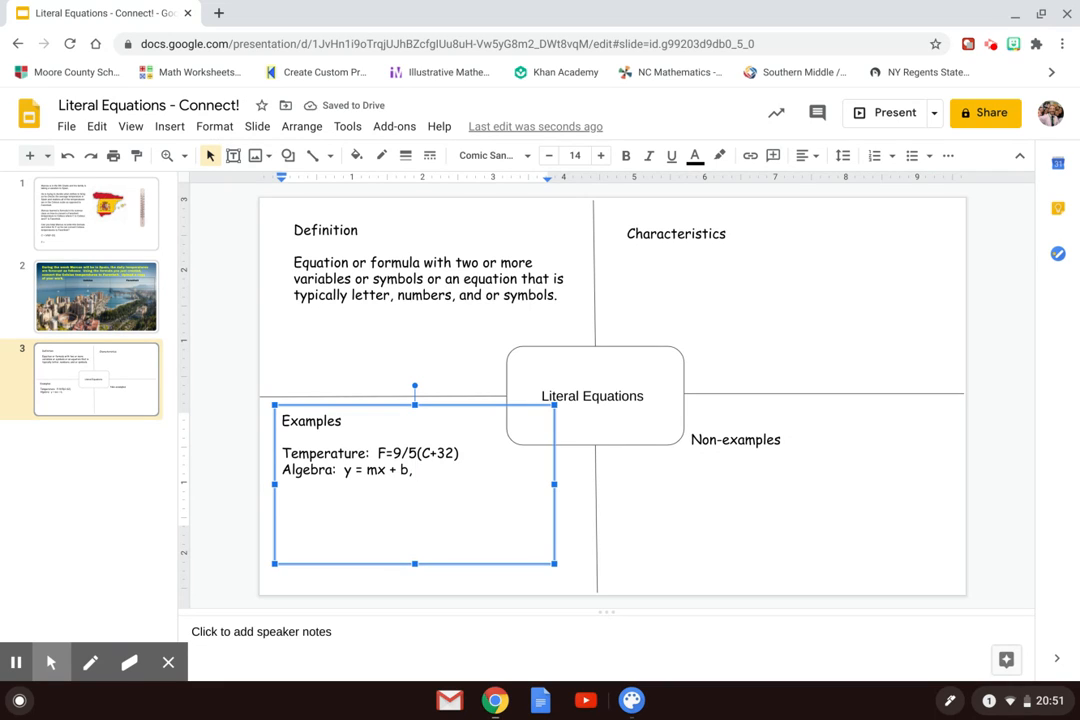
pyautogui.write('ax + by')
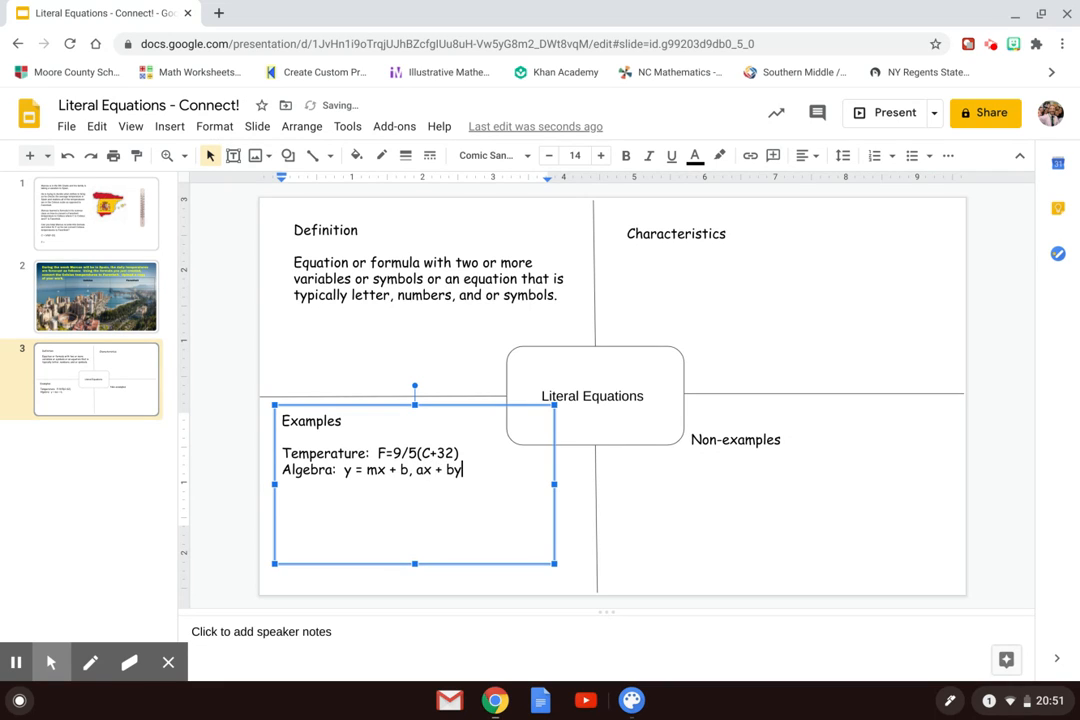
pyautogui.write('=c')
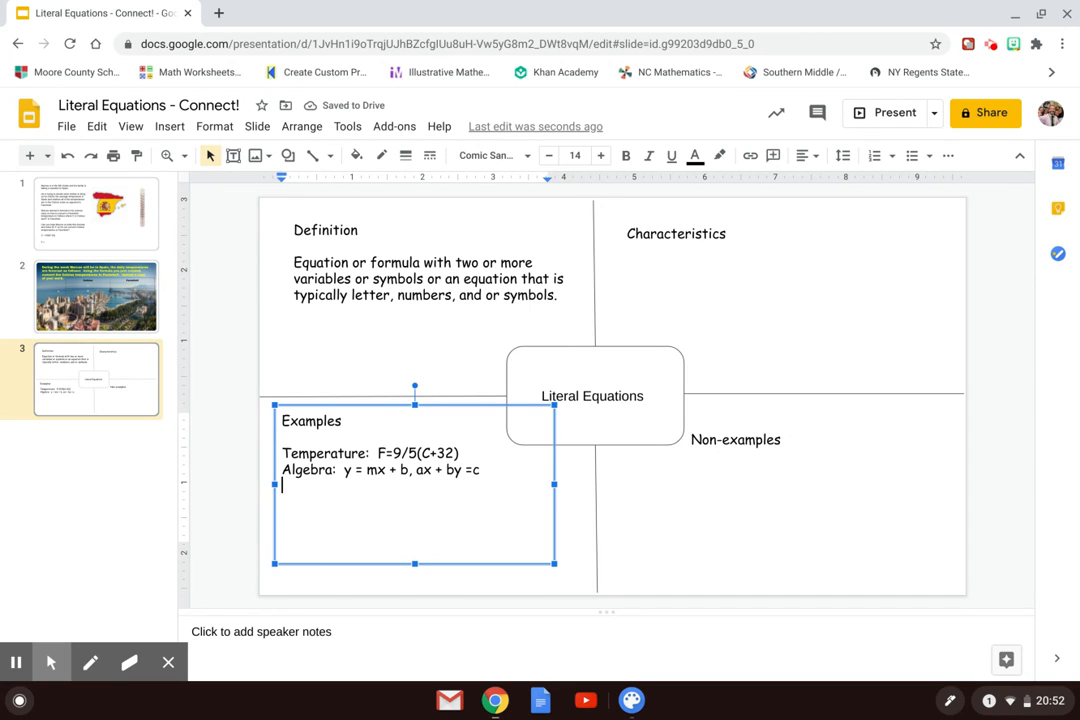
# - Start a Geometry line in the Examples box reading 'A=bh, A='
pyautogui.write('Geometry:  A')
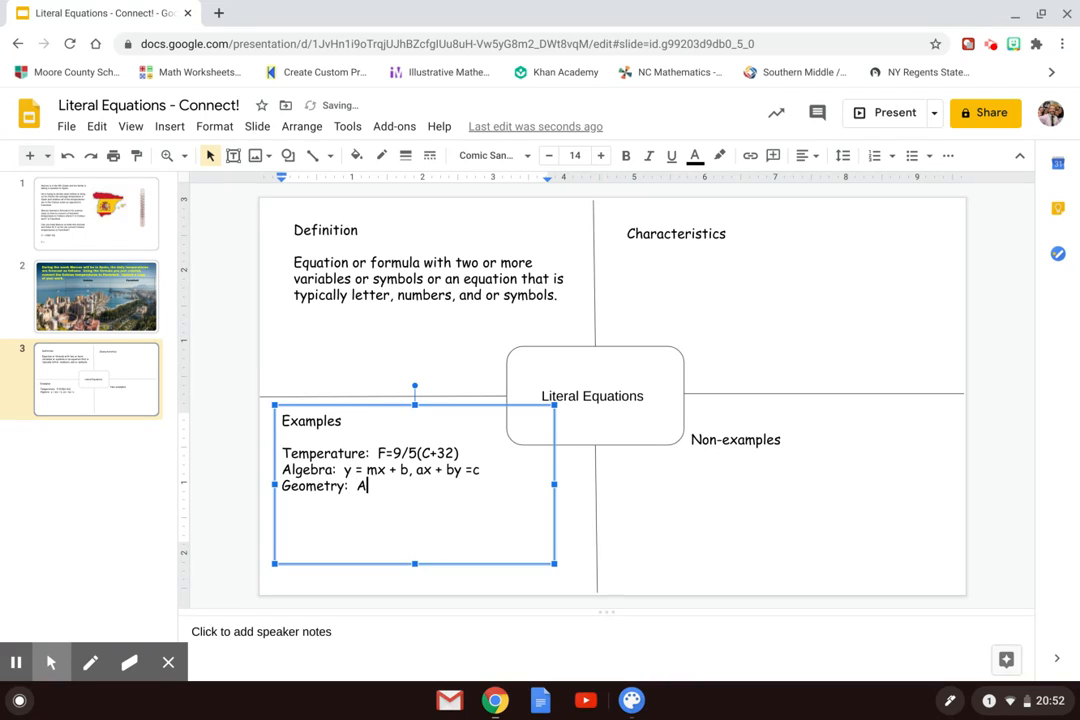
pyautogui.write('bh')
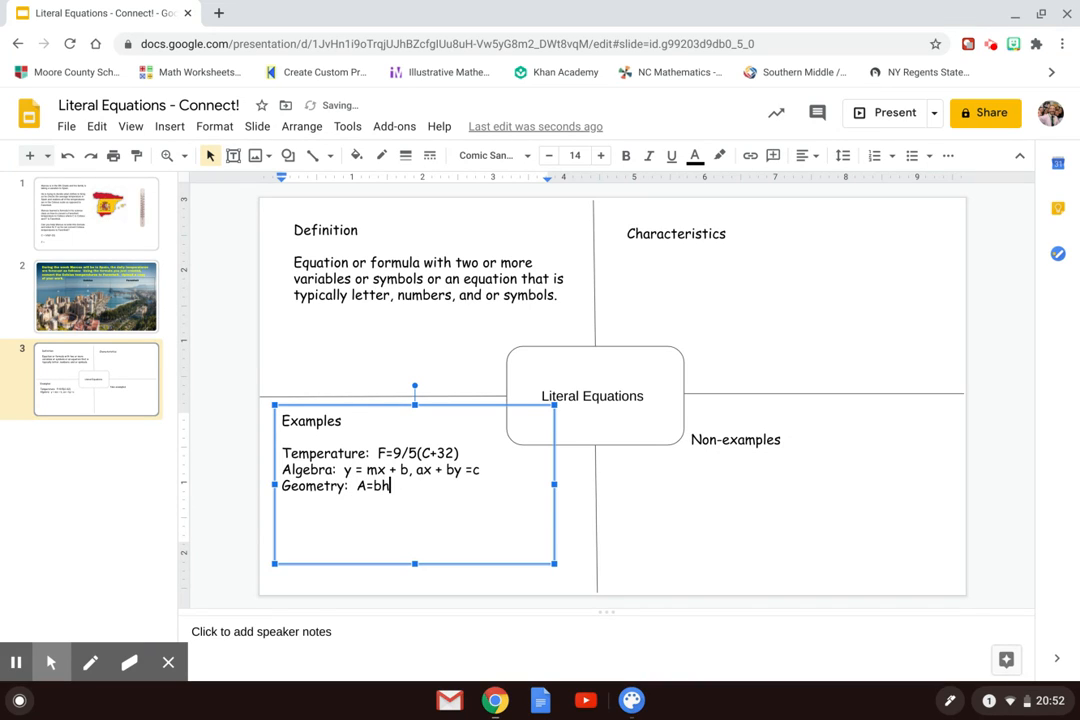
pyautogui.write(',')
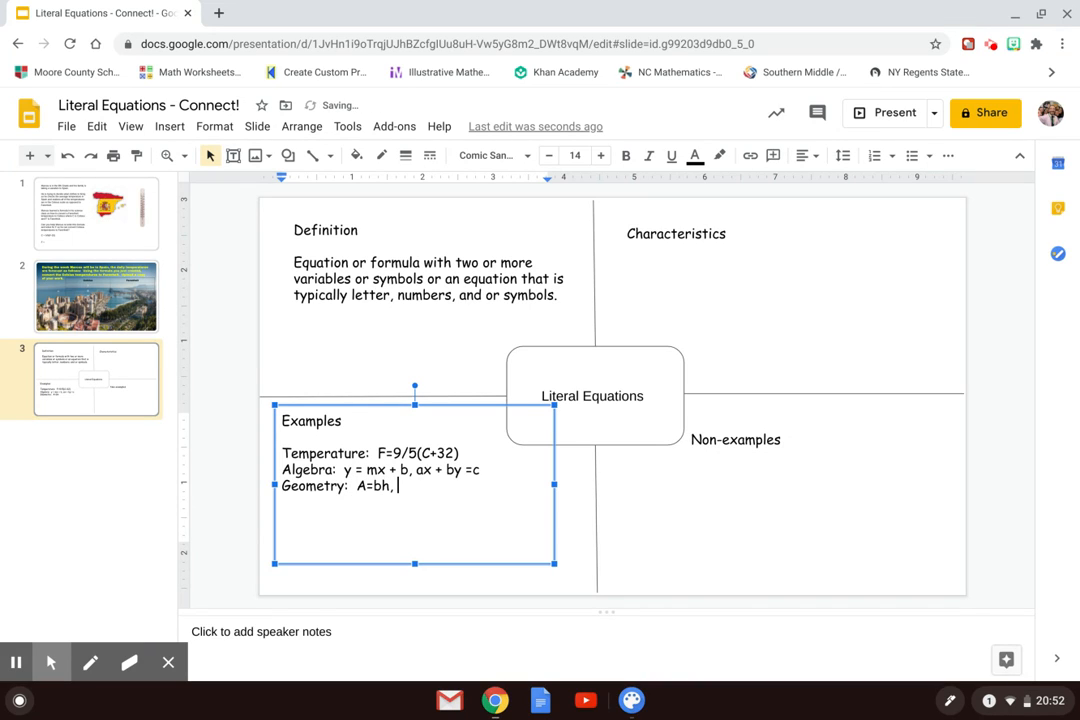
pyautogui.write('A=')
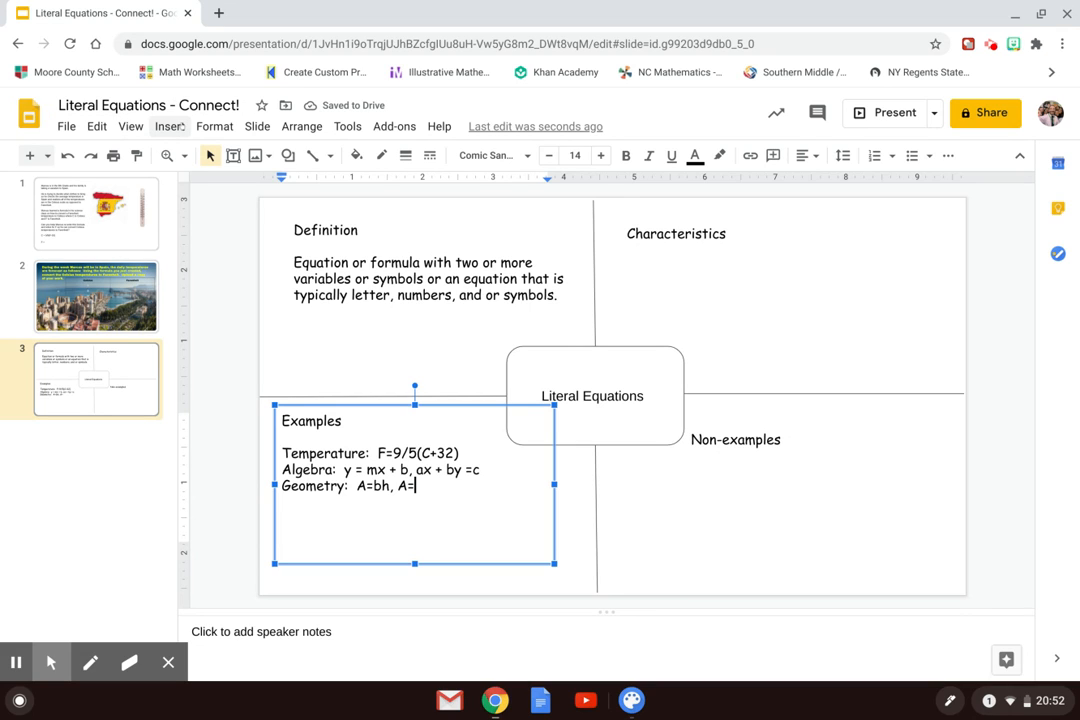
# - Insert the π symbol after 'A=' by searching 'pi' in Special characters
pyautogui.click(169, 126)
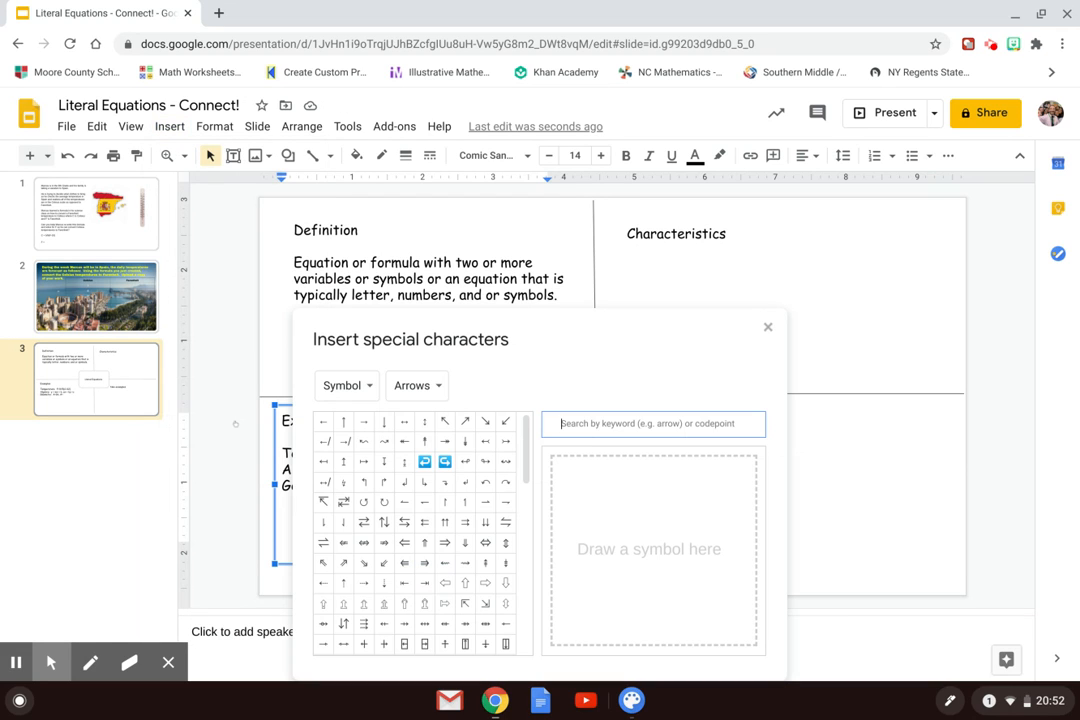
pyautogui.click(653, 423)
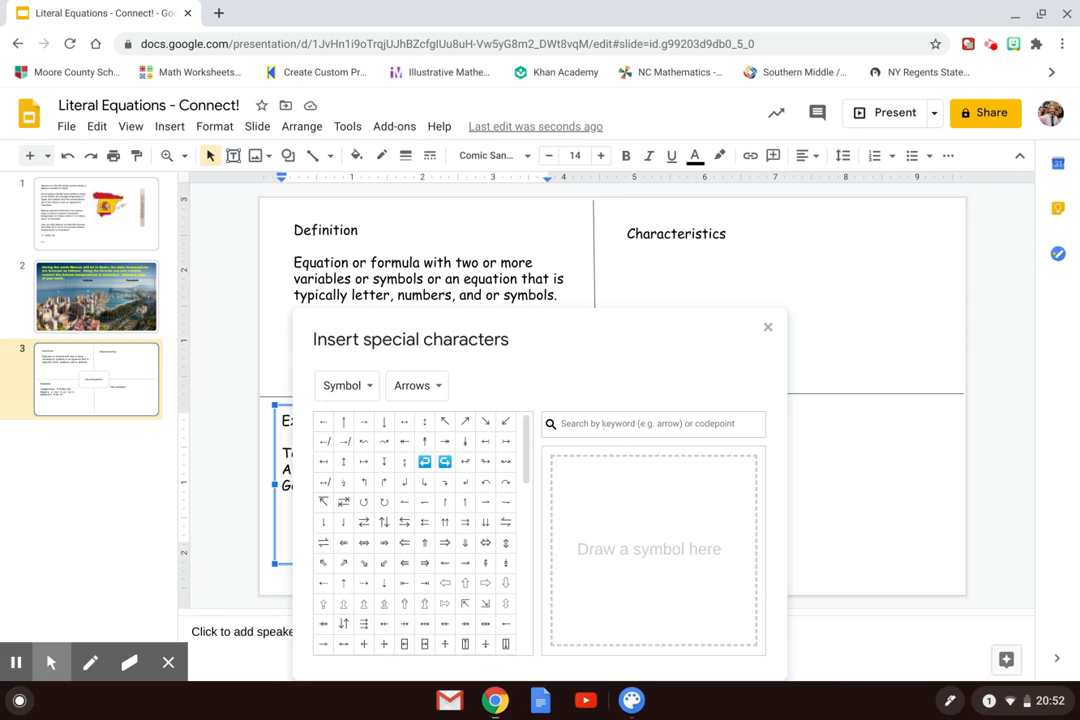
pyautogui.write('pi')
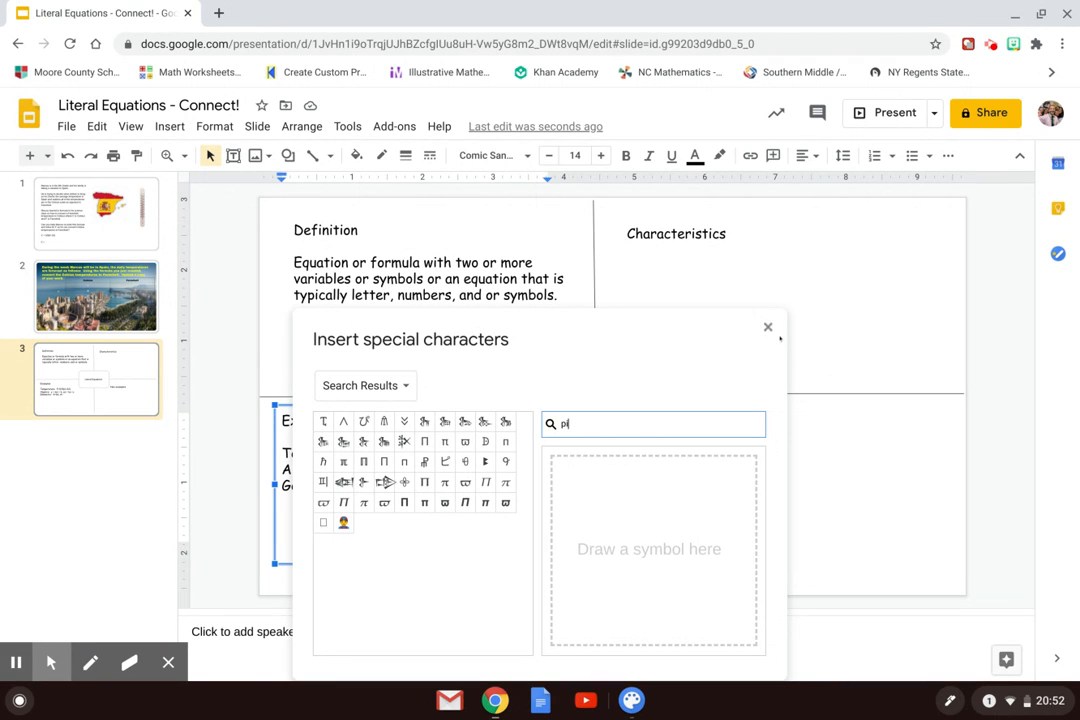
pyautogui.click(768, 327)
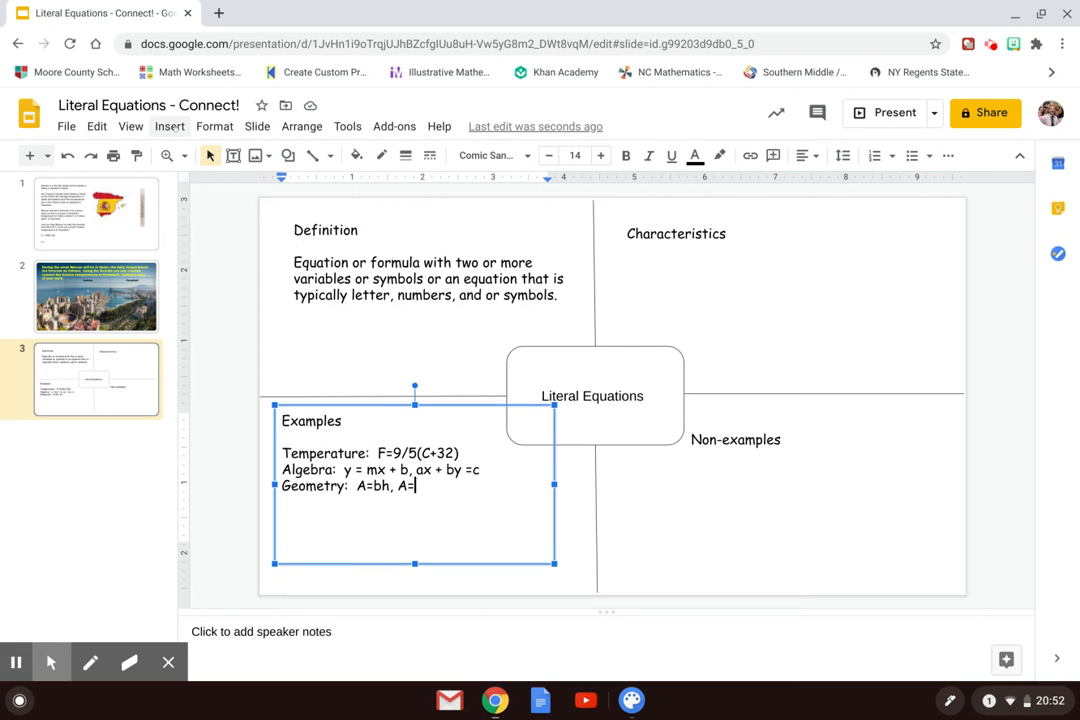
pyautogui.click(169, 126)
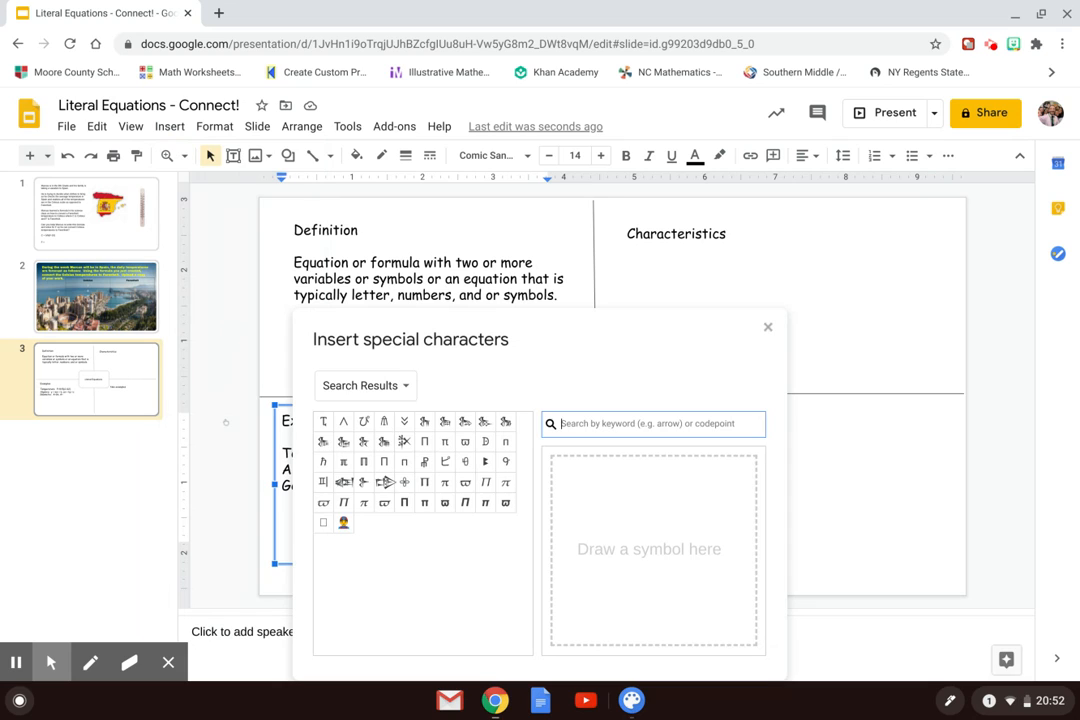
pyautogui.write('p')
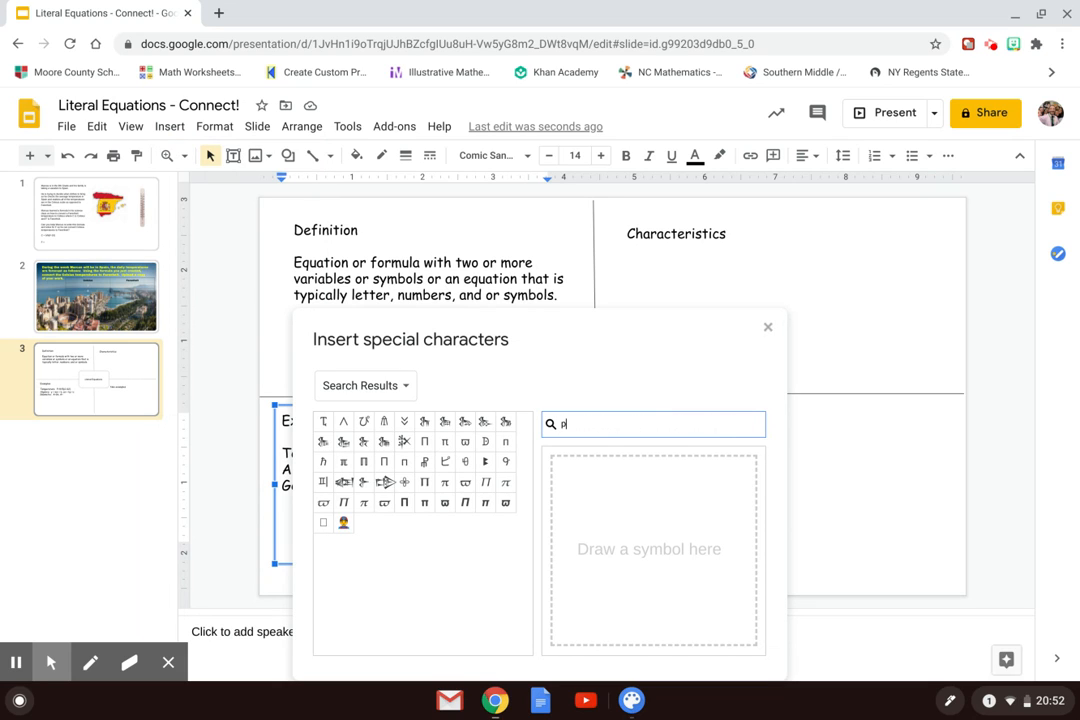
pyautogui.write('i')
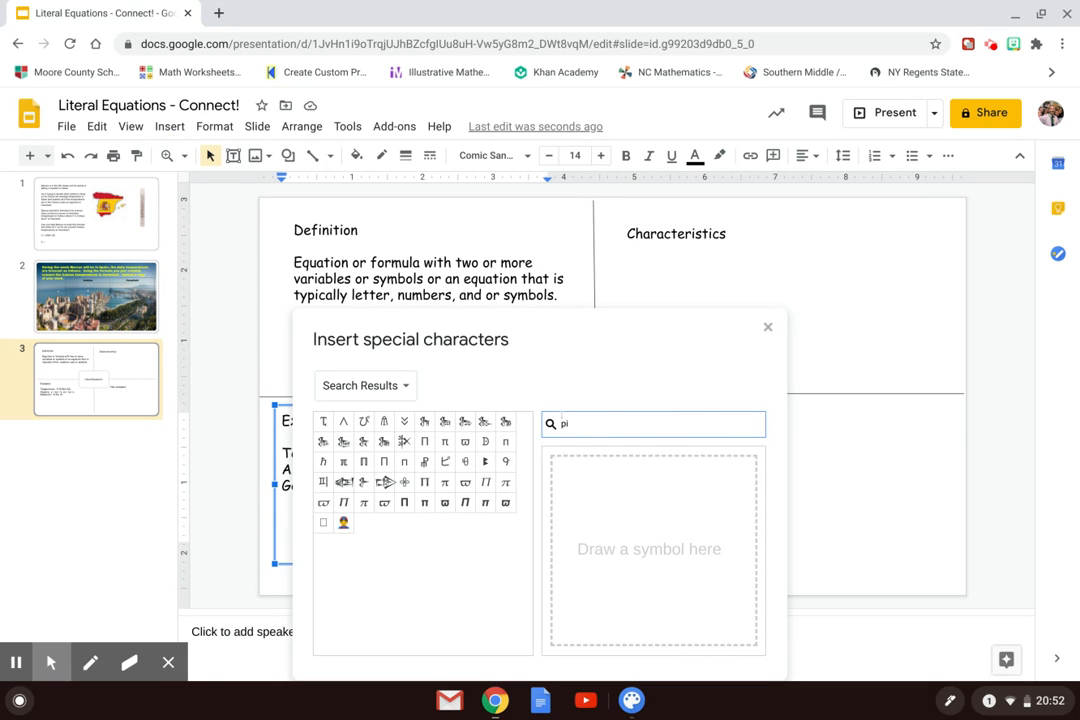
pyautogui.click(505, 482)
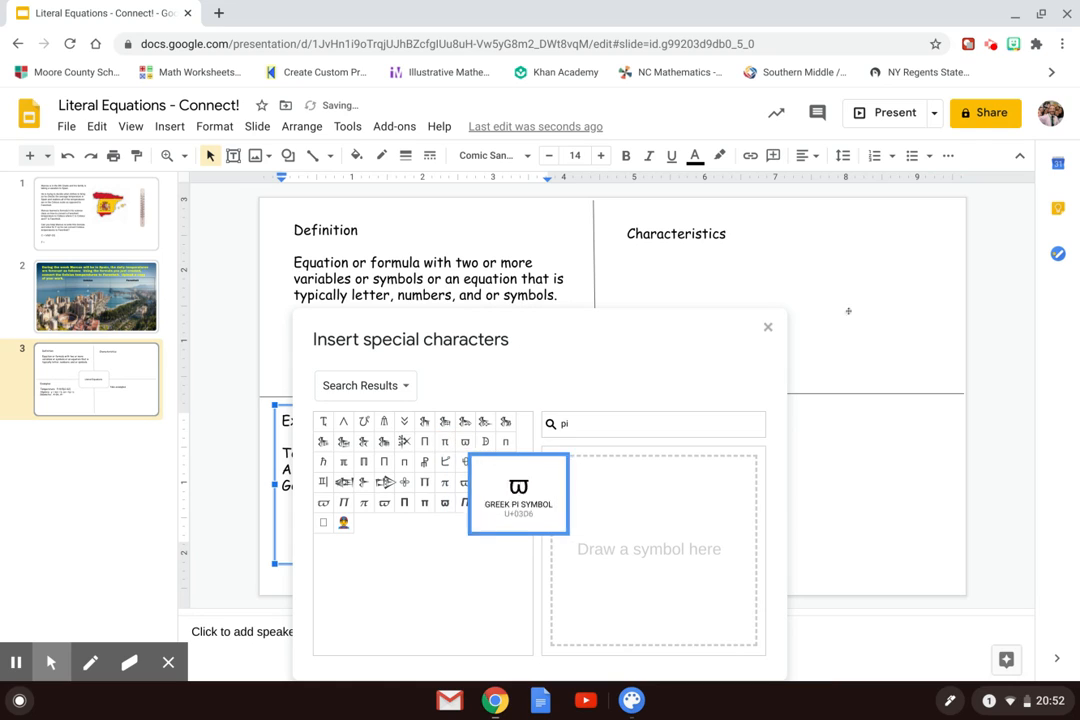
pyautogui.click(518, 493)
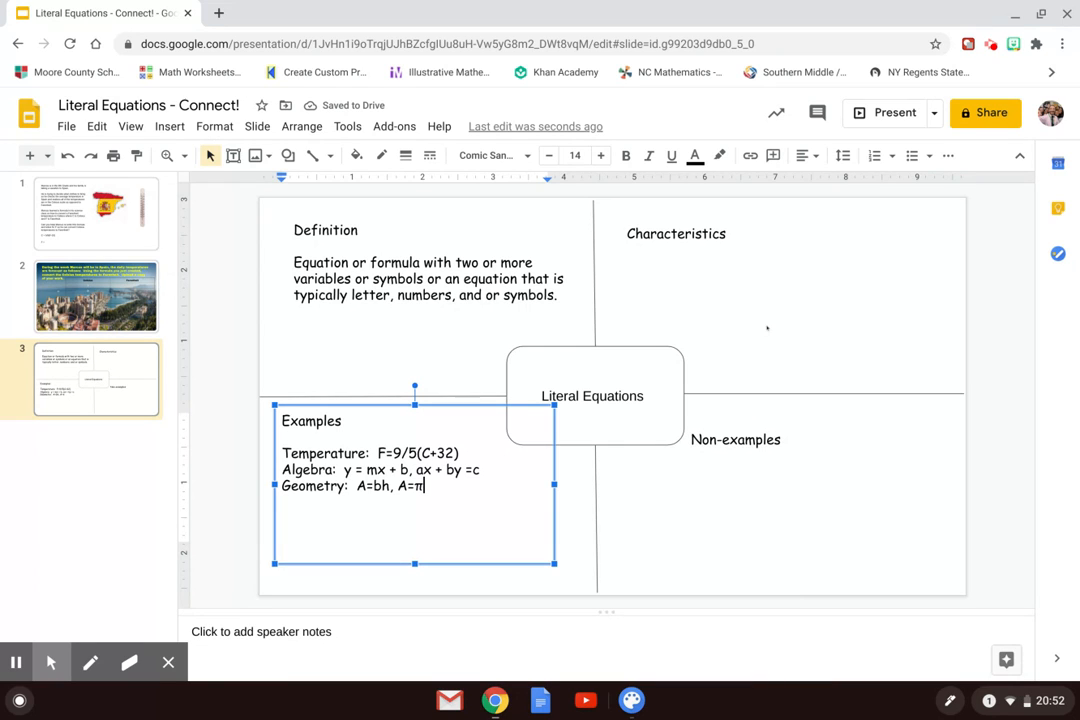
# - Type r and add a superscript 2 so the formula reads A=πr²
pyautogui.write('r')
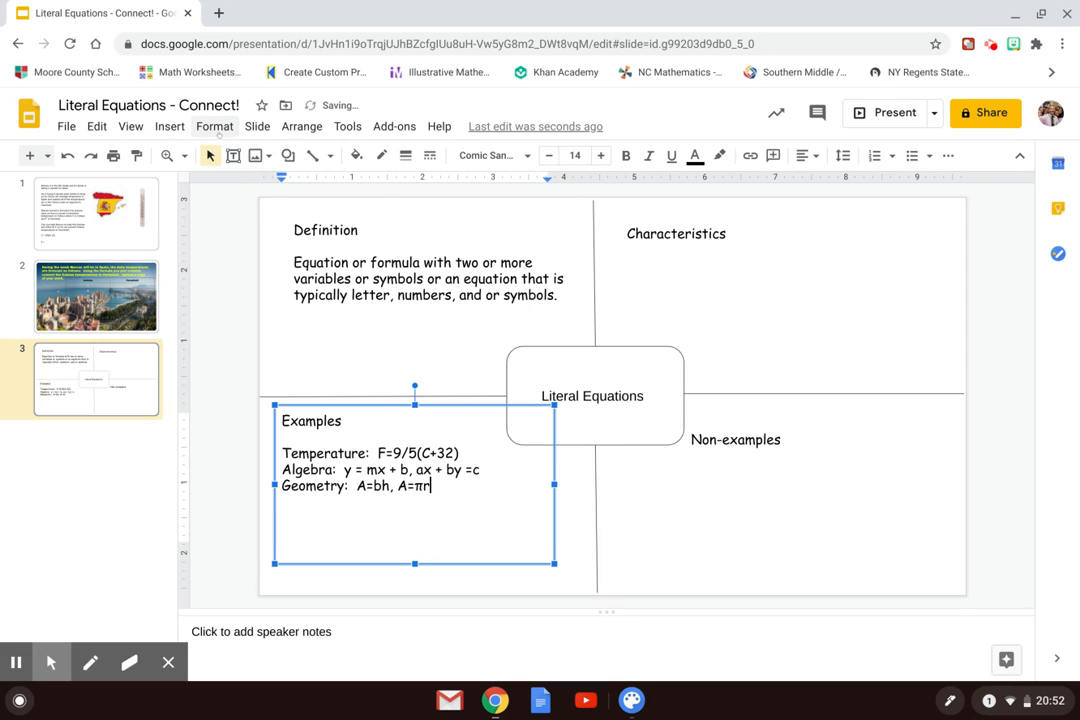
pyautogui.click(214, 126)
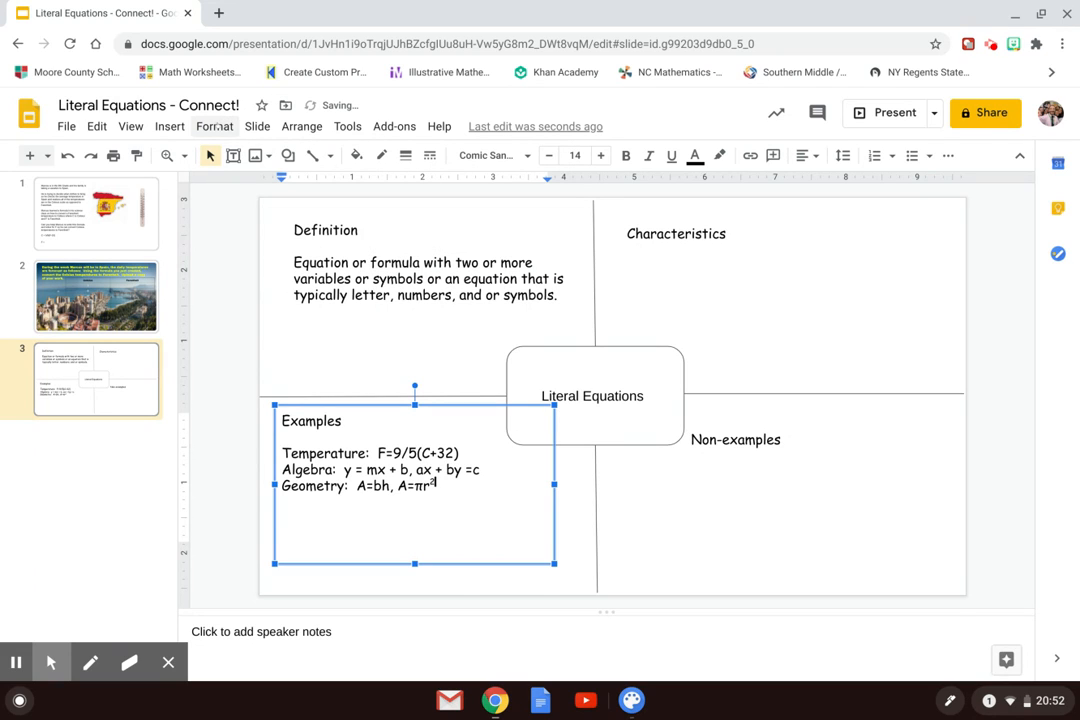
pyautogui.click(214, 126)
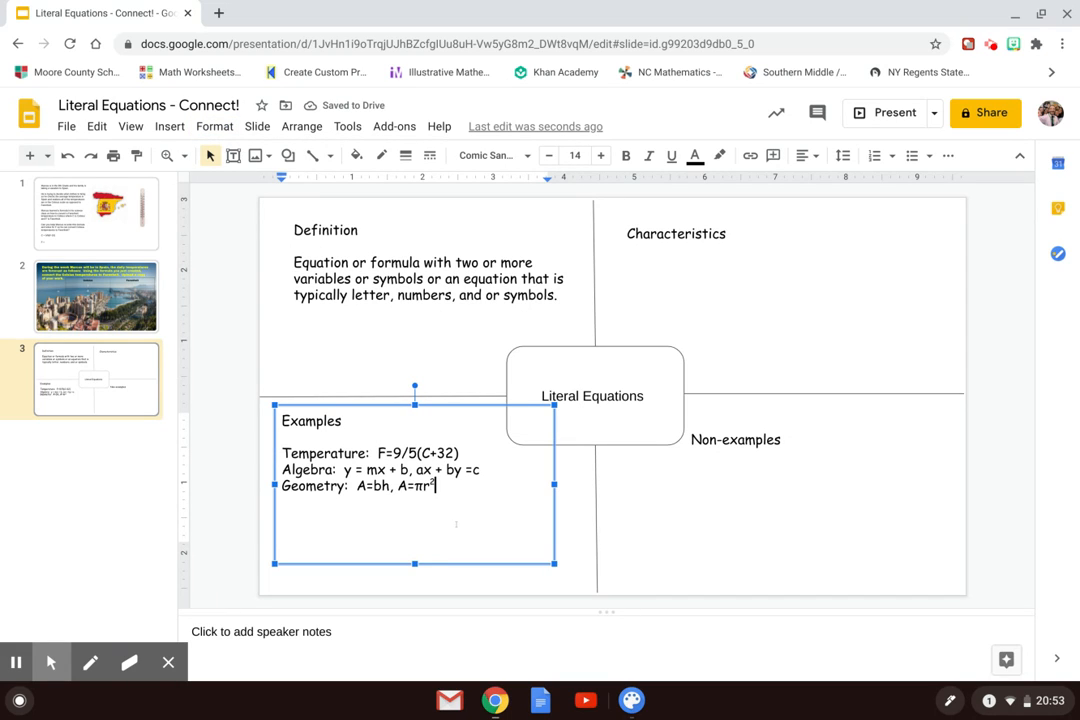
# - Append ', V=lwh' to the Geometry examples line
pyautogui.write('", "')
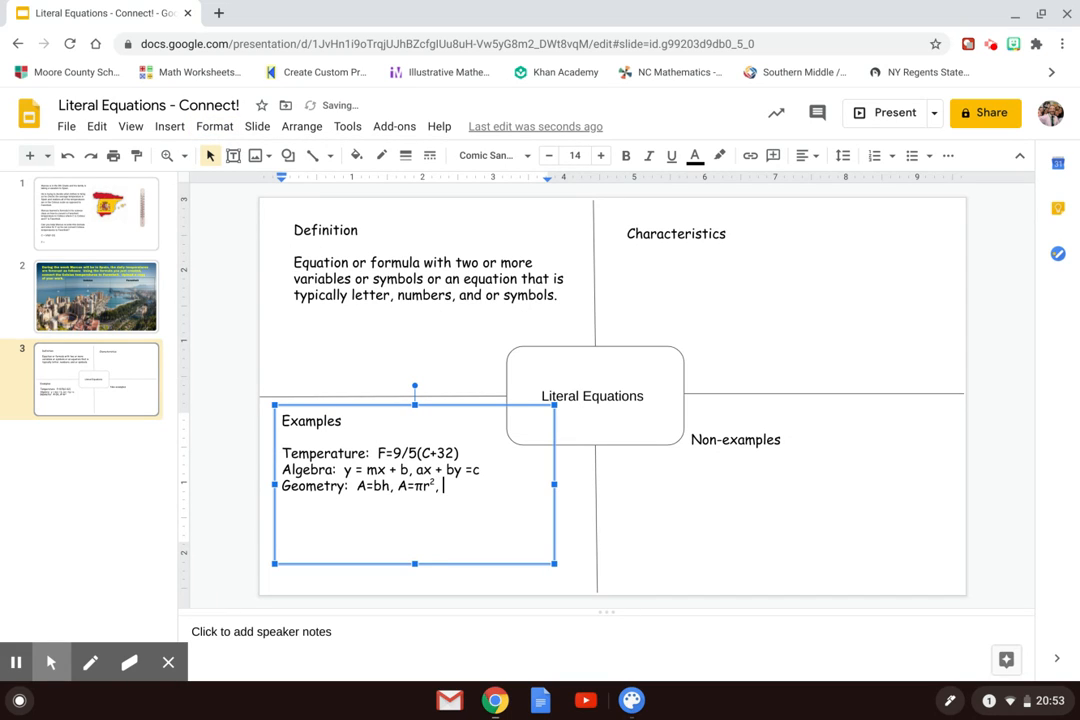
pyautogui.write('V')
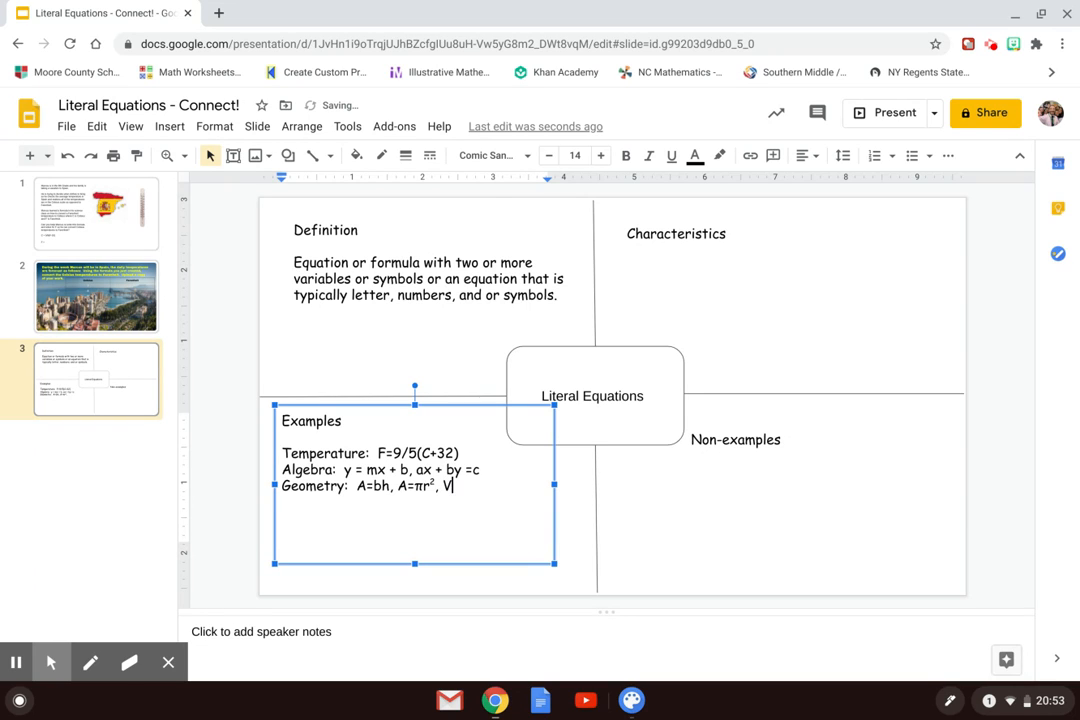
pyautogui.write('=lwh,')
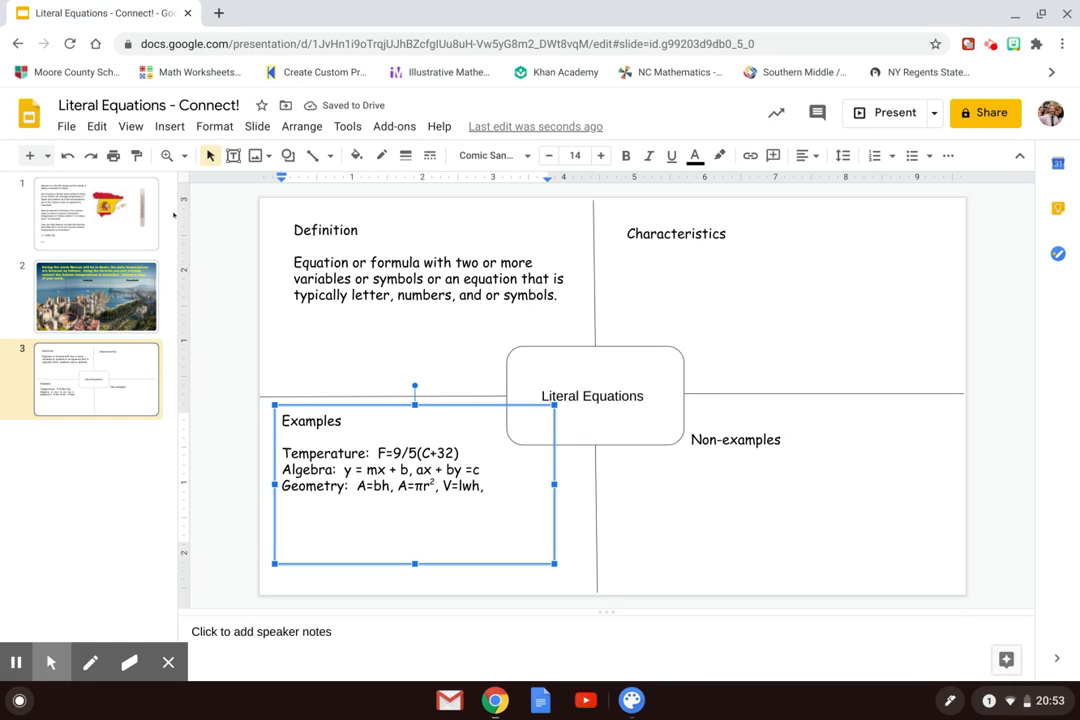
# - Add the Pythagorean theorem a²+b²=c² with superscript exponents
pyautogui.write('a')
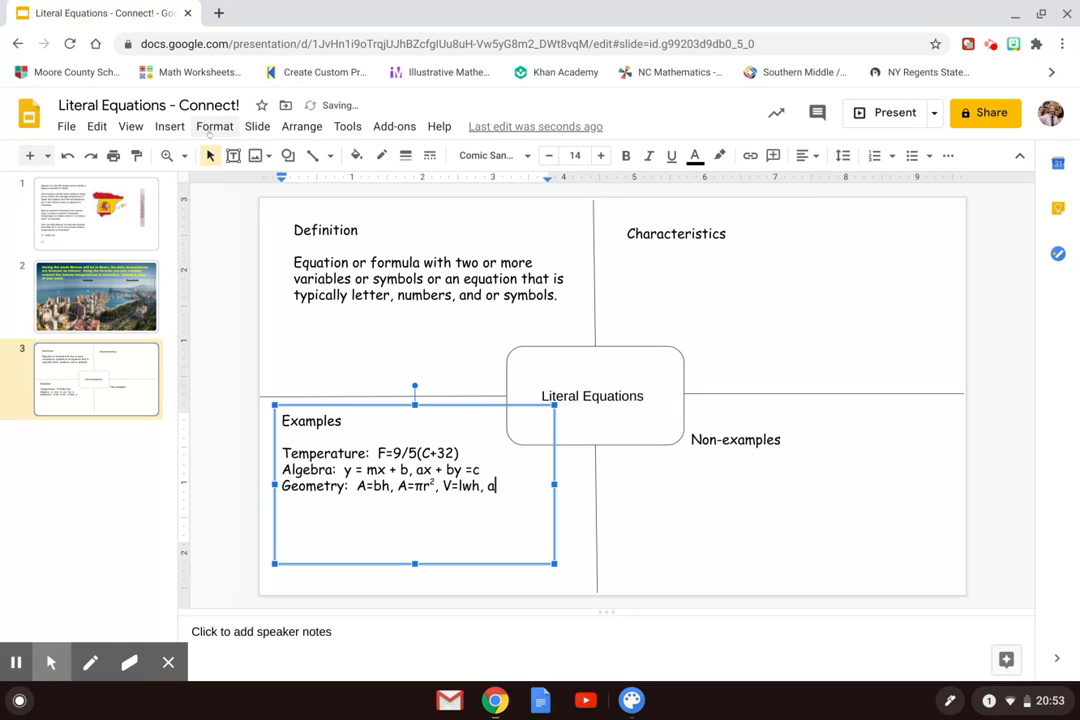
pyautogui.click(214, 126)
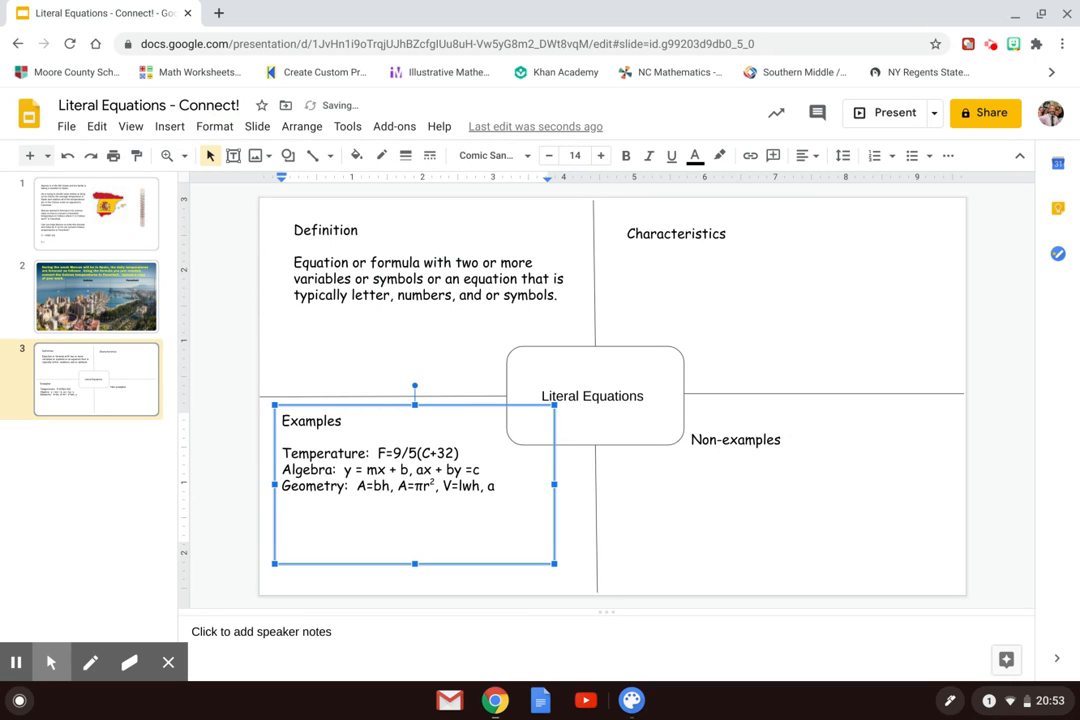
pyautogui.click(214, 126)
pyautogui.write('²')
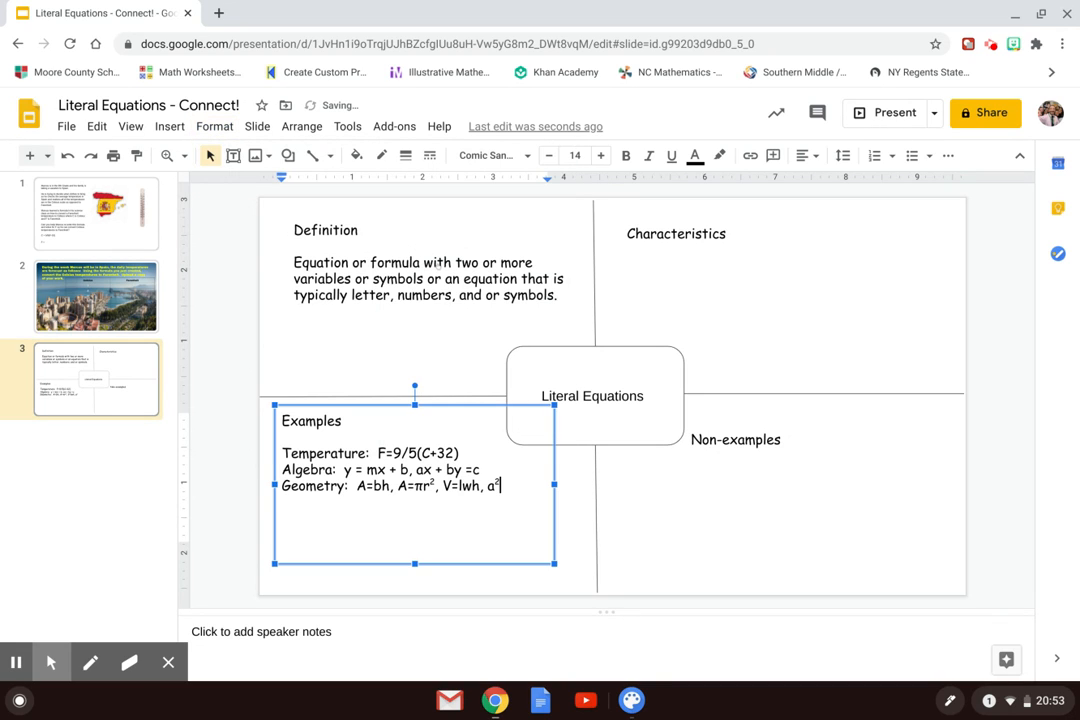
pyautogui.write('+')
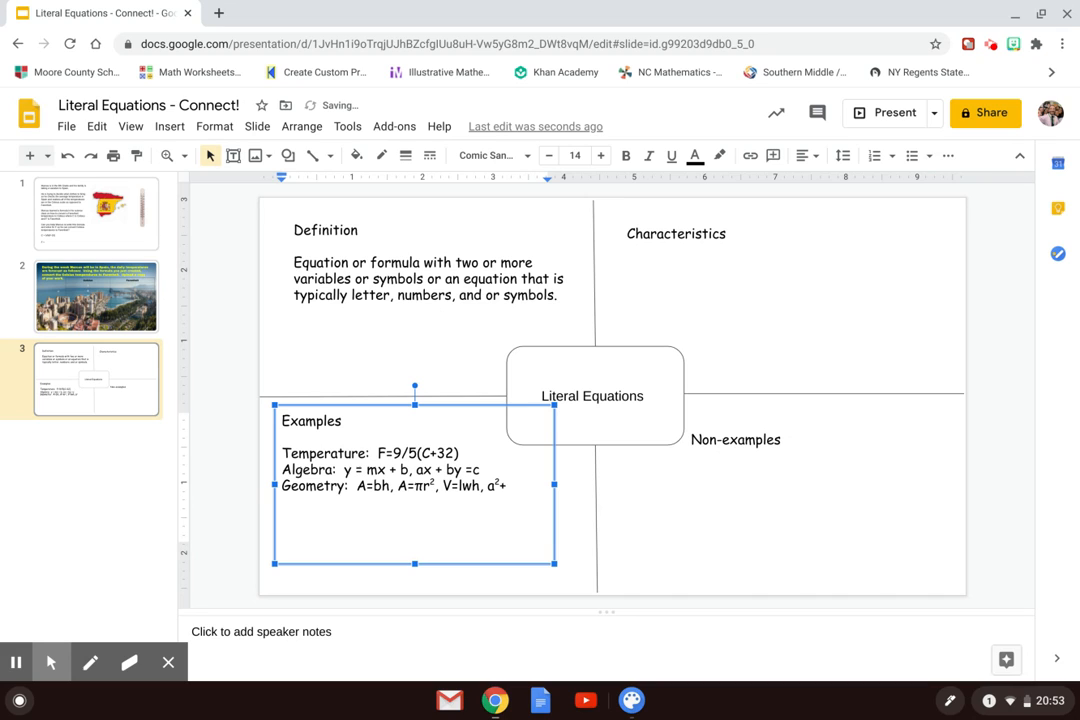
pyautogui.write('b')
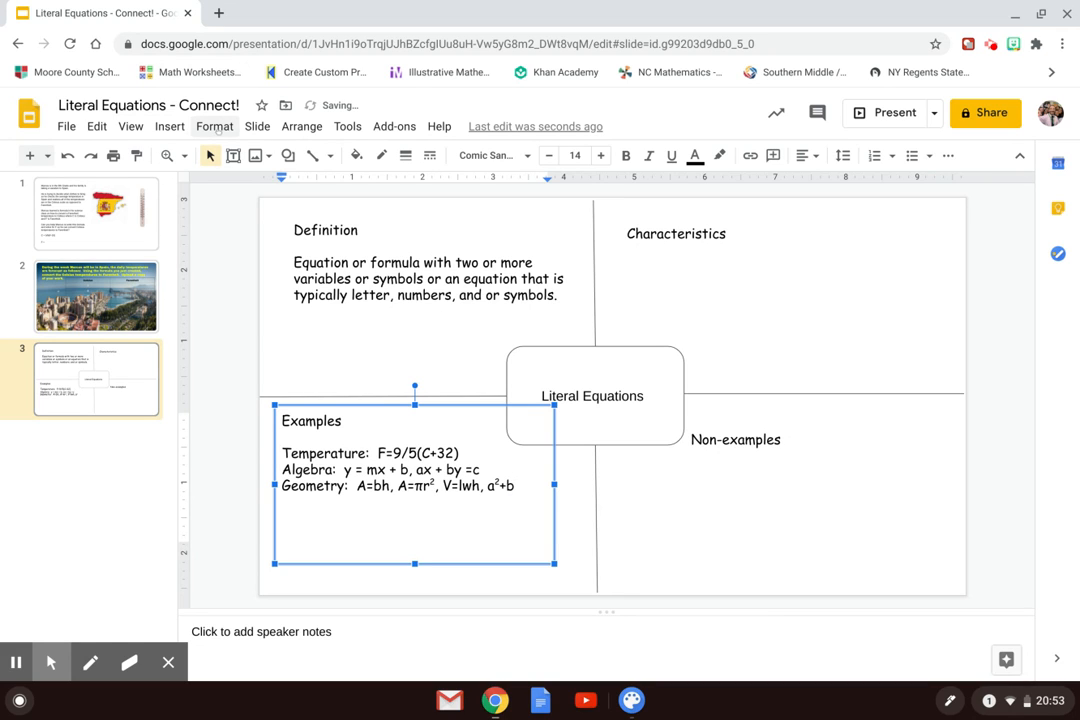
pyautogui.click(214, 126)
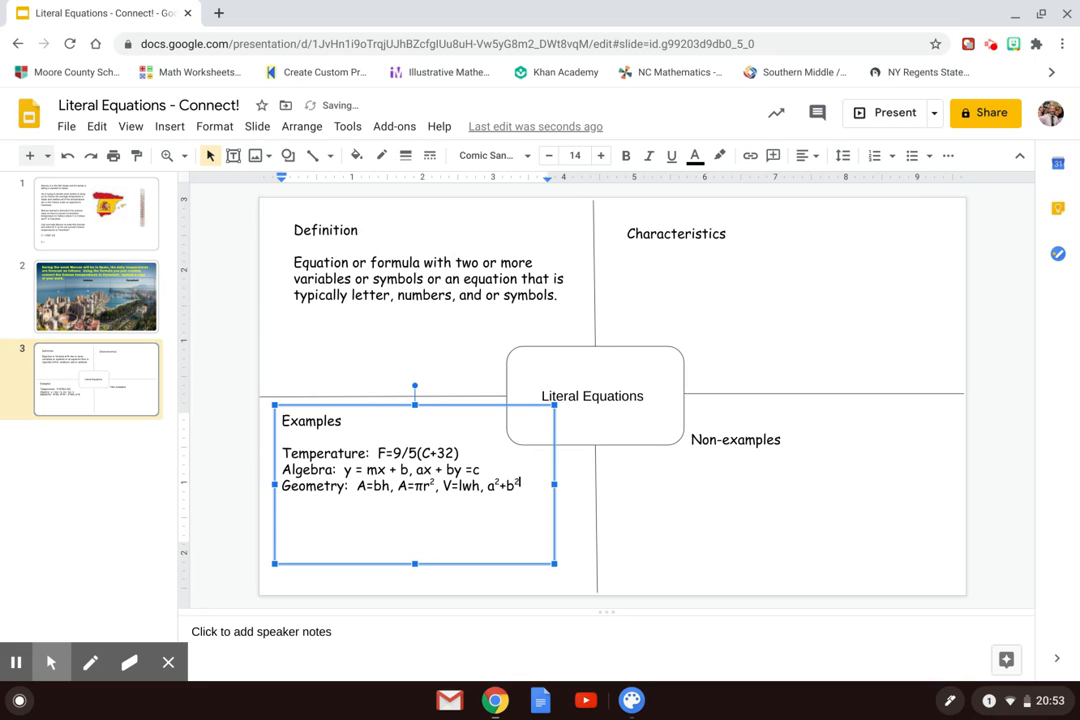
pyautogui.click(214, 126)
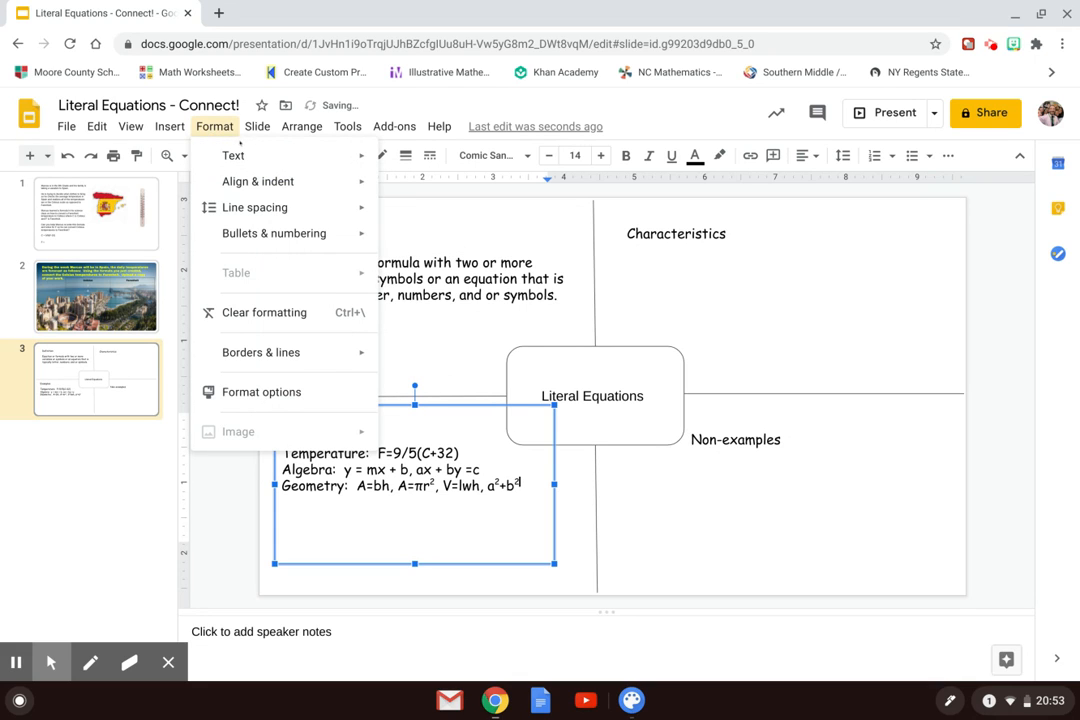
pyautogui.click(233, 155)
pyautogui.write('+')
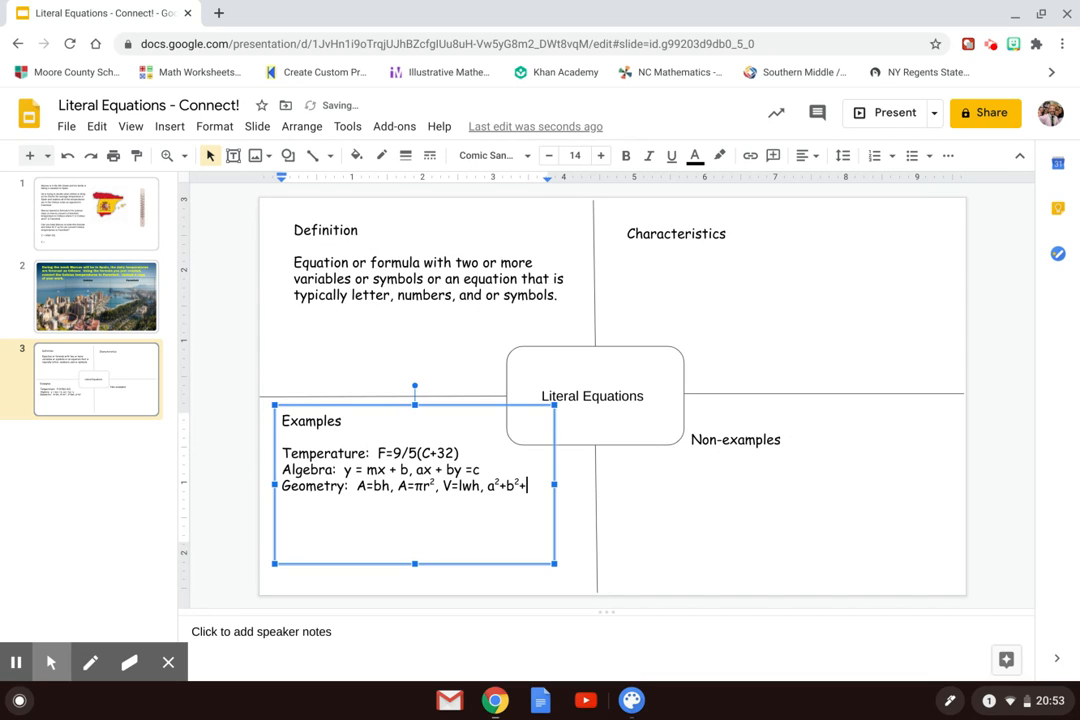
pyautogui.write('c')
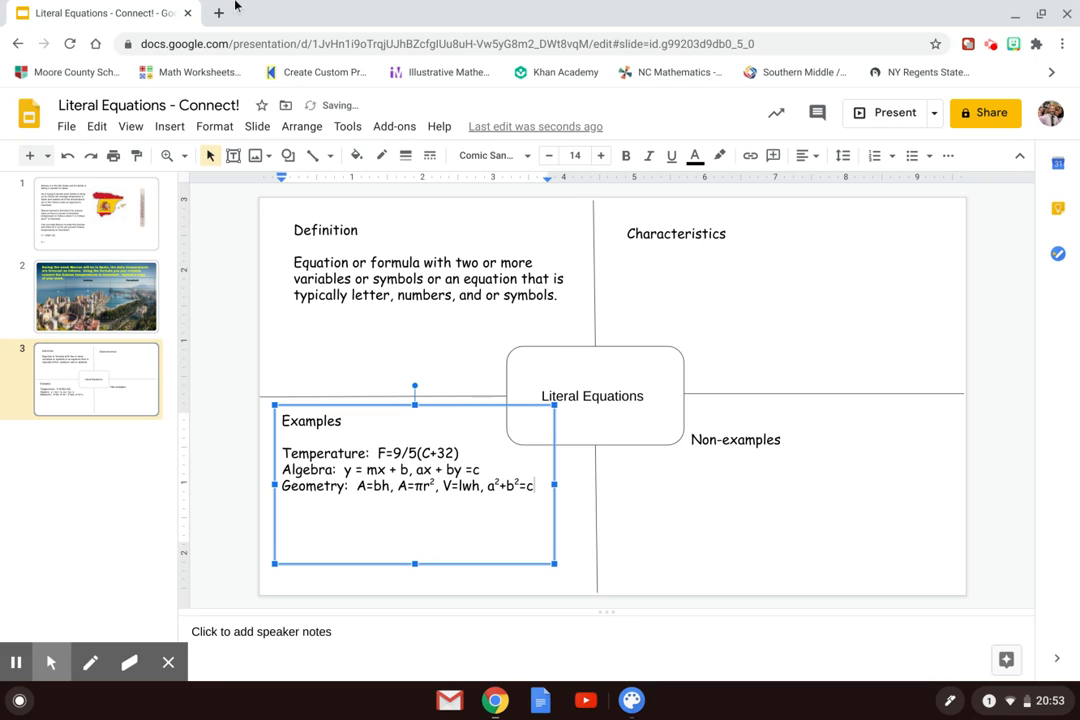
pyautogui.click(214, 126)
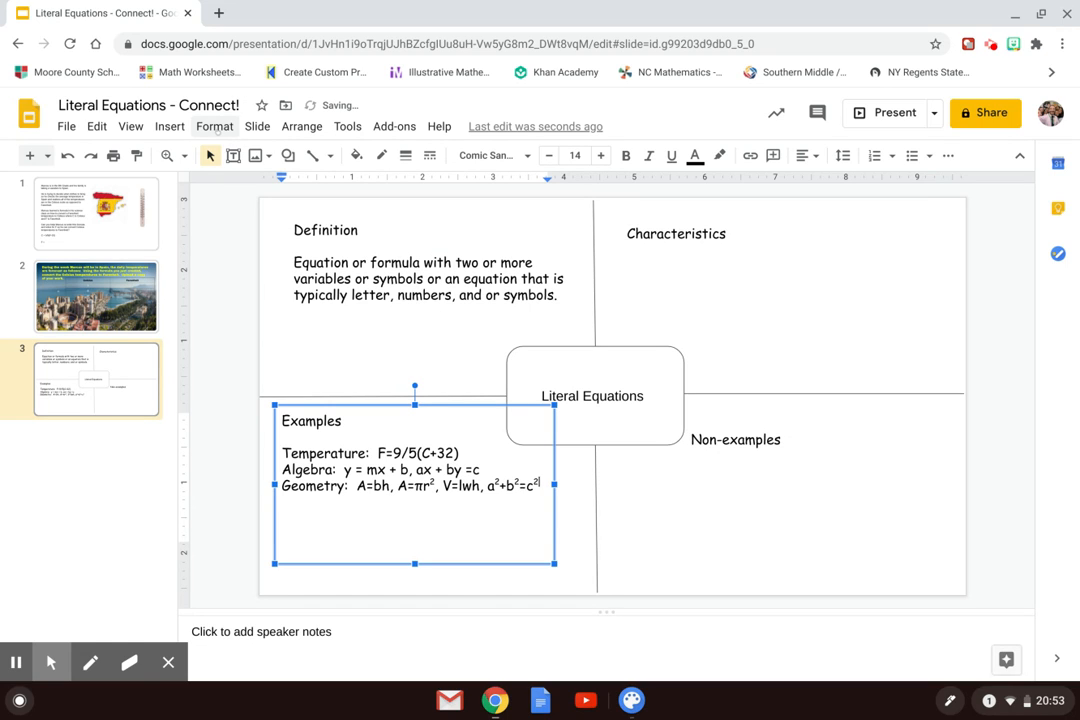
pyautogui.click(214, 126)
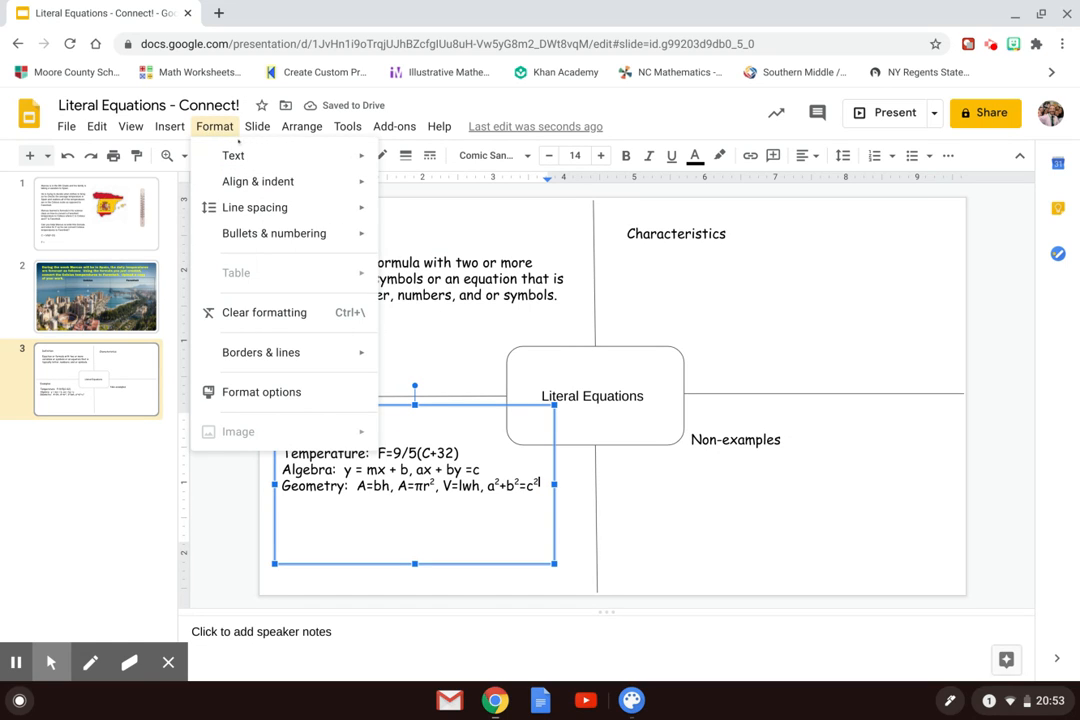
pyautogui.click(233, 155)
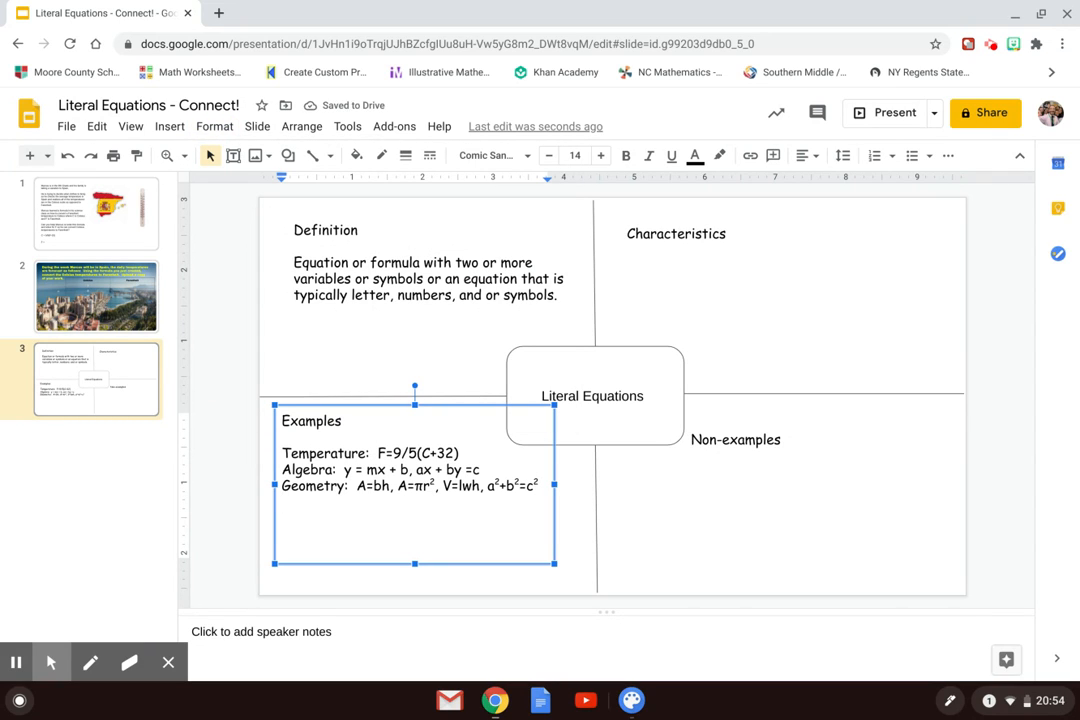
# - Add 'Money: I=PRT' and 'Distance: d=rt' on separate example lines
pyautogui.write('Money:  I')
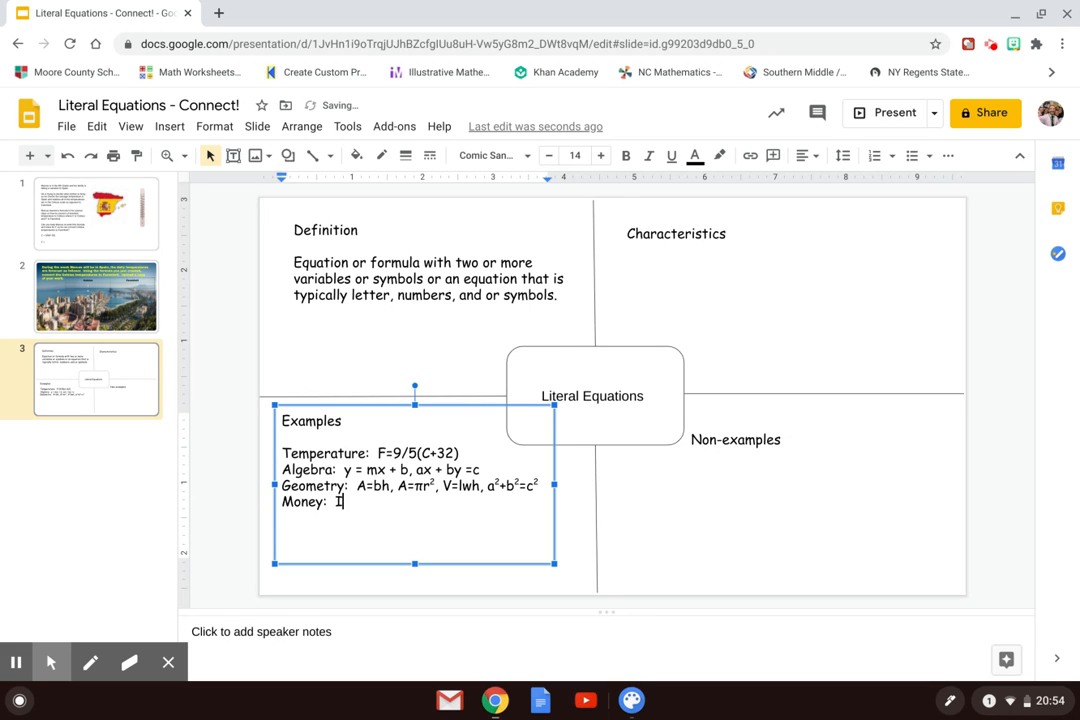
pyautogui.write('=P')
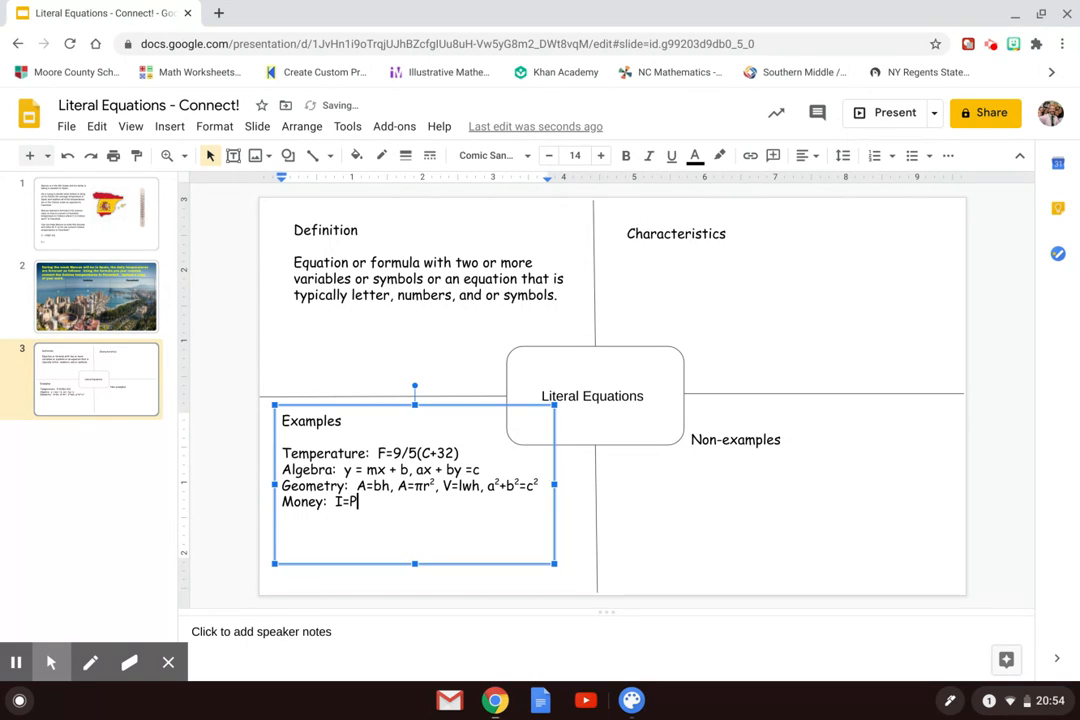
pyautogui.write('RT')
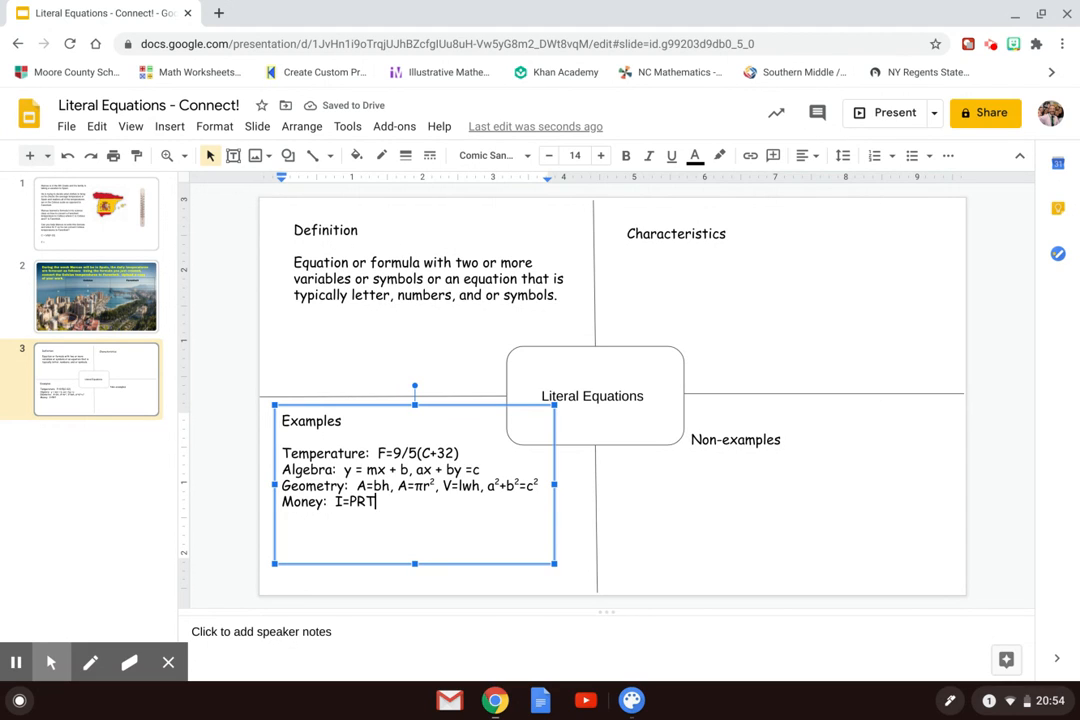
pyautogui.press('enter')
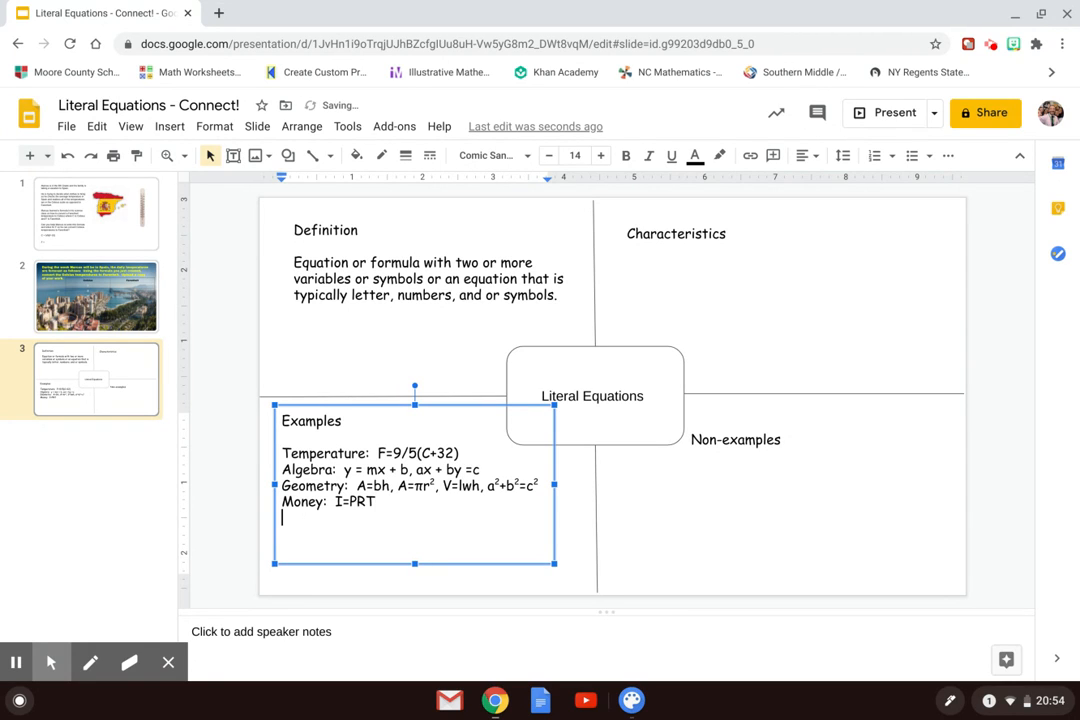
pyautogui.write('Distance:  d')
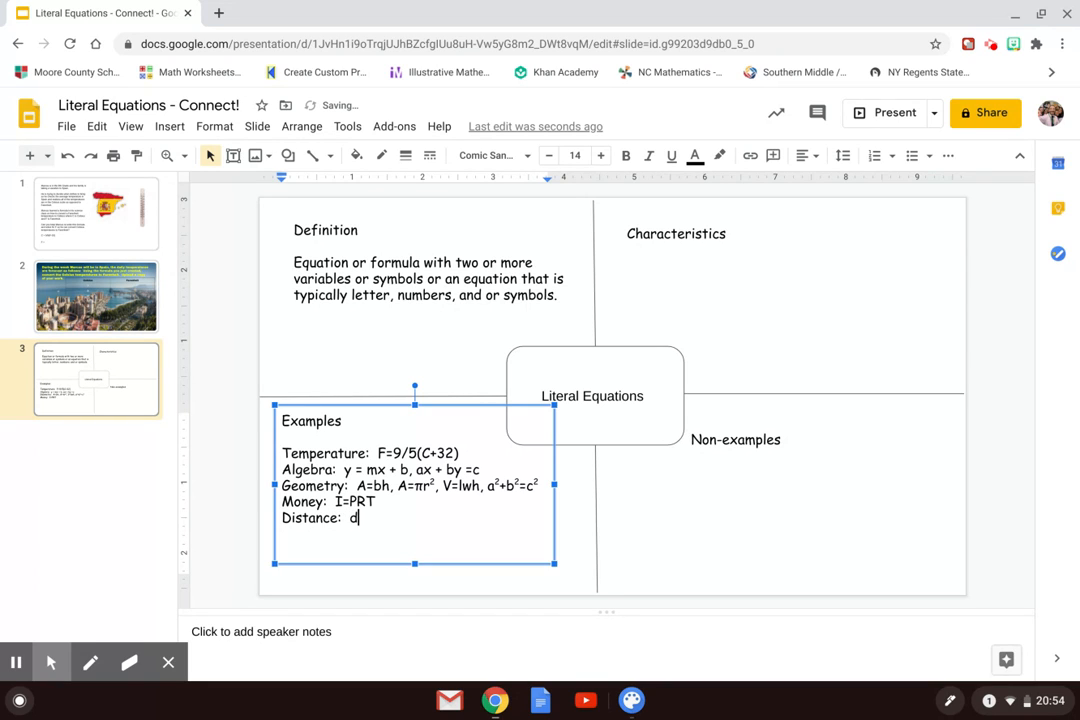
pyautogui.write('rt')
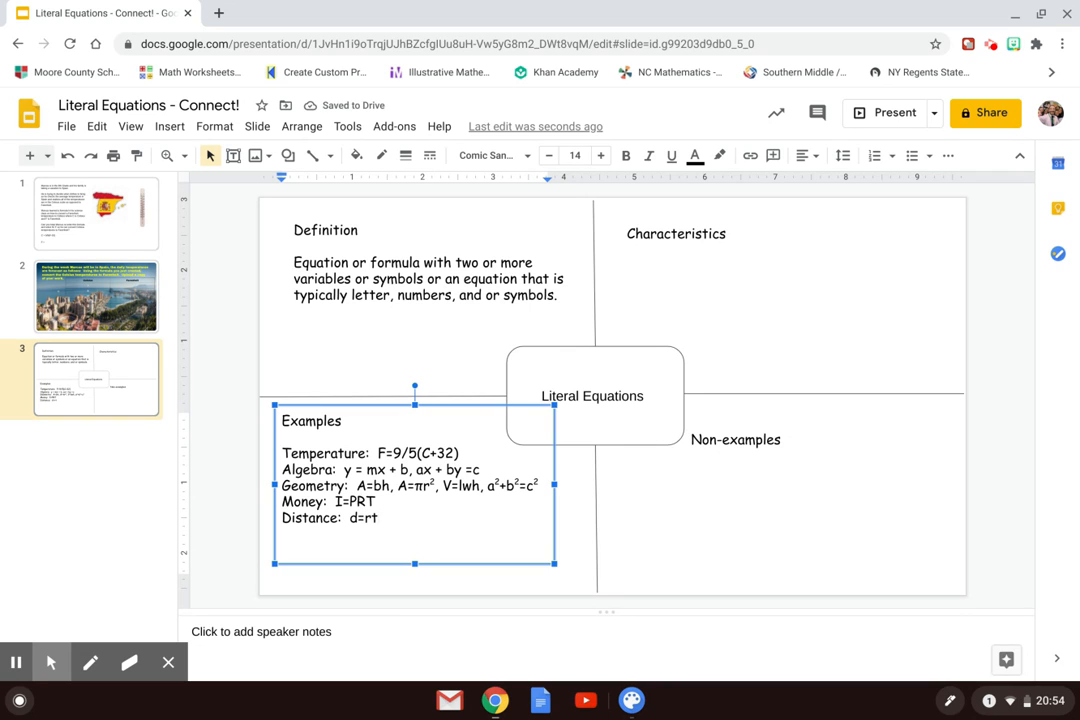
# - Type 'Science: e=mc' followed by a superscript 2
pyautogui.write('Scien')
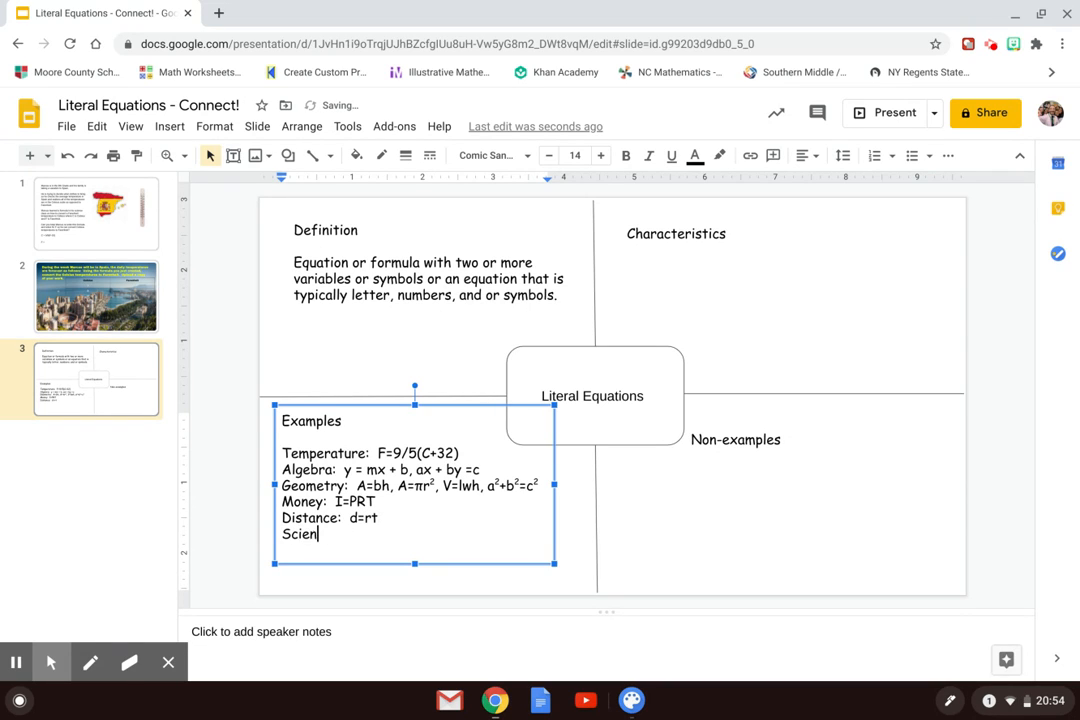
pyautogui.write('ce:')
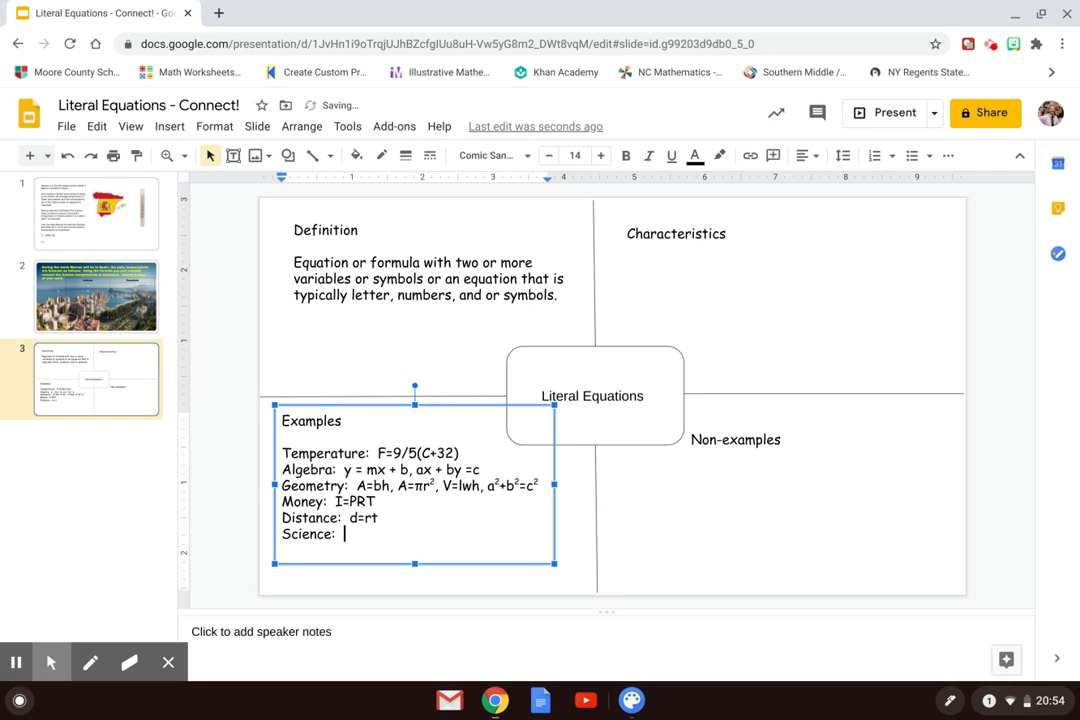
pyautogui.write('e=mc')
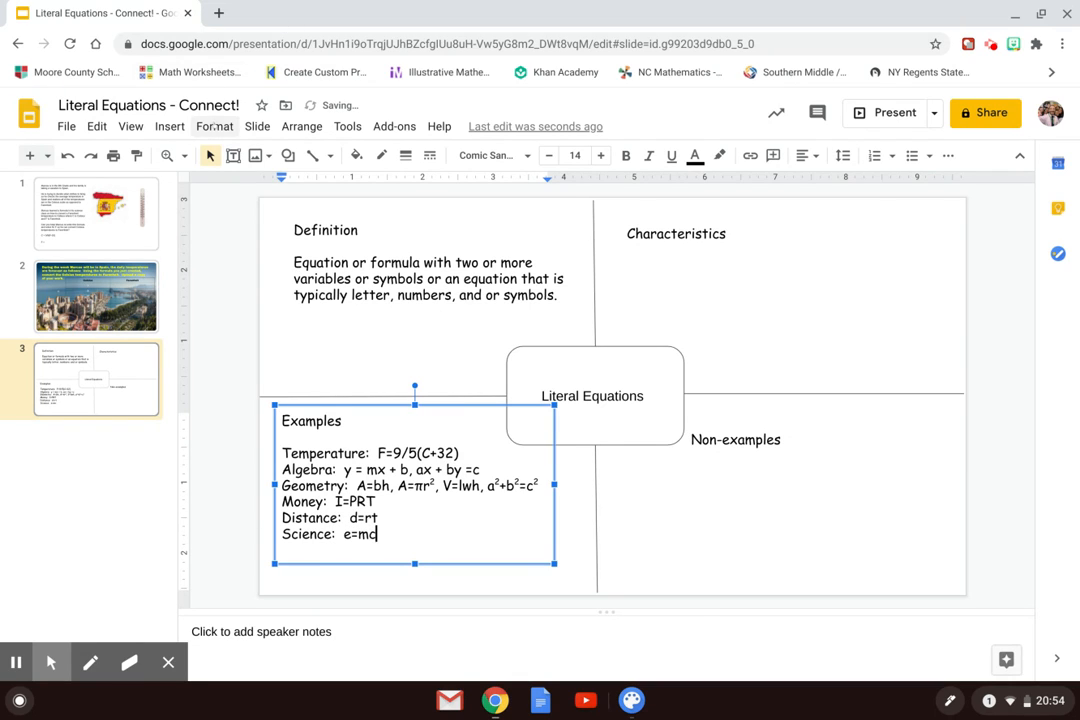
pyautogui.click(214, 126)
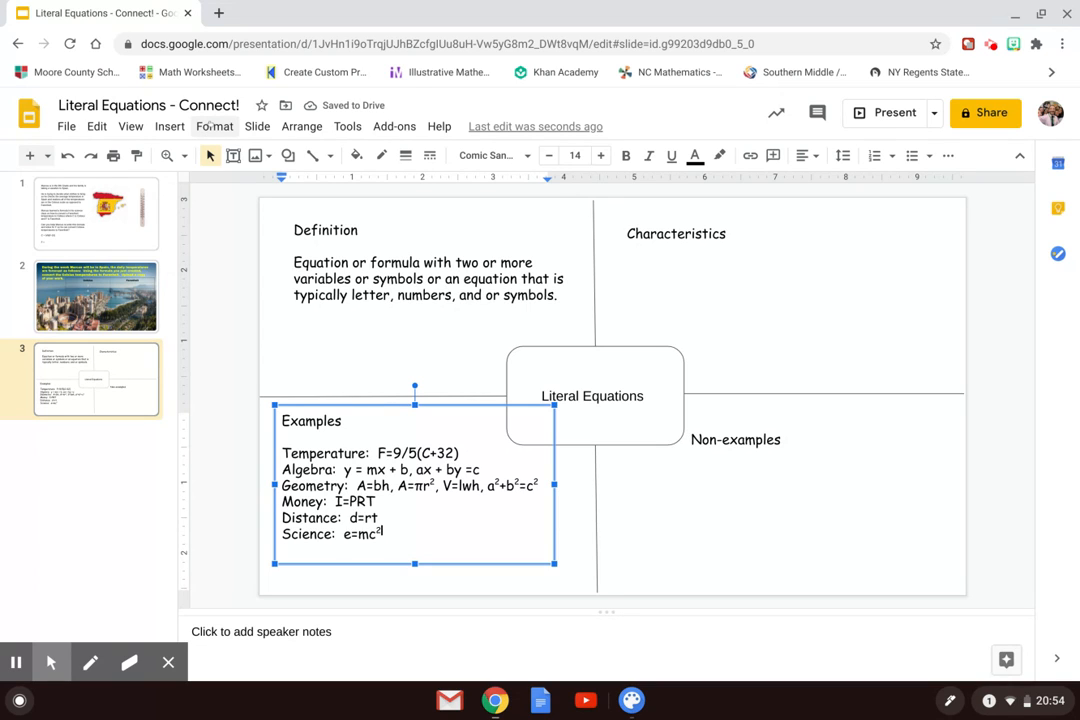
pyautogui.click(214, 126)
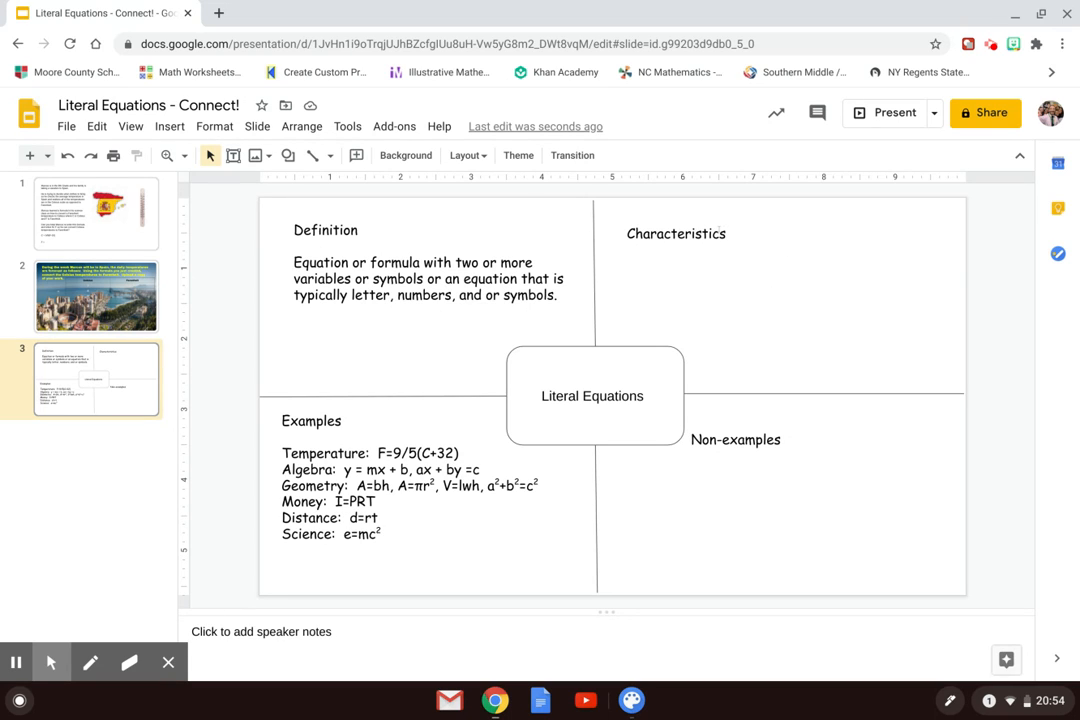
# - Write 'Rewrite the formula… solving for a particular variable using inverse operations' under Characteristics
pyautogui.doubleClick(675, 233)
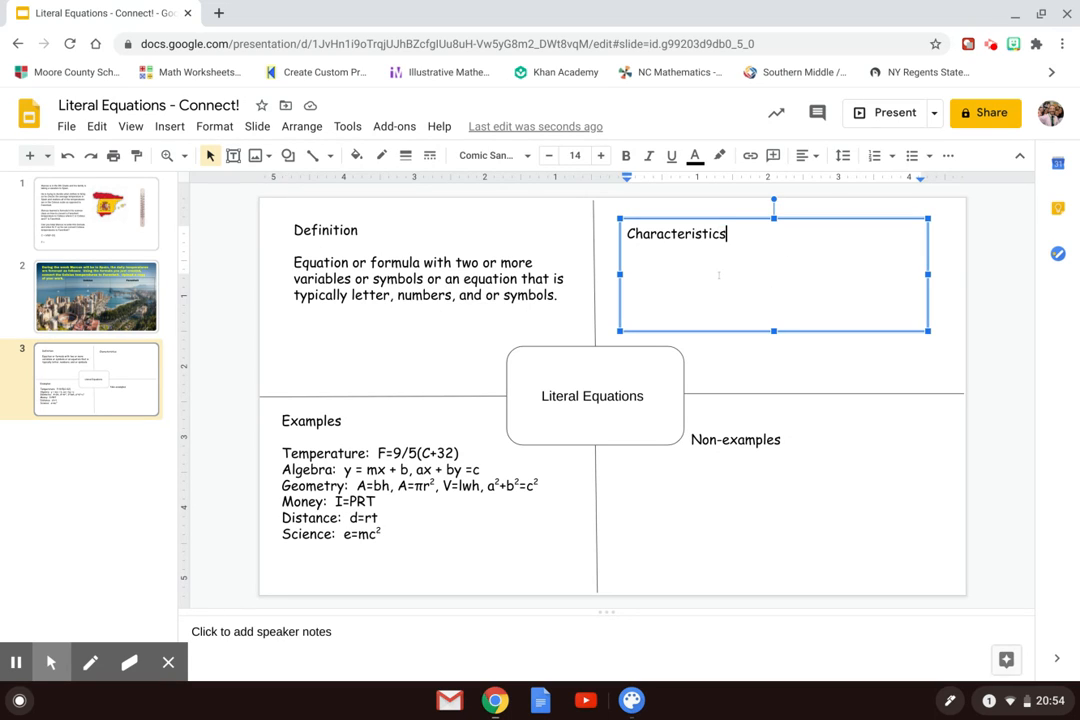
pyautogui.press('enter')
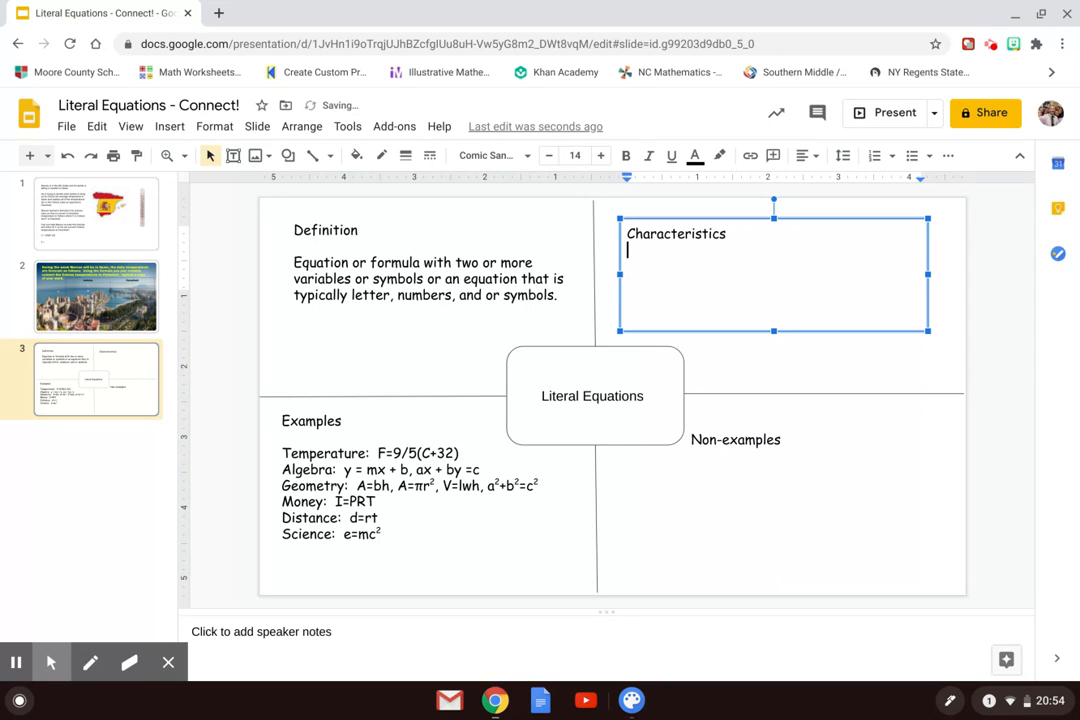
pyautogui.write('Rewrite')
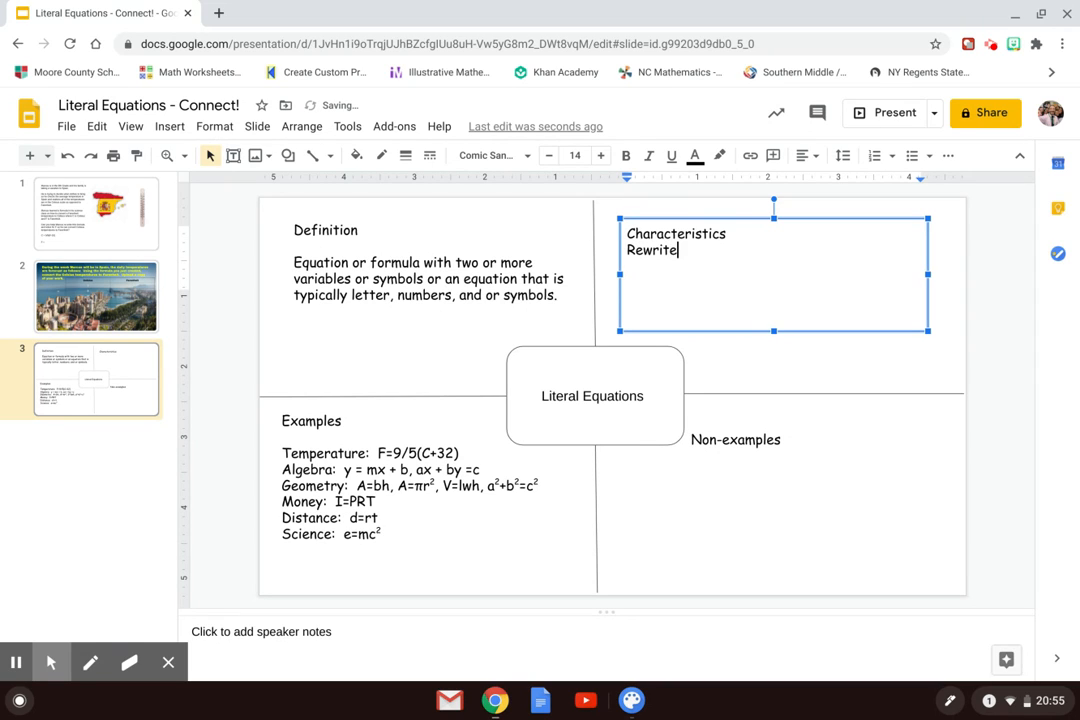
pyautogui.write('the fo')
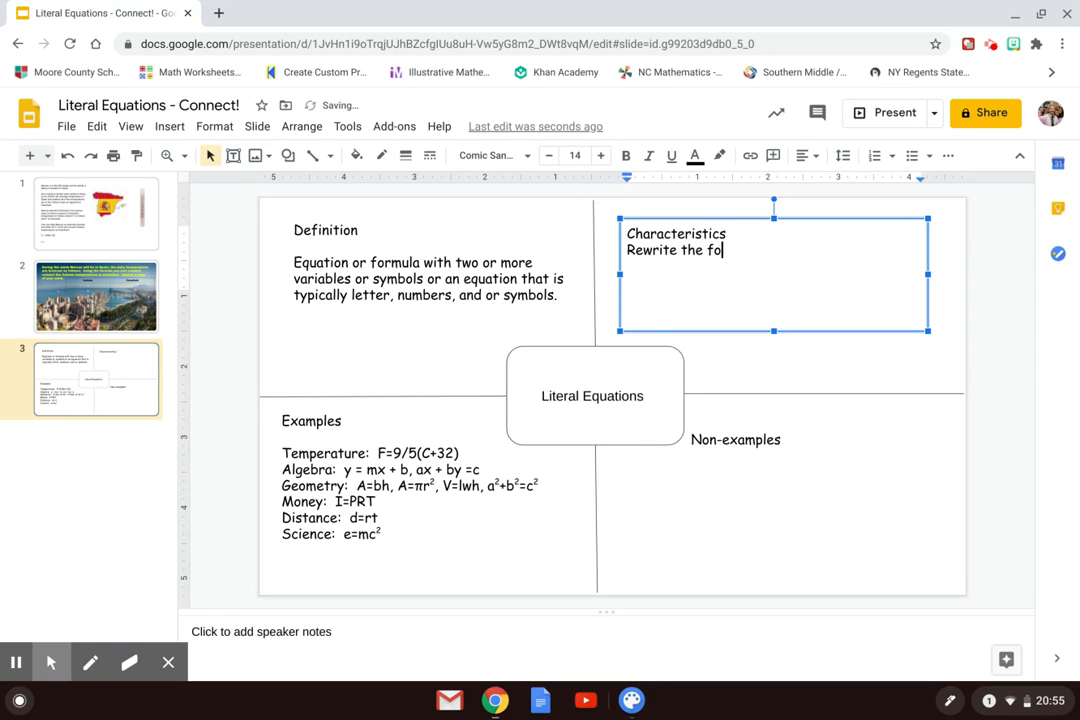
pyautogui.write('mul')
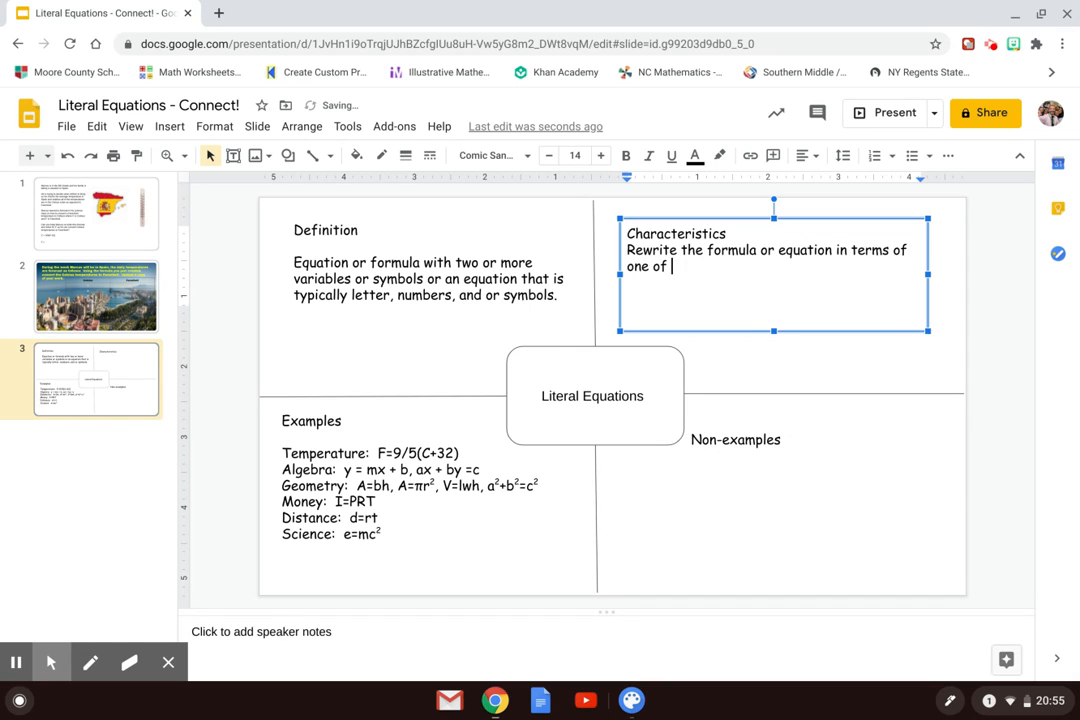
pyautogui.write('the variables or s')
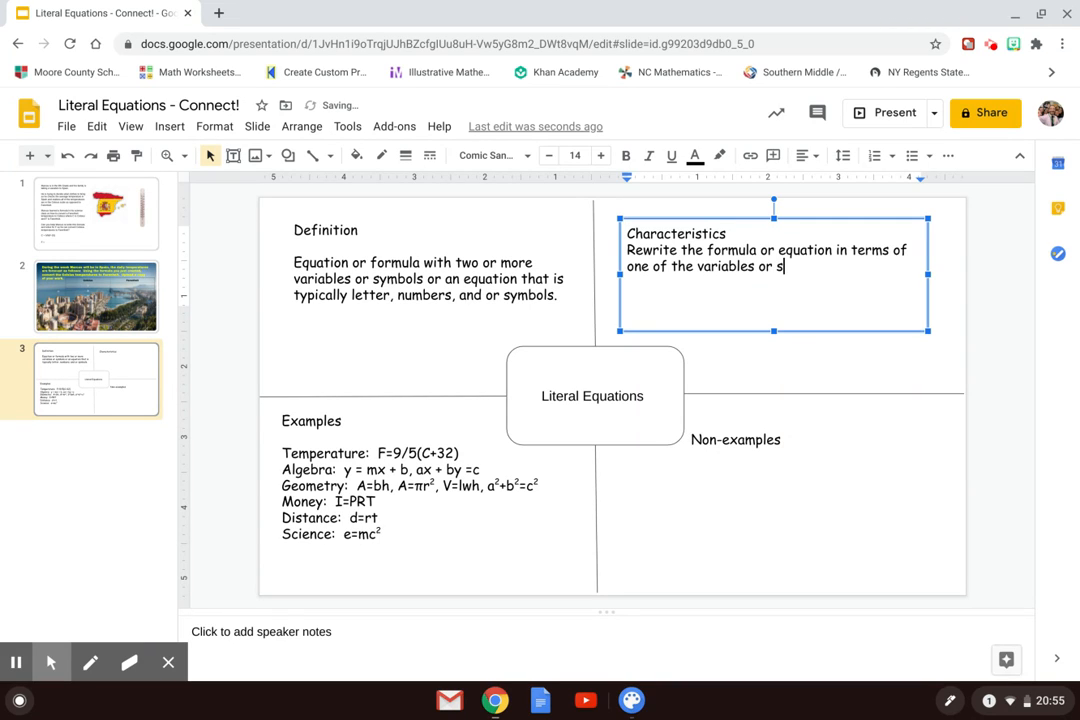
pyautogui.write('olving')
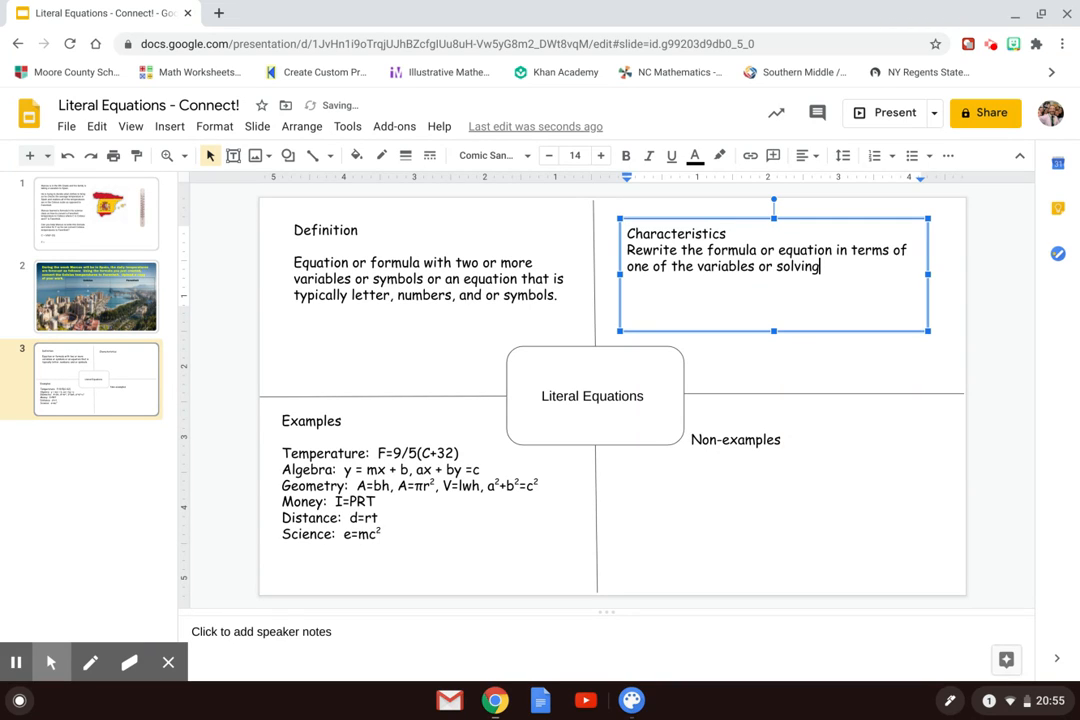
pyautogui.write('for a part')
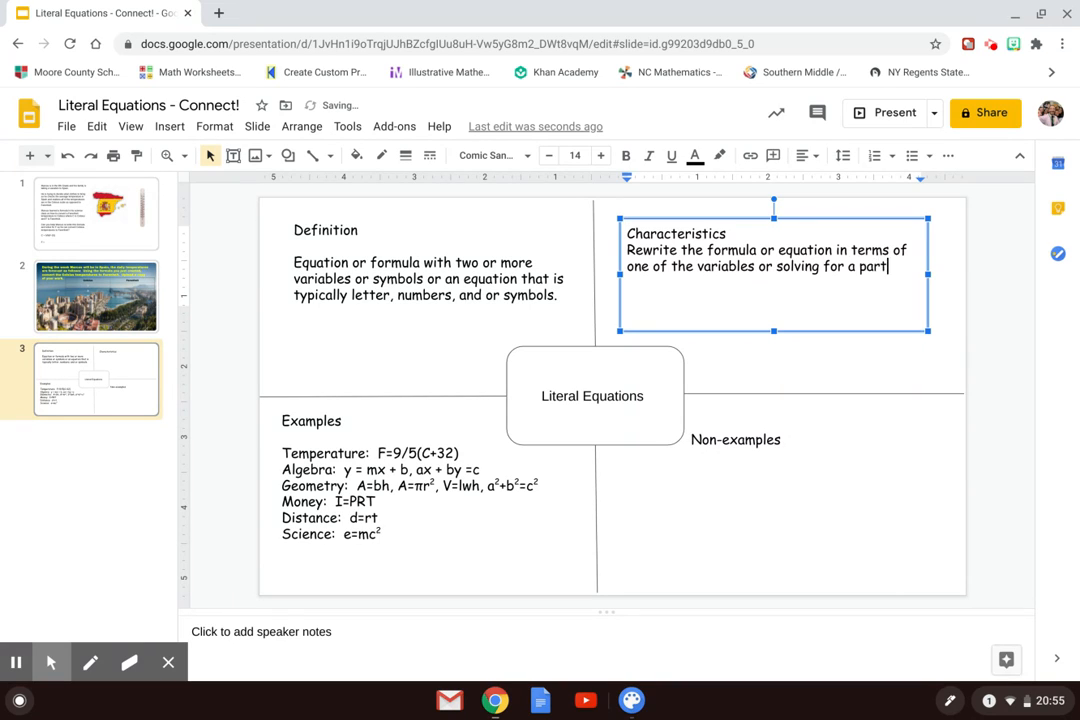
pyautogui.write('particular variable usi')
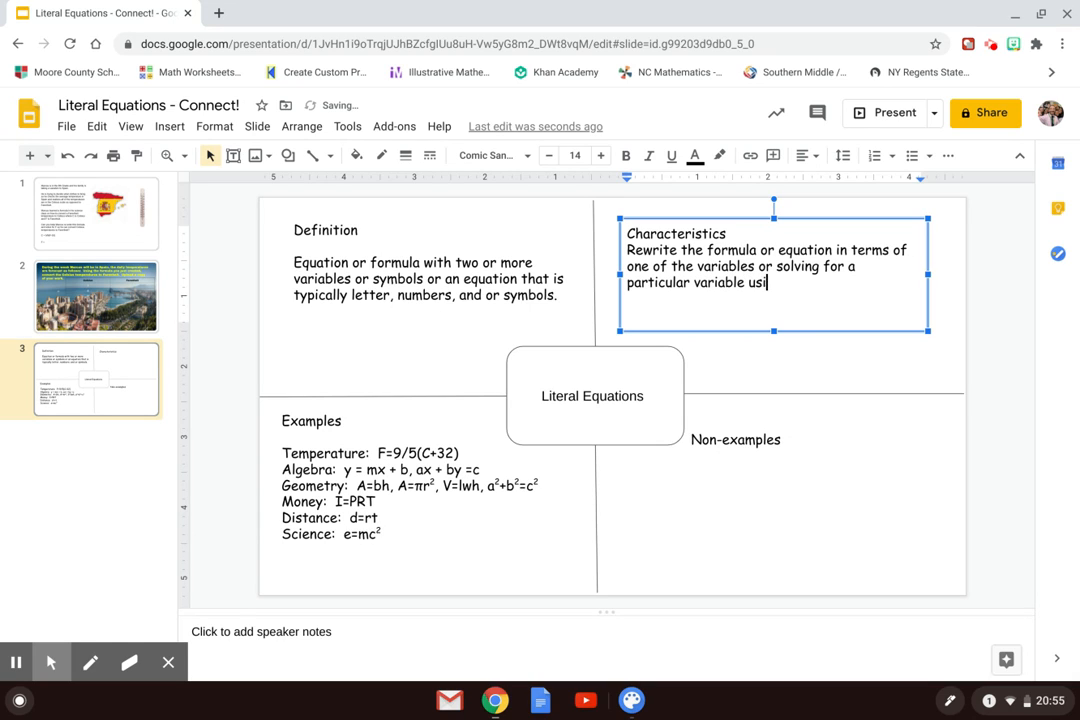
pyautogui.write('ng inverse')
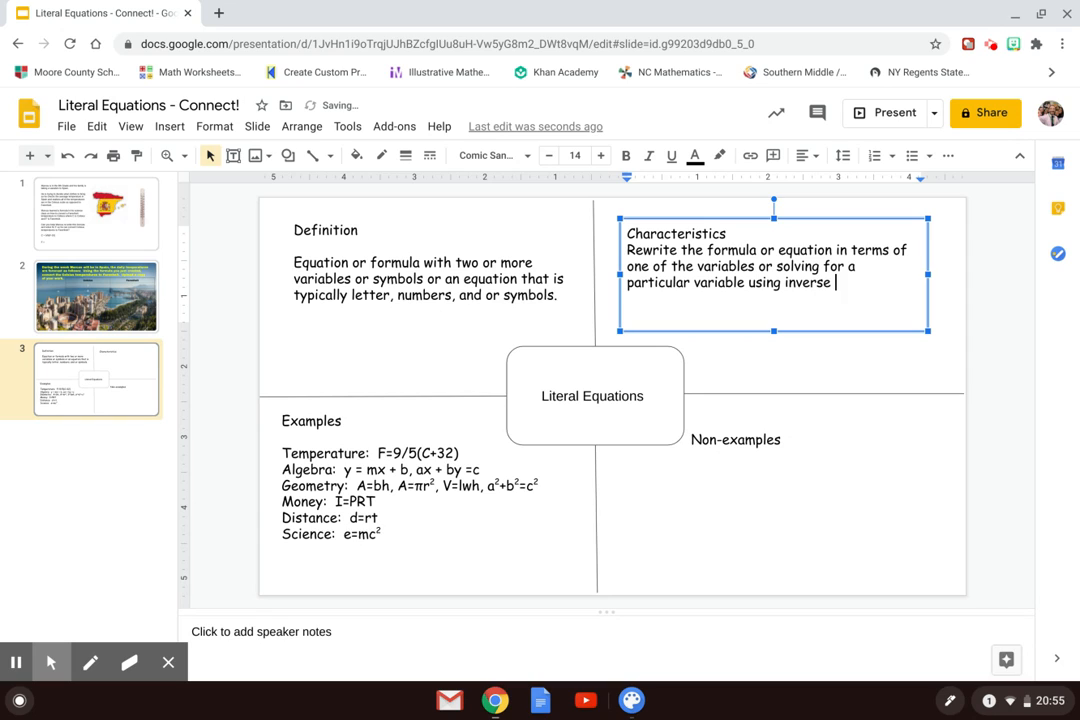
pyautogui.write('operations.')
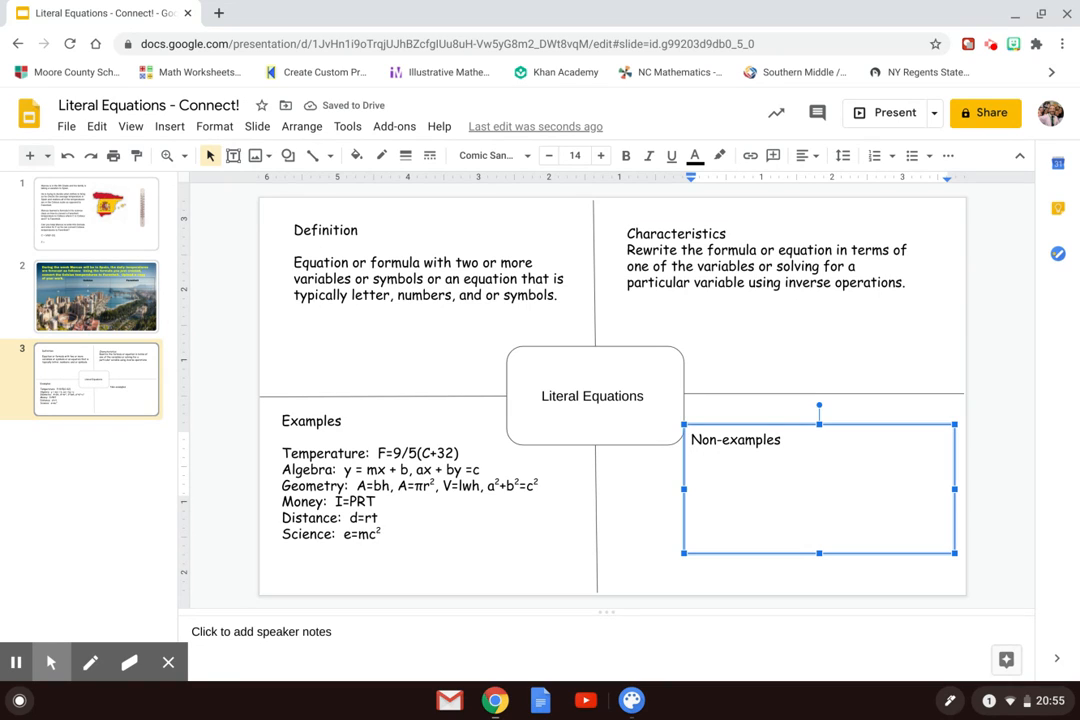
# - Type the non-example 'Expression: 5x' in the Non-examples box
pyautogui.write('Expression:')
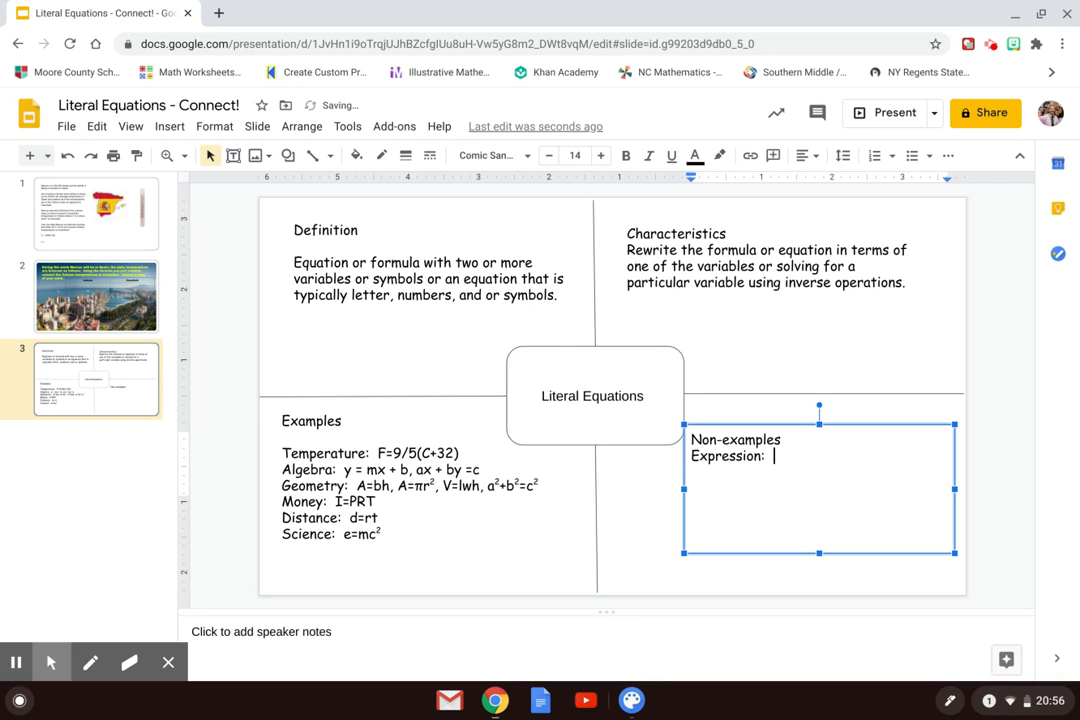
pyautogui.write('%')
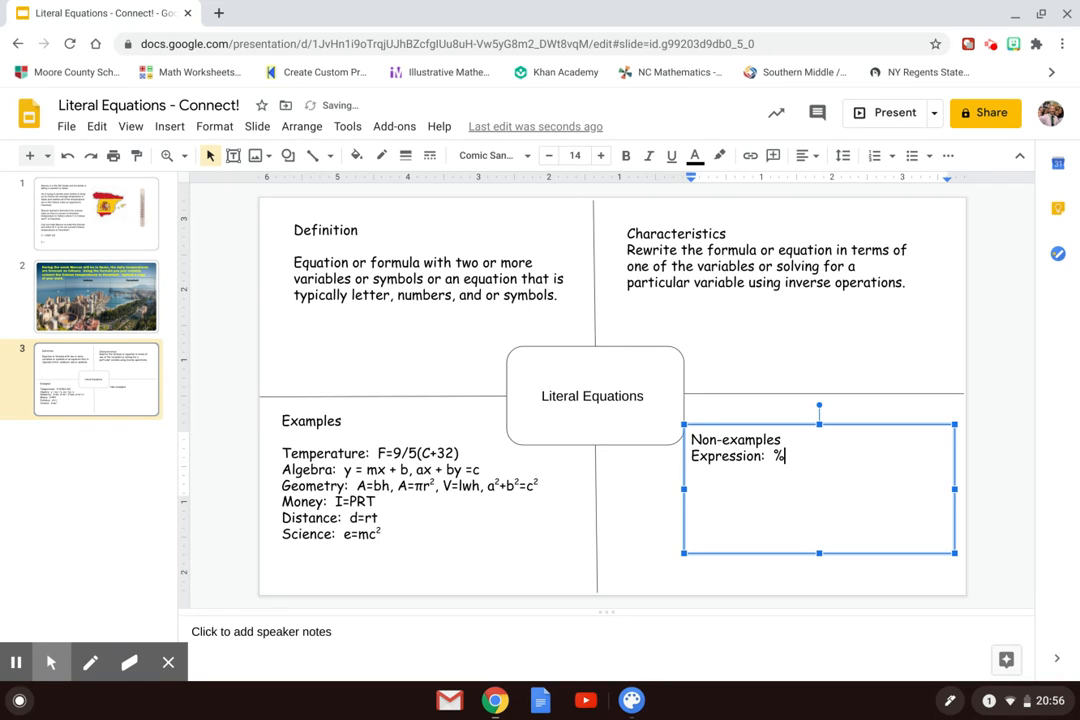
pyautogui.write('5X')
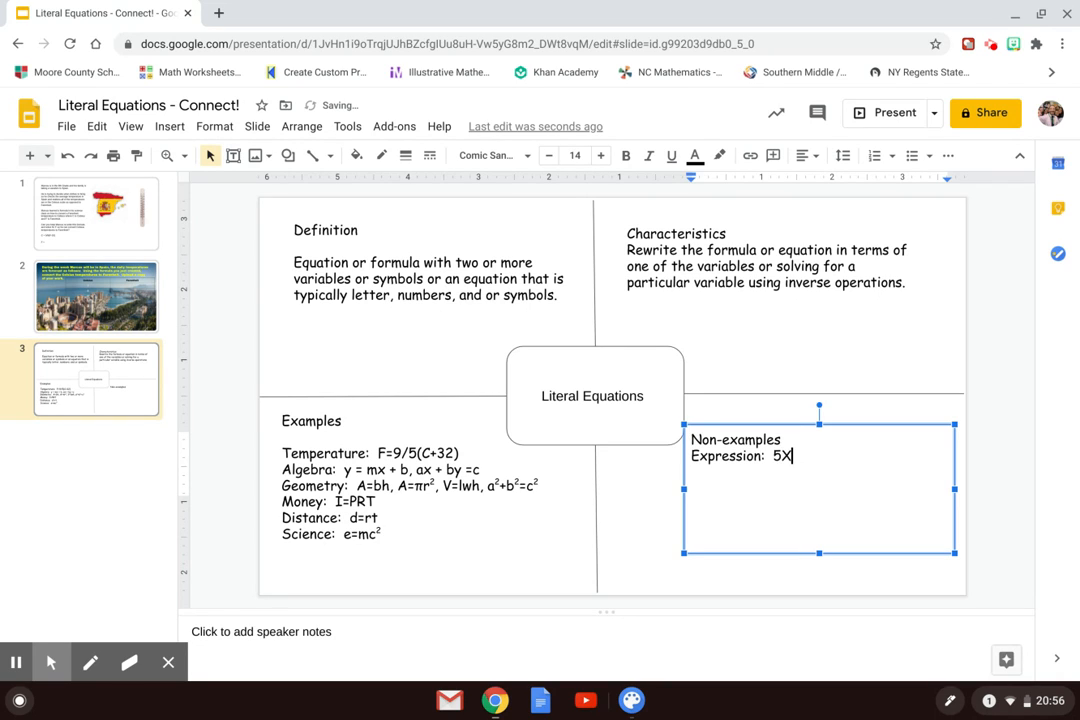
pyautogui.write('x')
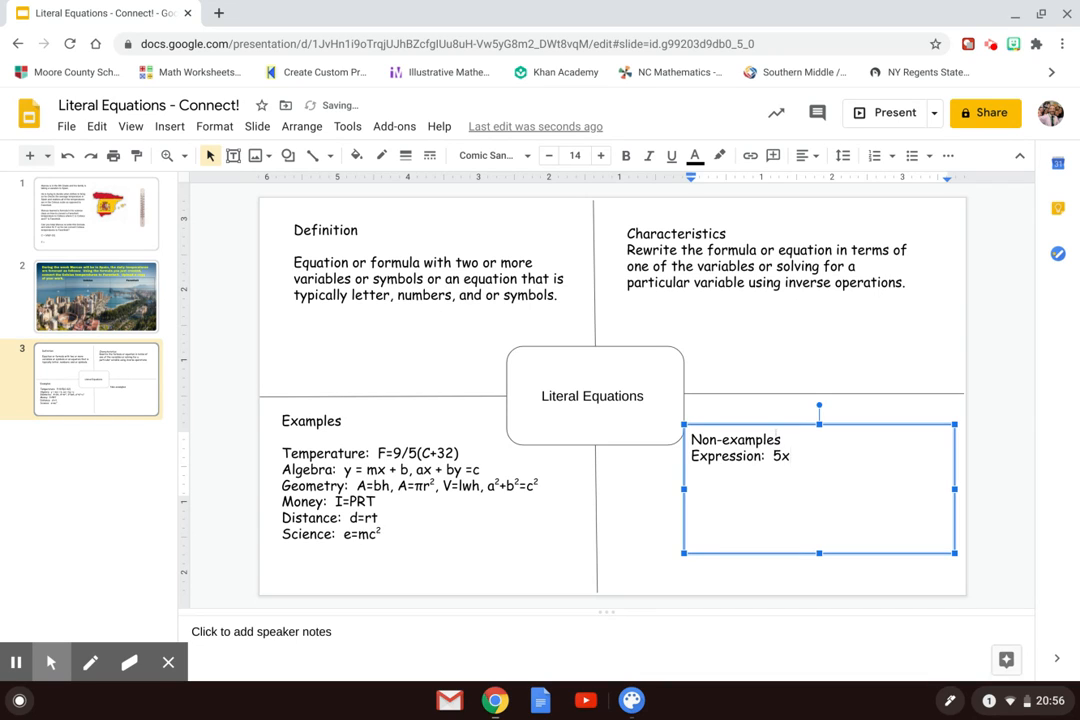
# - Add a blank line and begin the 'Single Variable Equations:' heading
pyautogui.click(782, 439)
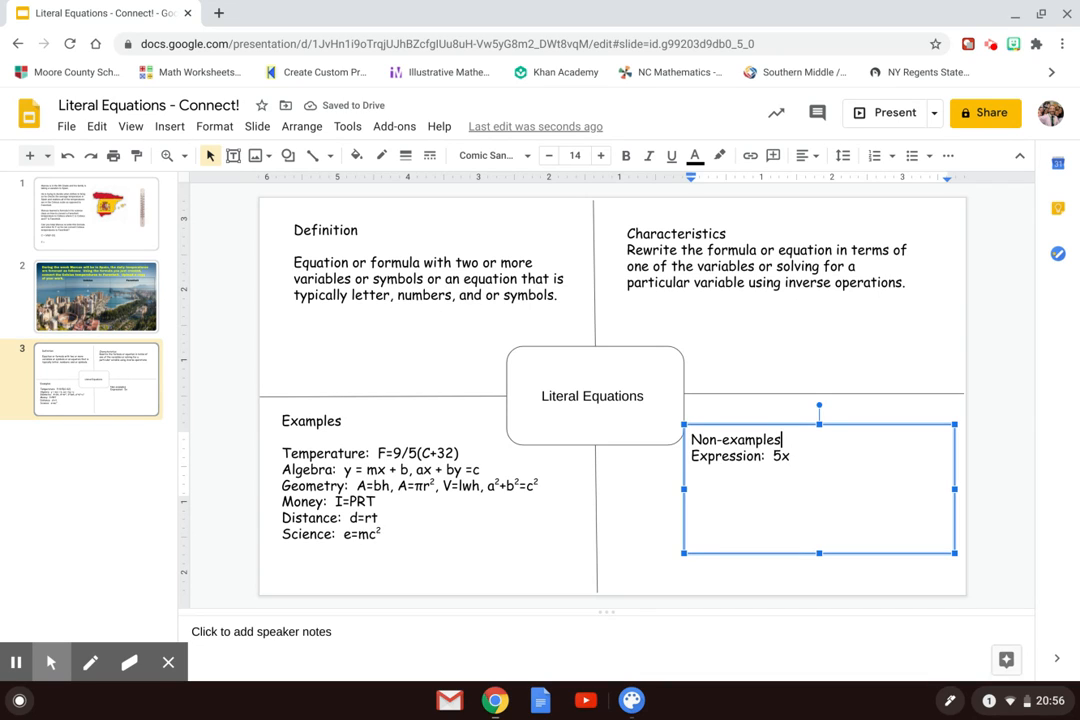
pyautogui.press('enter')
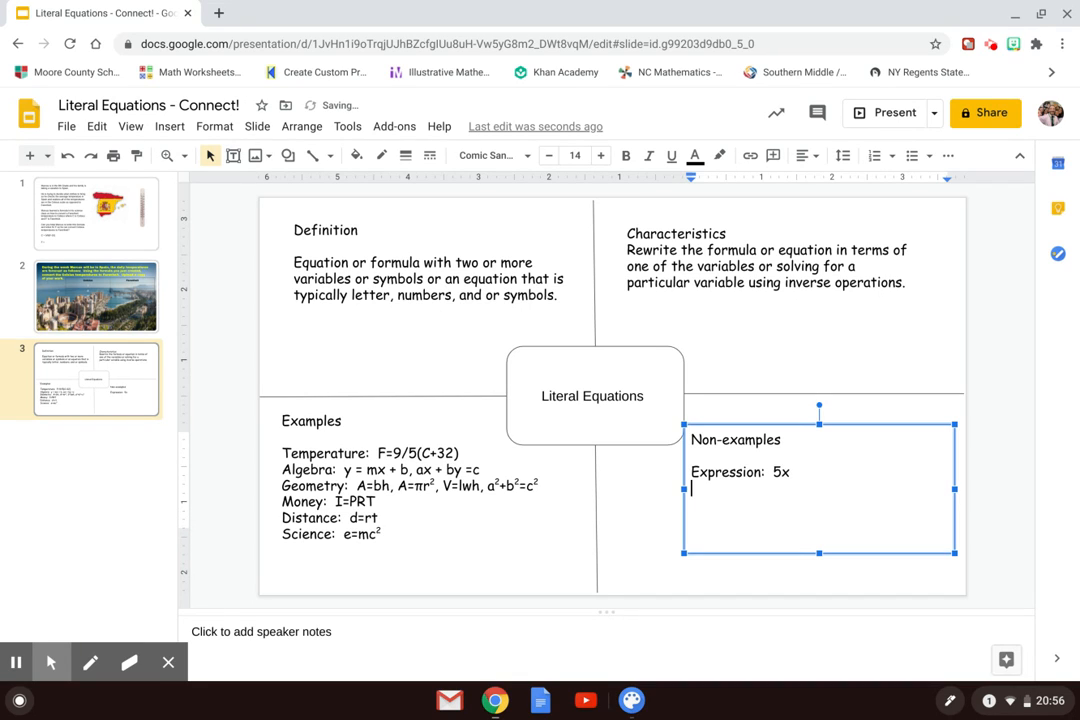
pyautogui.write('Sing')
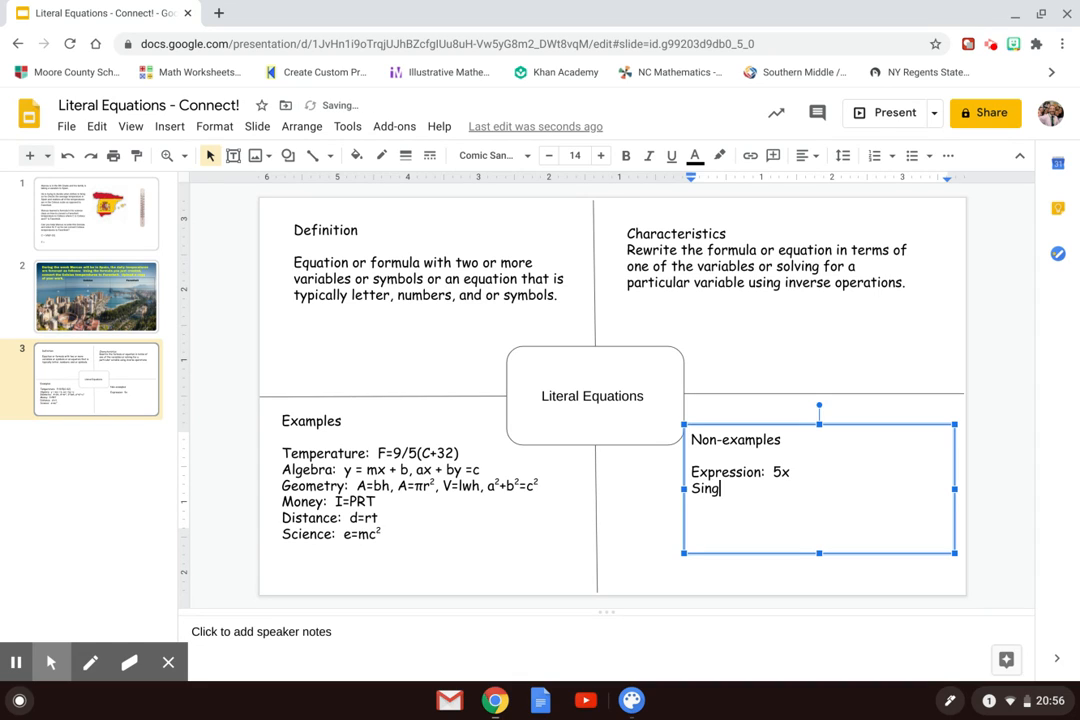
pyautogui.write('le Variable Equatio')
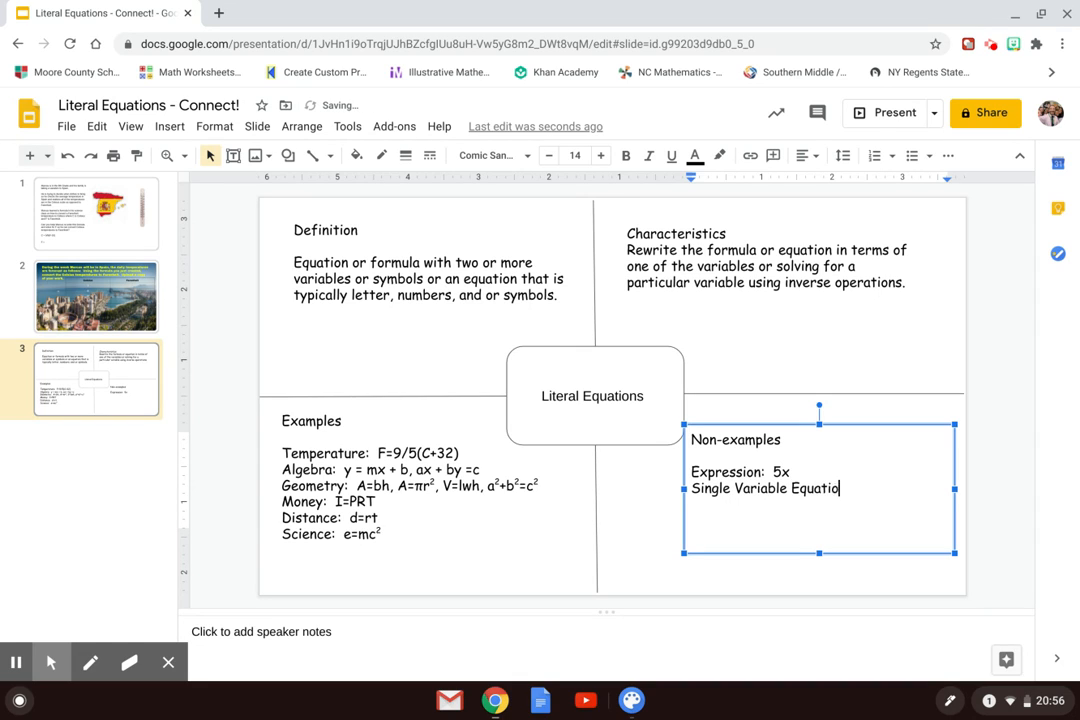
pyautogui.write('ns:')
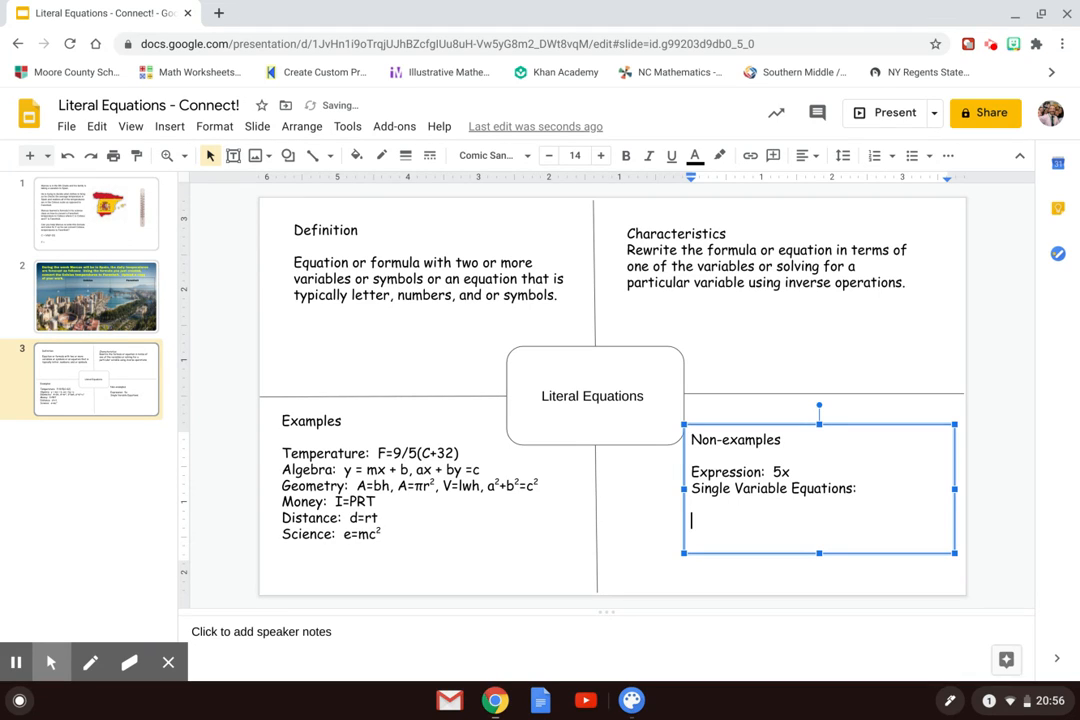
# - List the equations n+5=10, 2n+5=15 and 3(n+5)=2(n+5) under the heading
pyautogui.write('n')
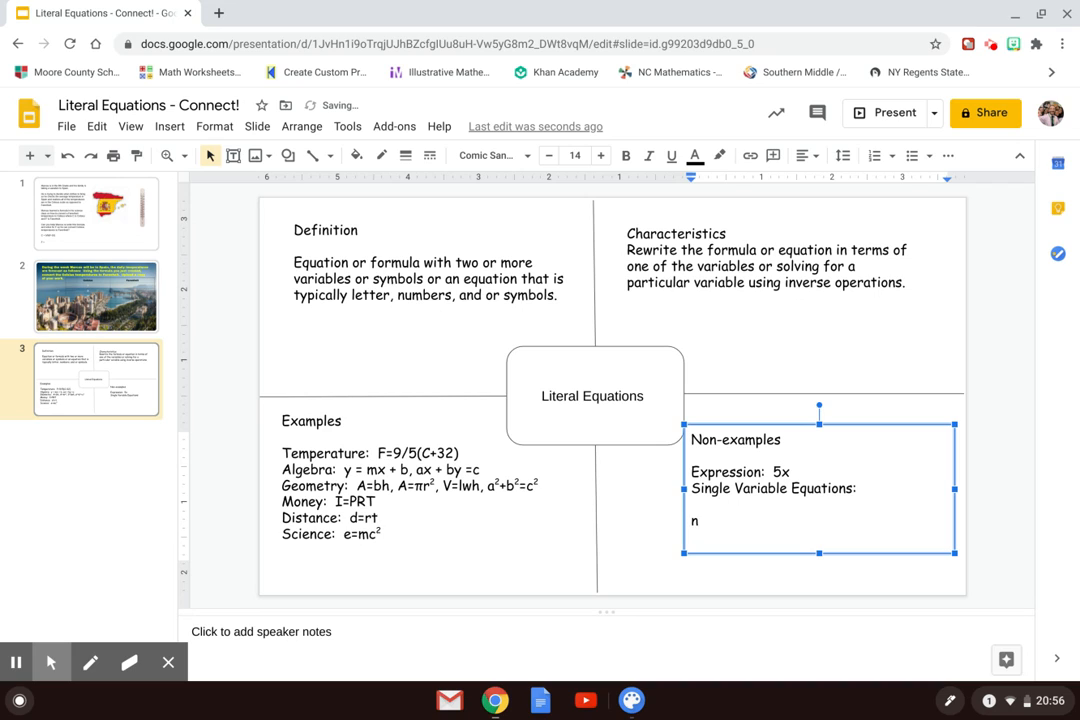
pyautogui.write('N')
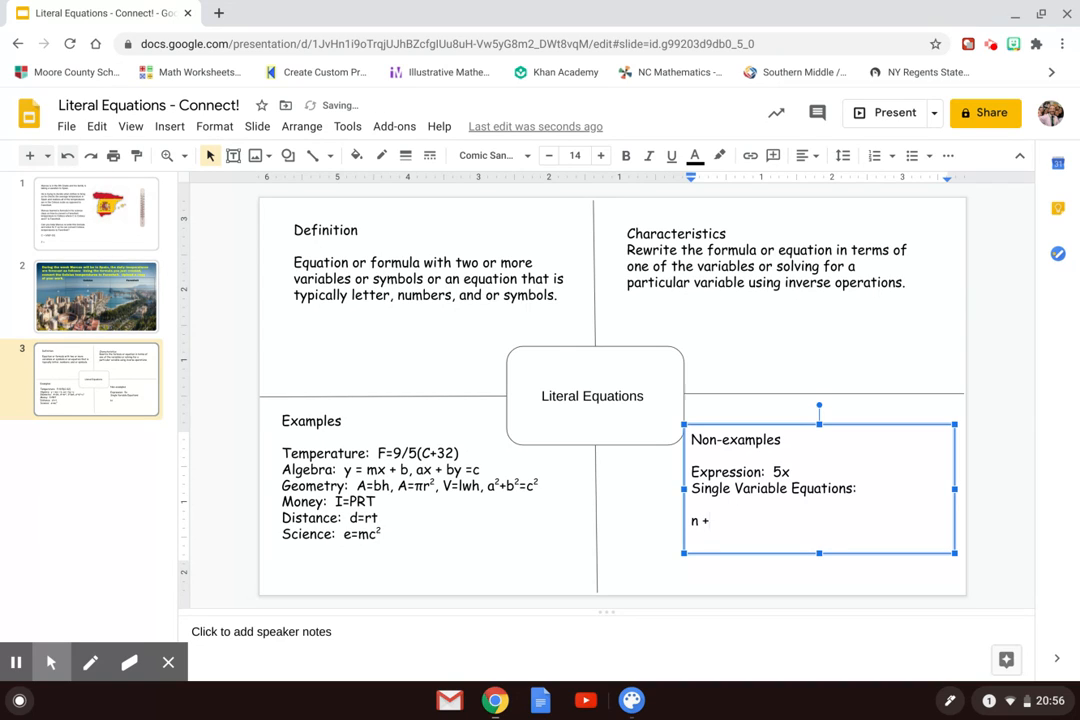
pyautogui.write('5 =')
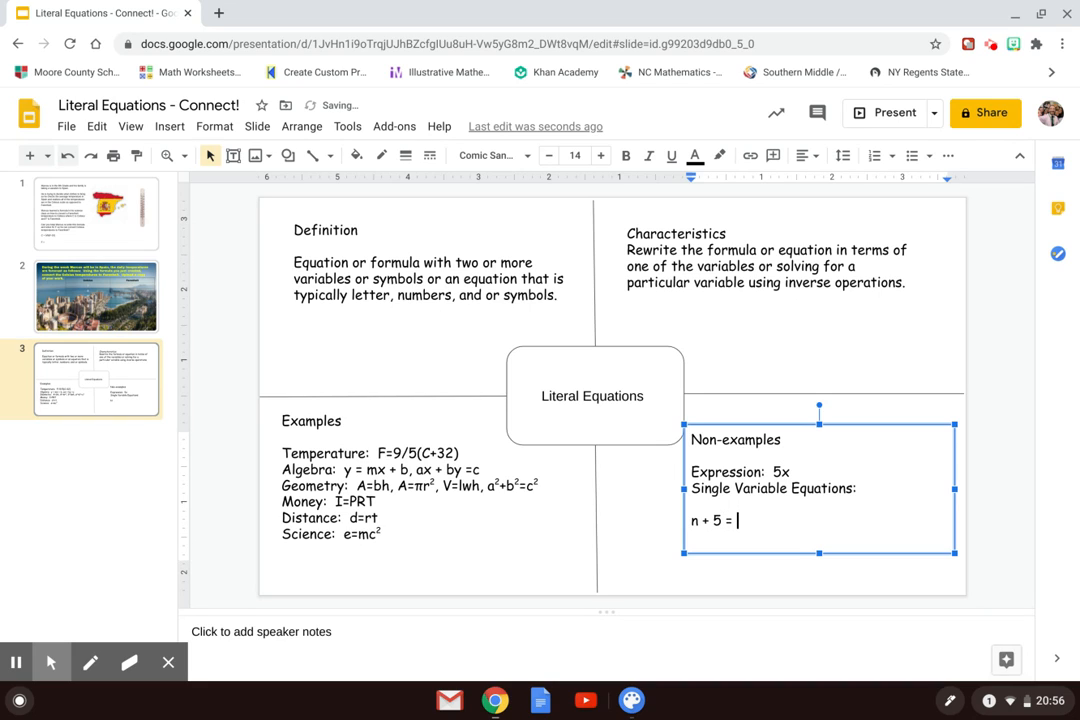
pyautogui.write('10')
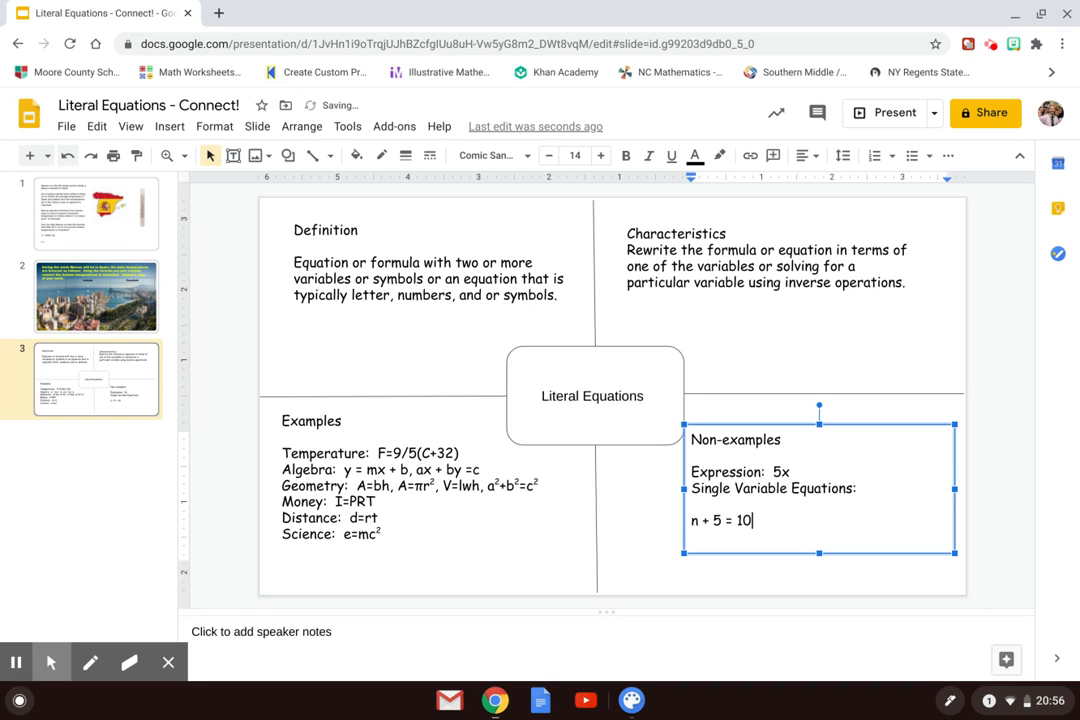
pyautogui.write('2n')
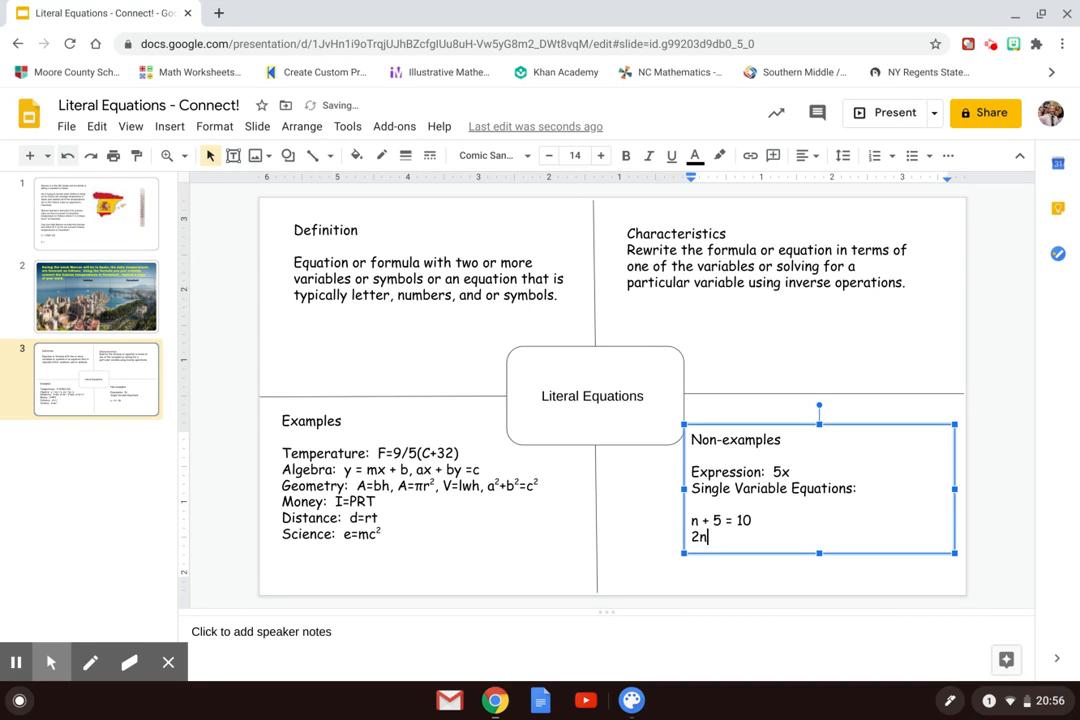
pyautogui.write('+')
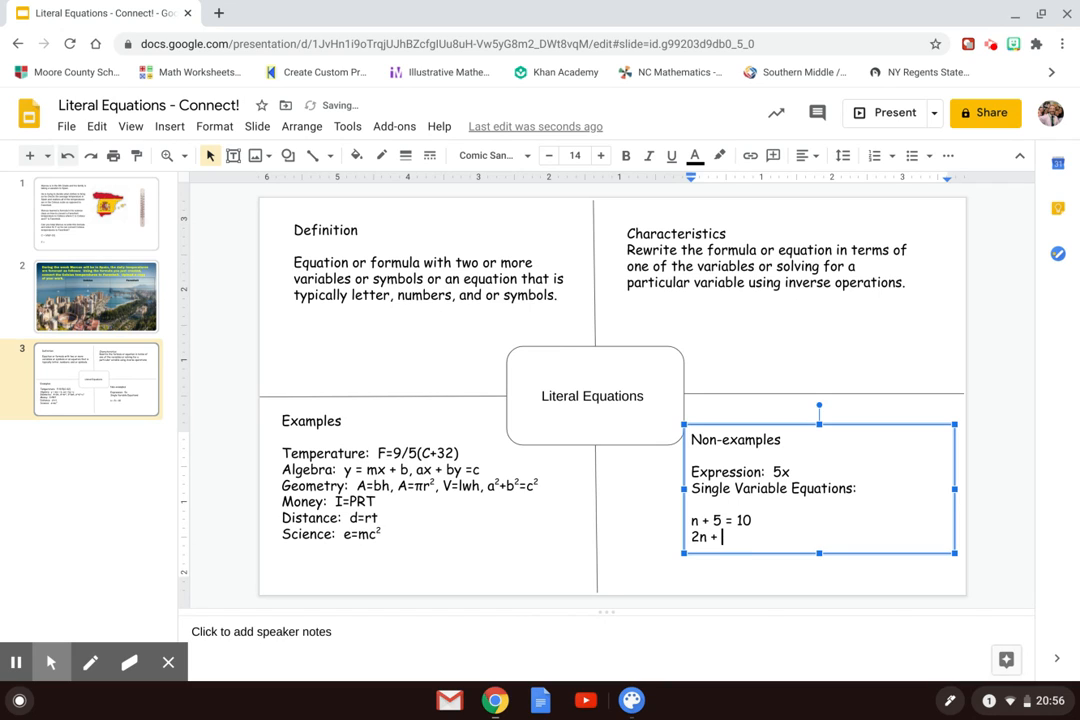
pyautogui.write('5 = 15')
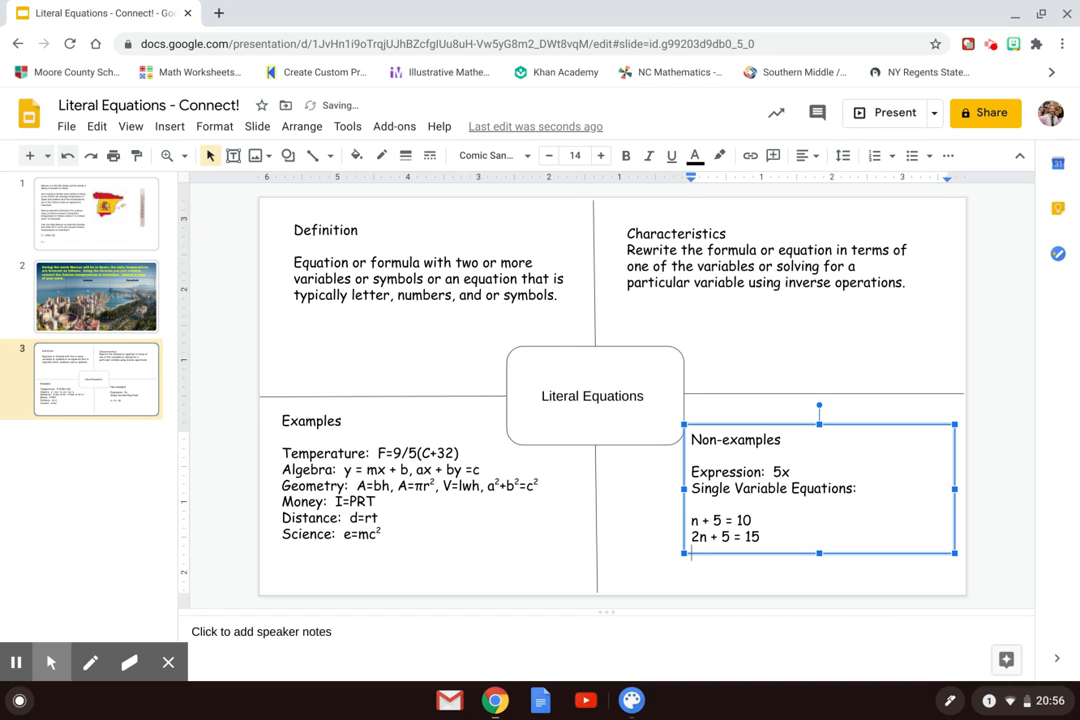
pyautogui.write('30')
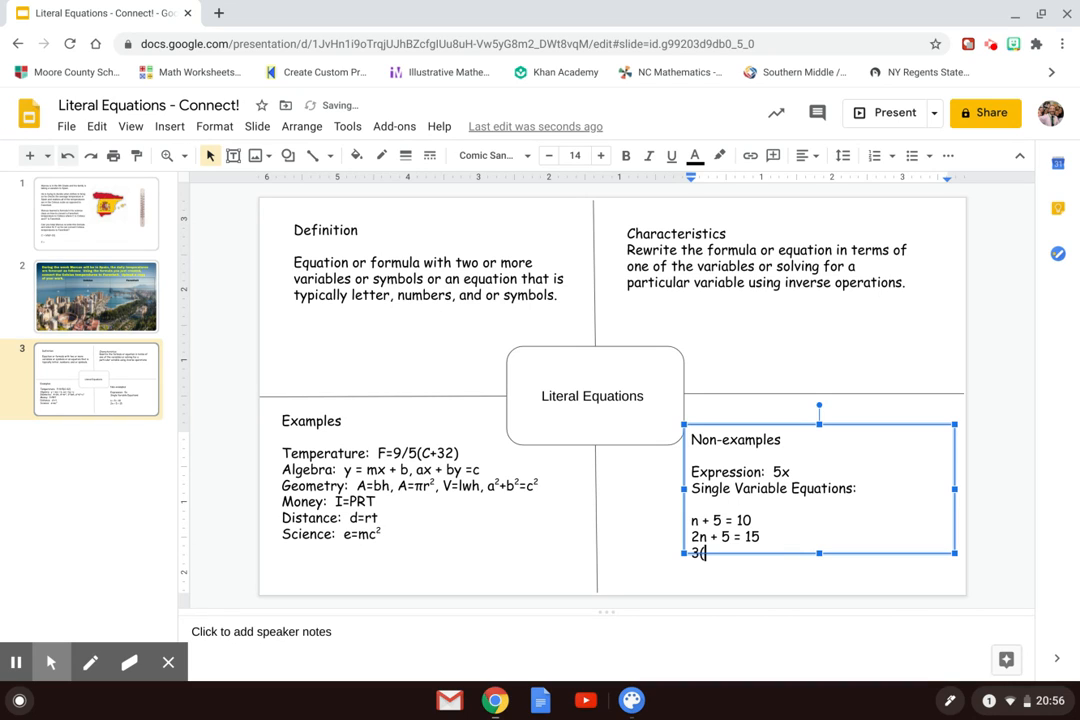
pyautogui.write('(n+5')
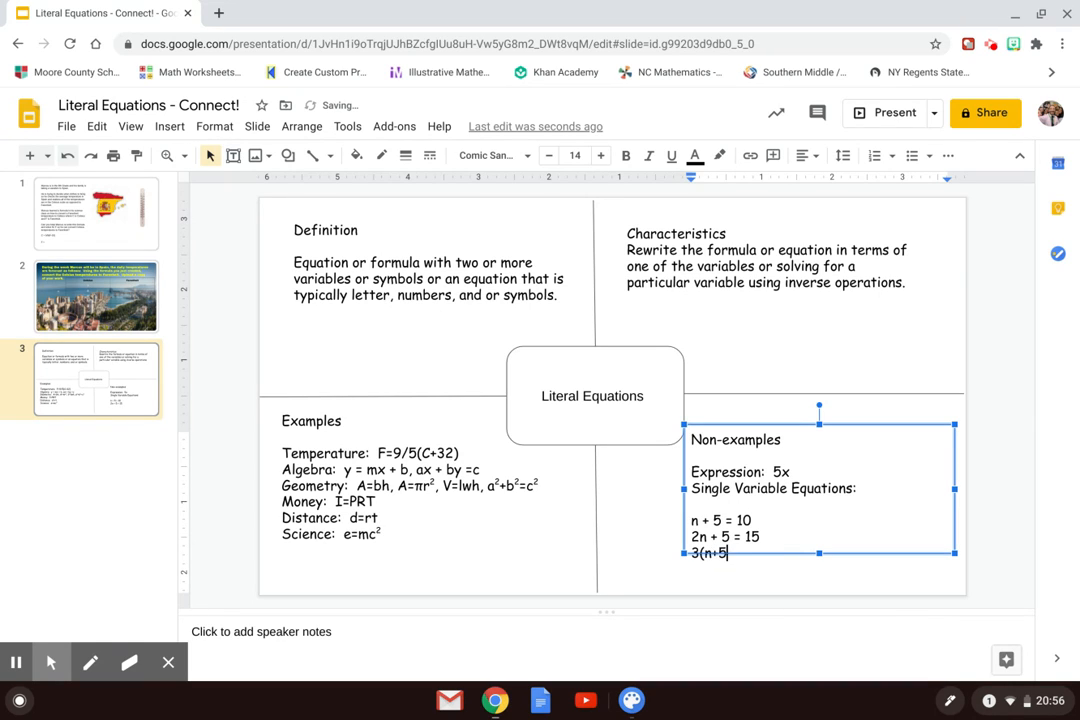
pyautogui.write(')=2')
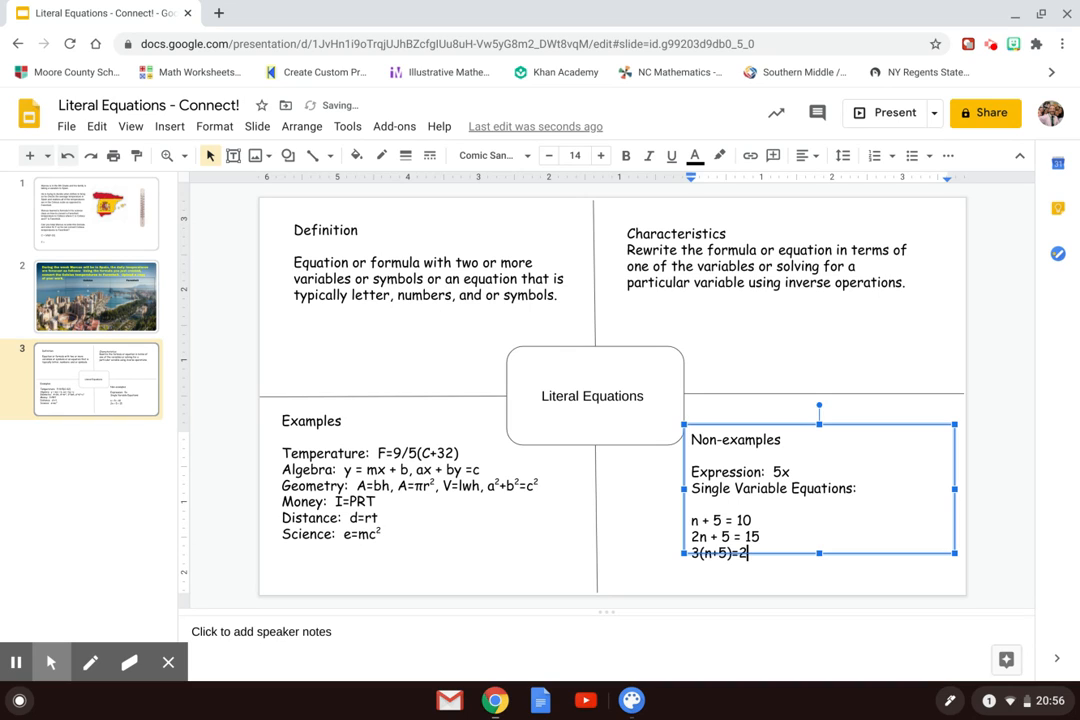
pyautogui.write('(n+')
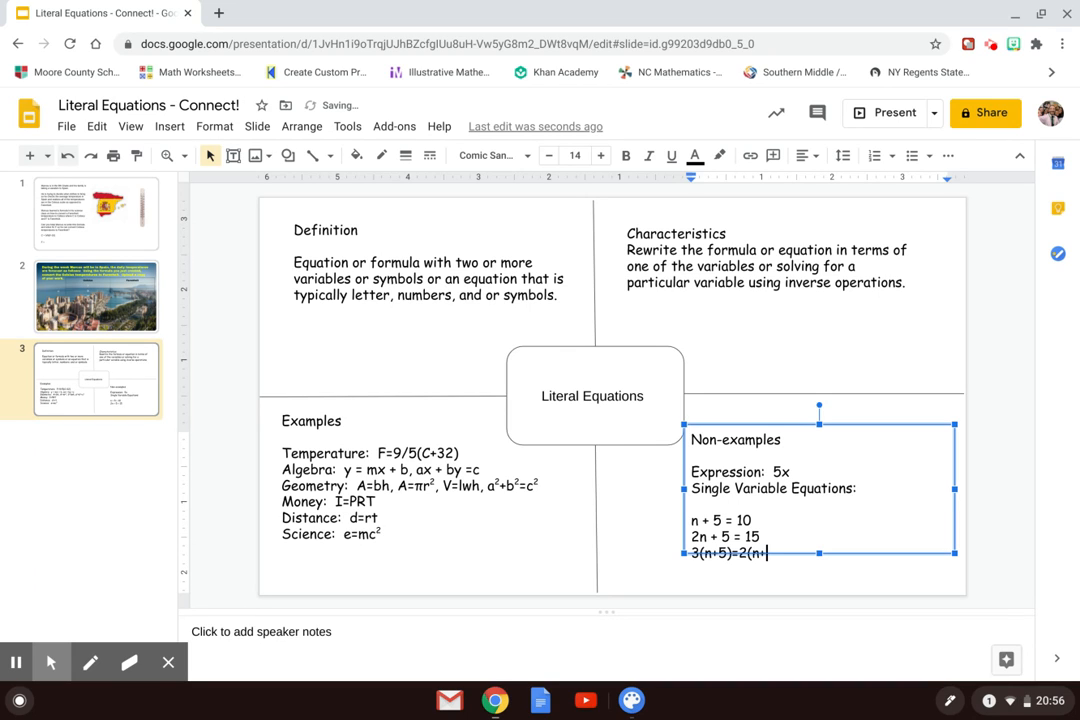
pyautogui.write('5)')
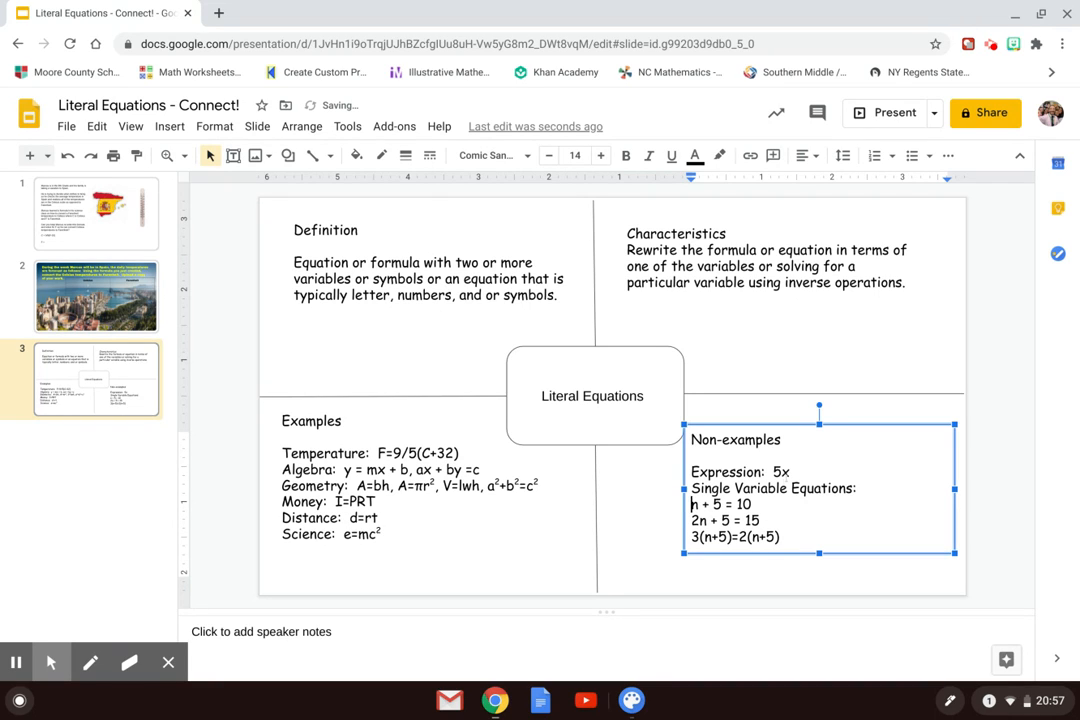
pyautogui.press('enter')
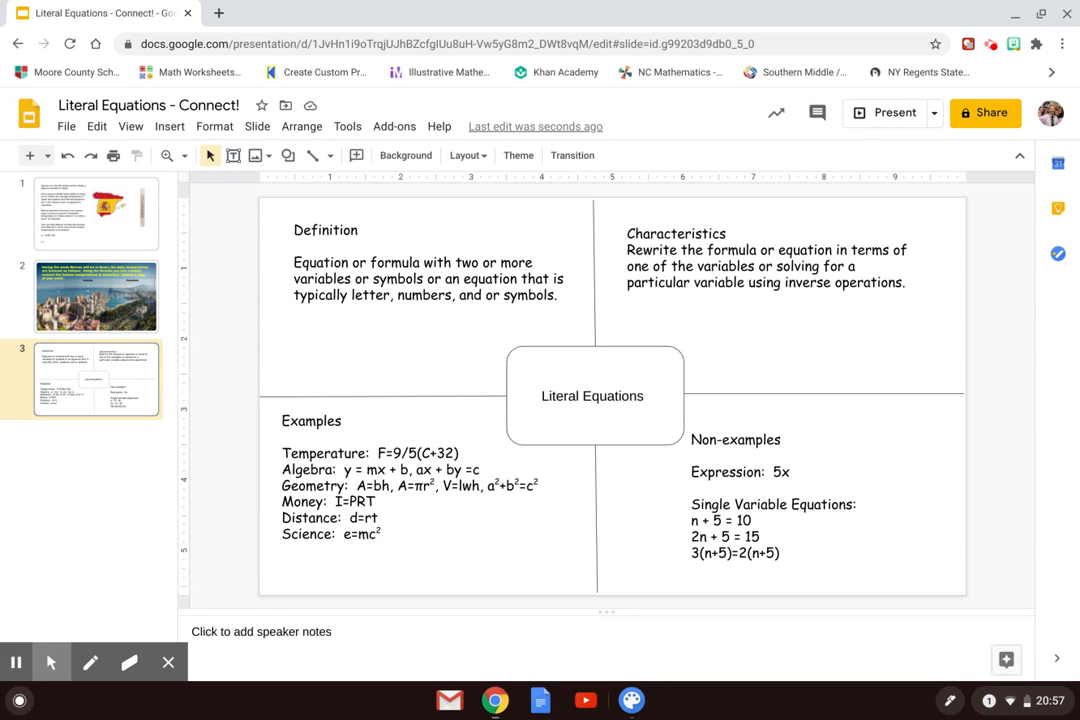
pyautogui.click(96, 213)
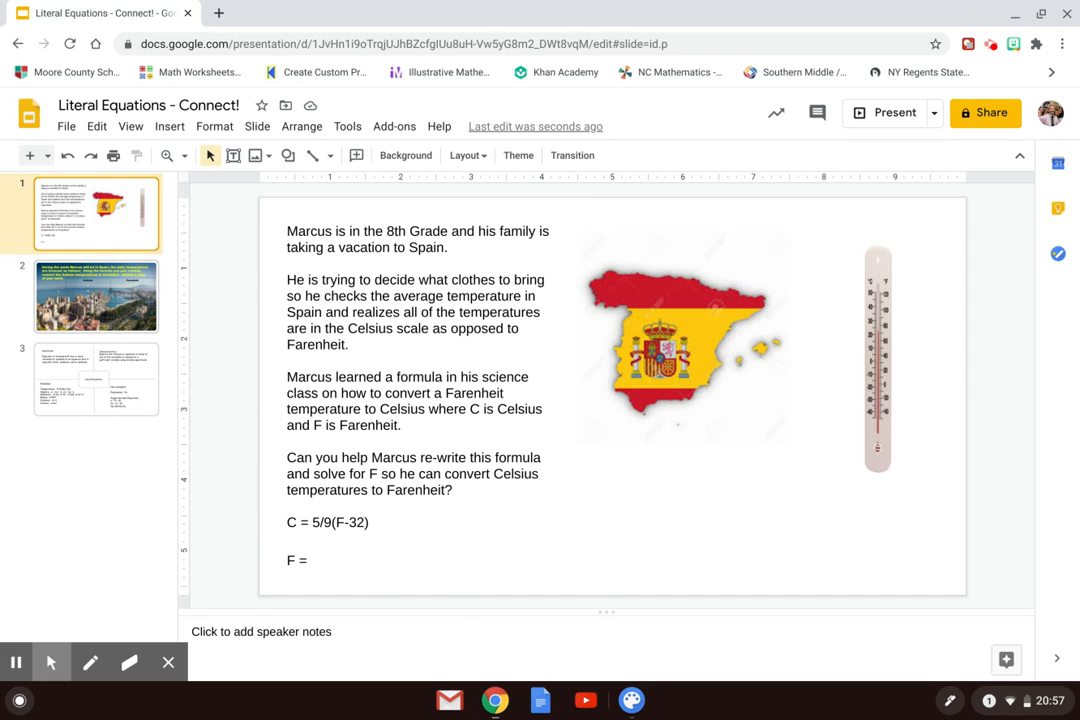
pyautogui.click(96, 296)
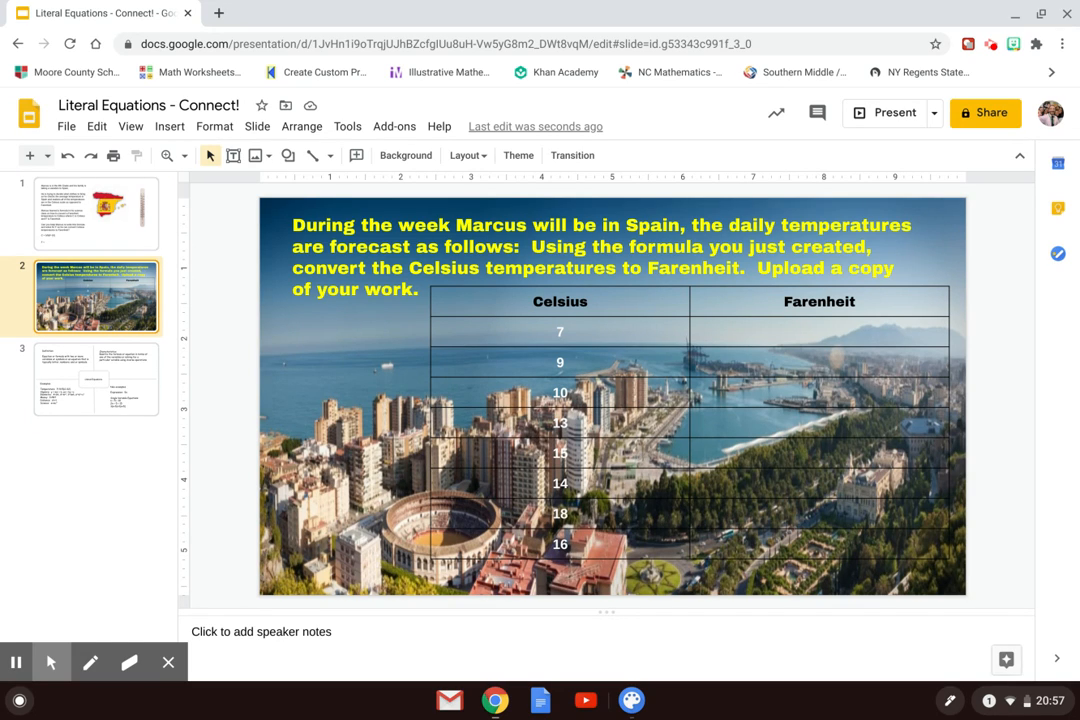
pyautogui.click(96, 378)
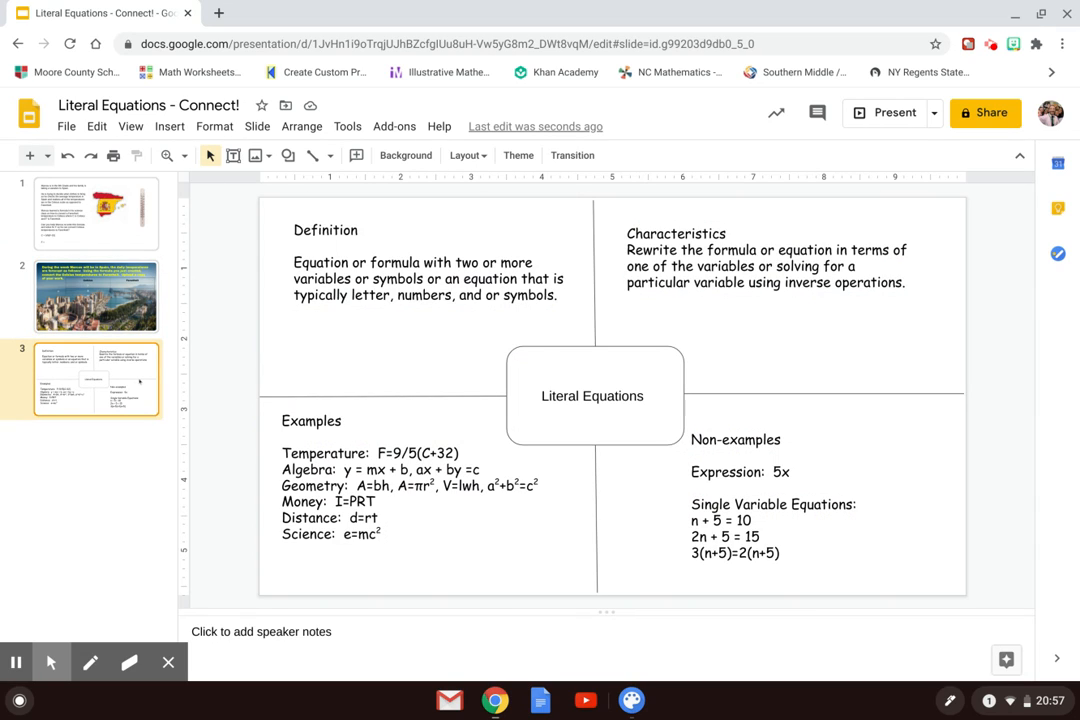